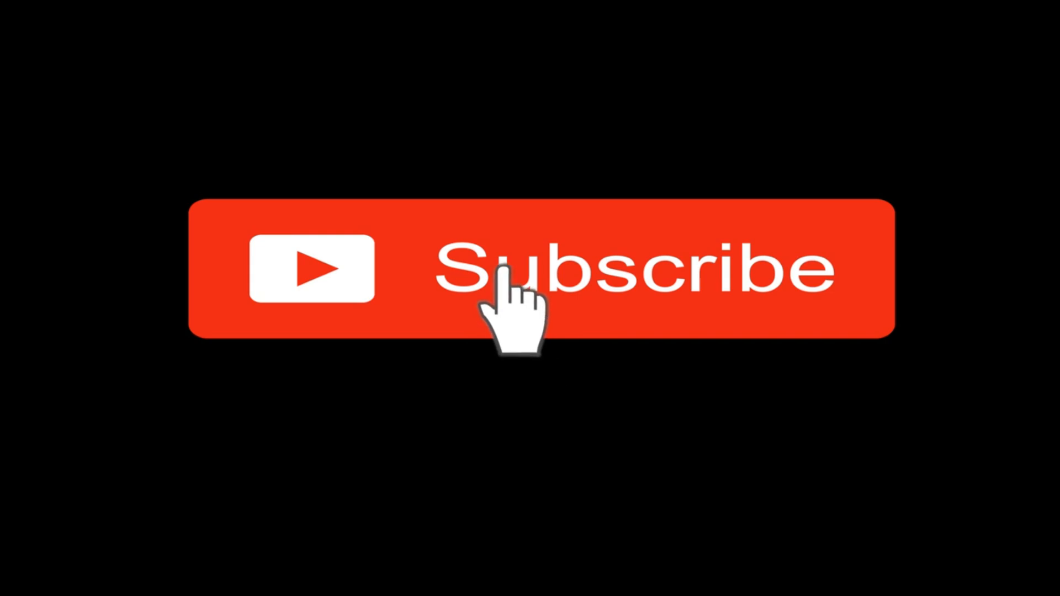
Step: Open the empty 'How to Make Mesmerizing Color Animations in Python.py' file in the editor
left_click(513, 271)
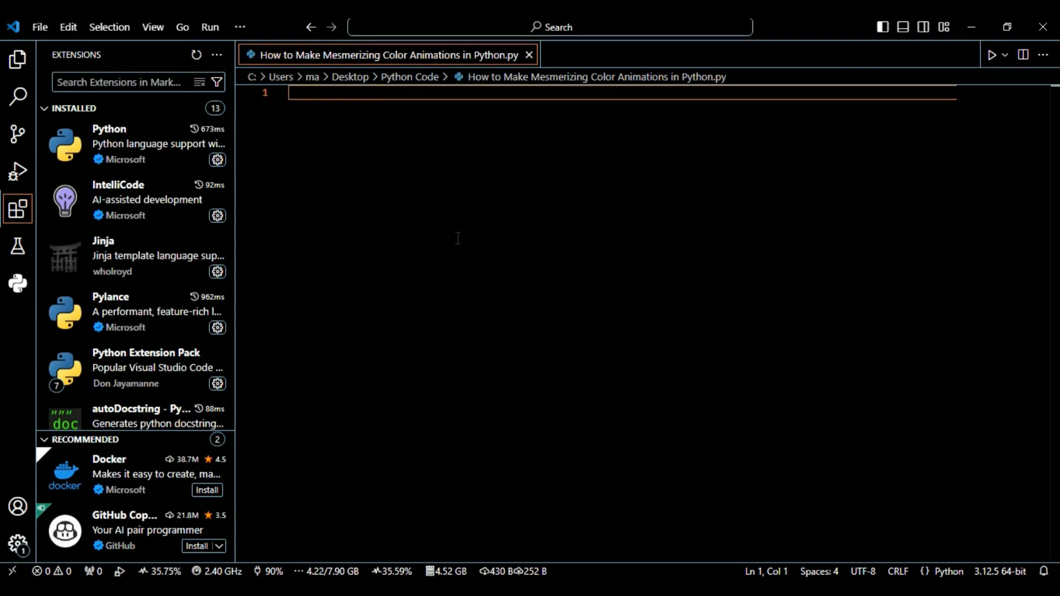
Step: Write 'from turtle import *' and 'import colorsys' as the first two script lines
type("from")
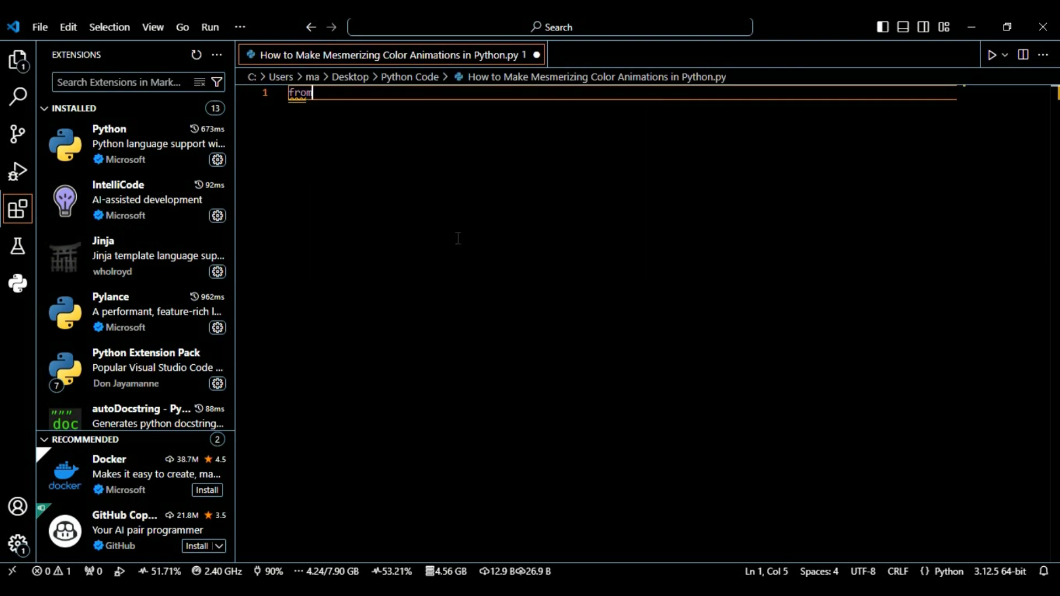
type("t")
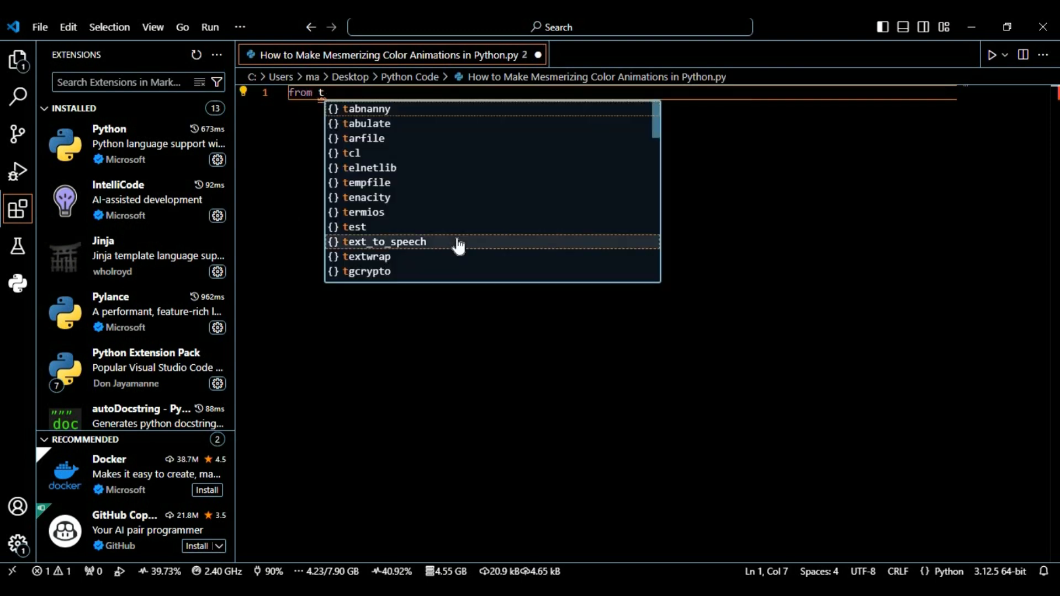
type("urtle")
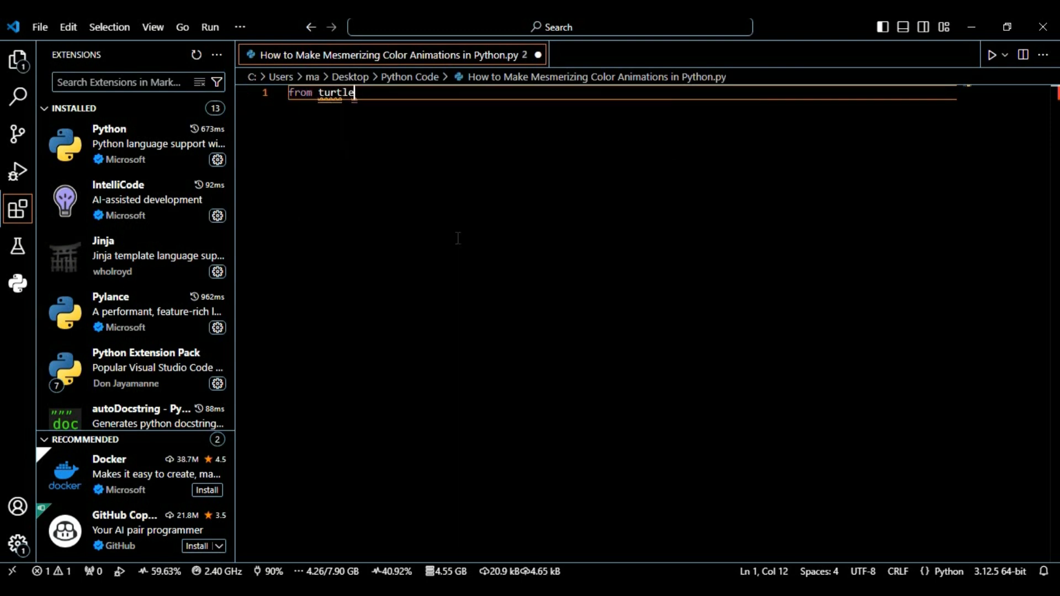
type("import")
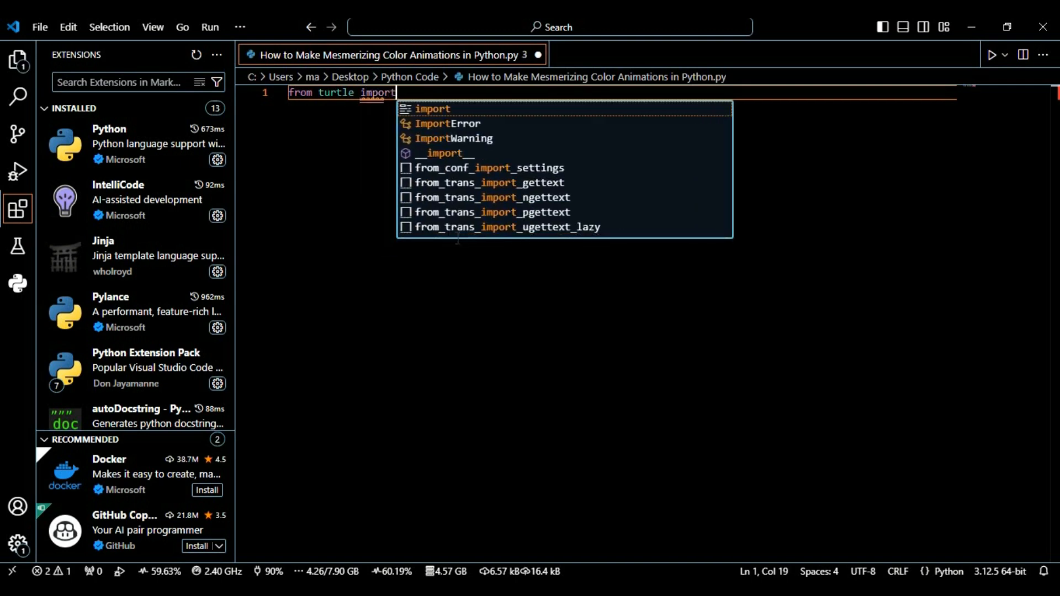
type("*")
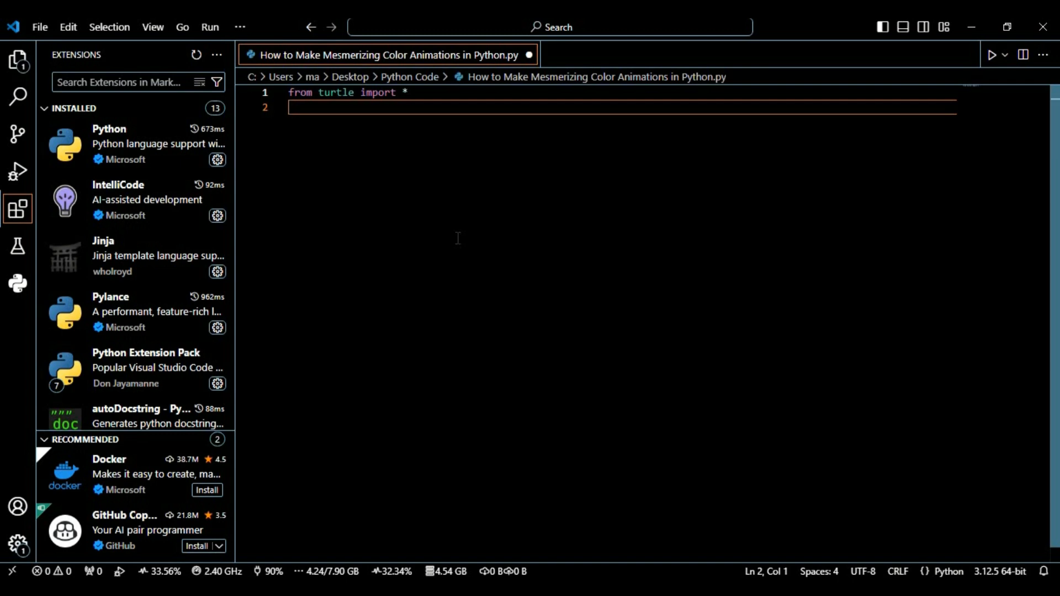
type("import")
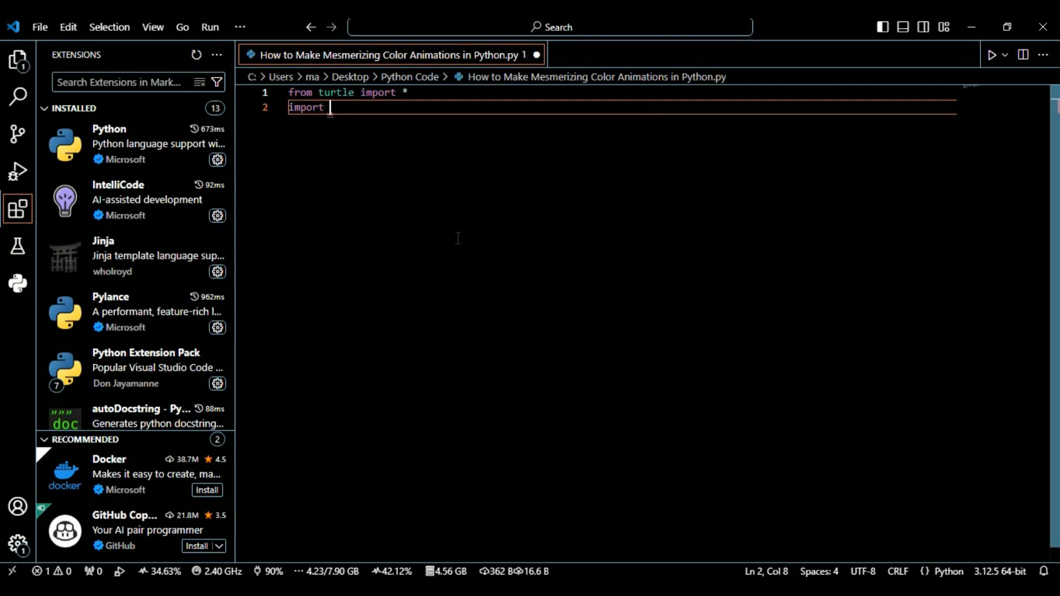
type("colorsy")
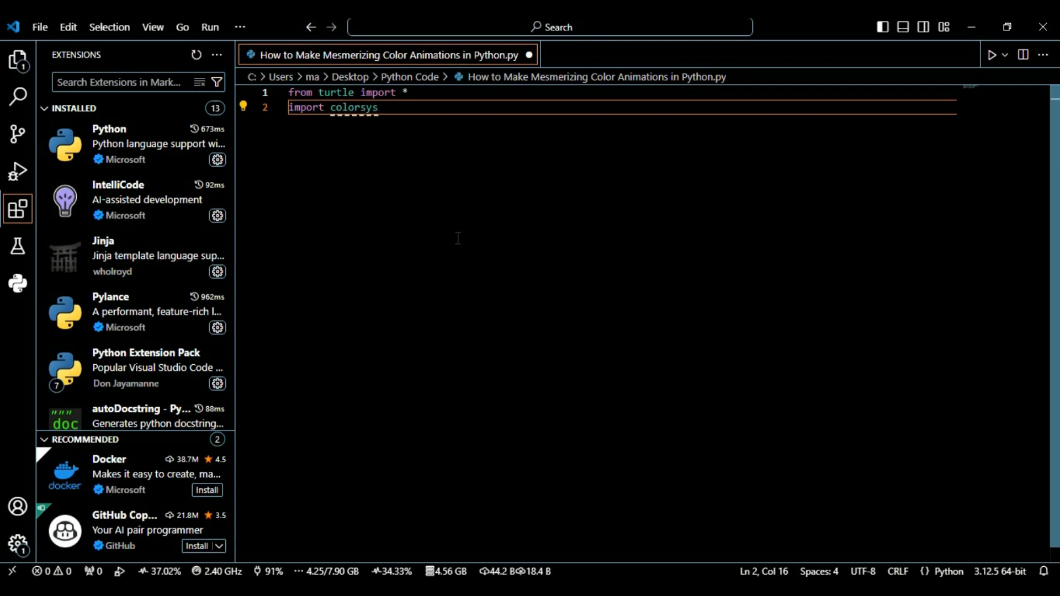
Step: Add speed(0) on line 3 and hideturtle() on line 4
type("sc")
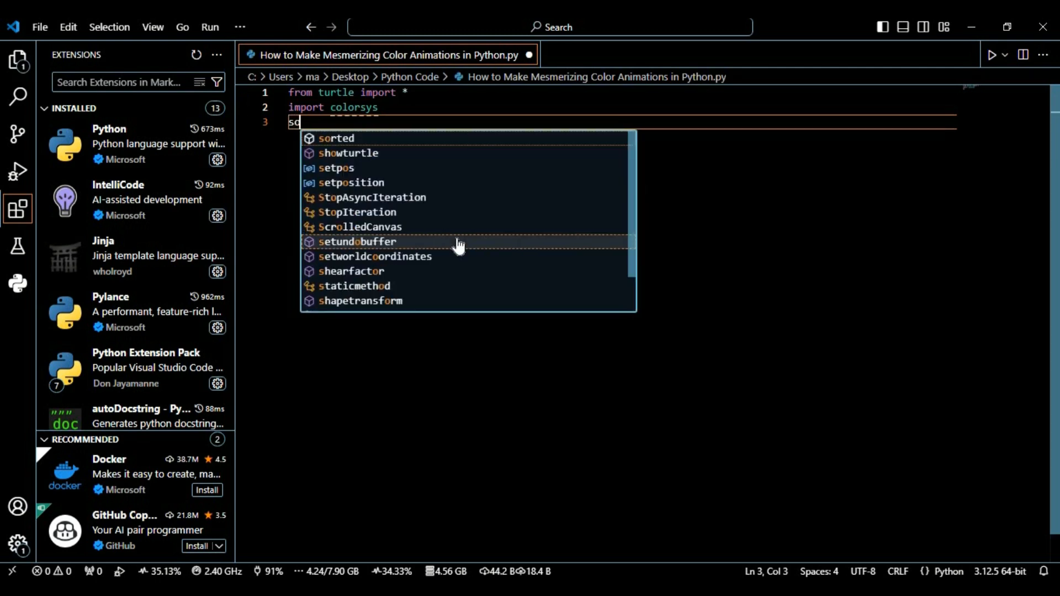
type("e")
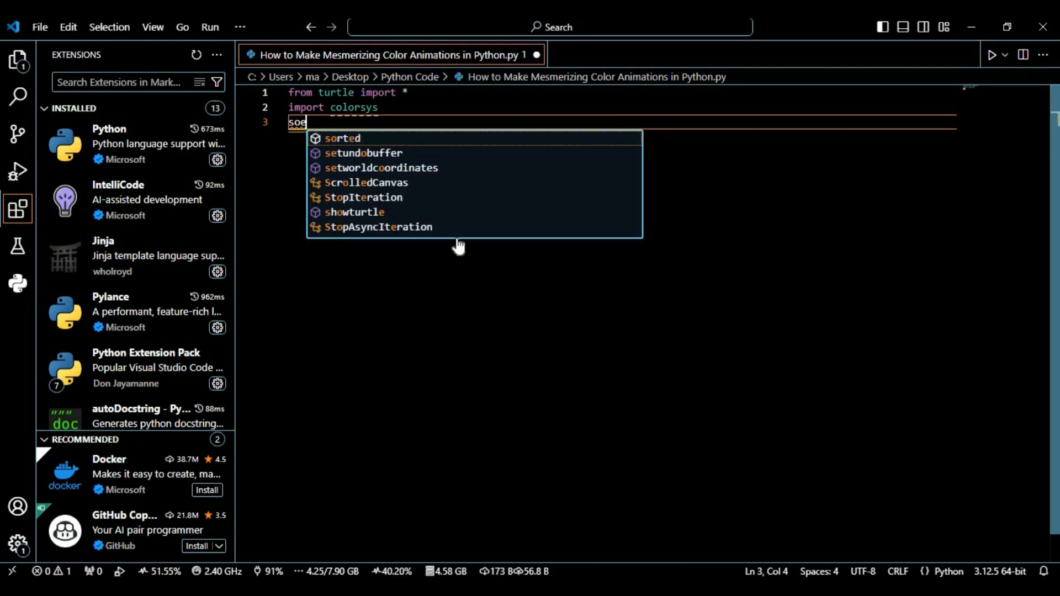
type("speed")
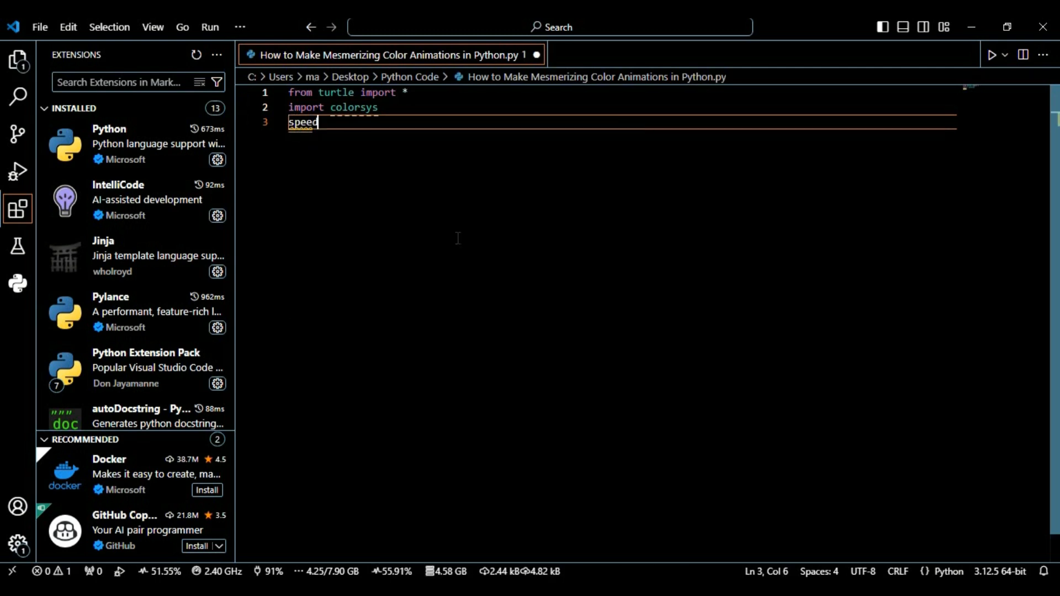
type("(")
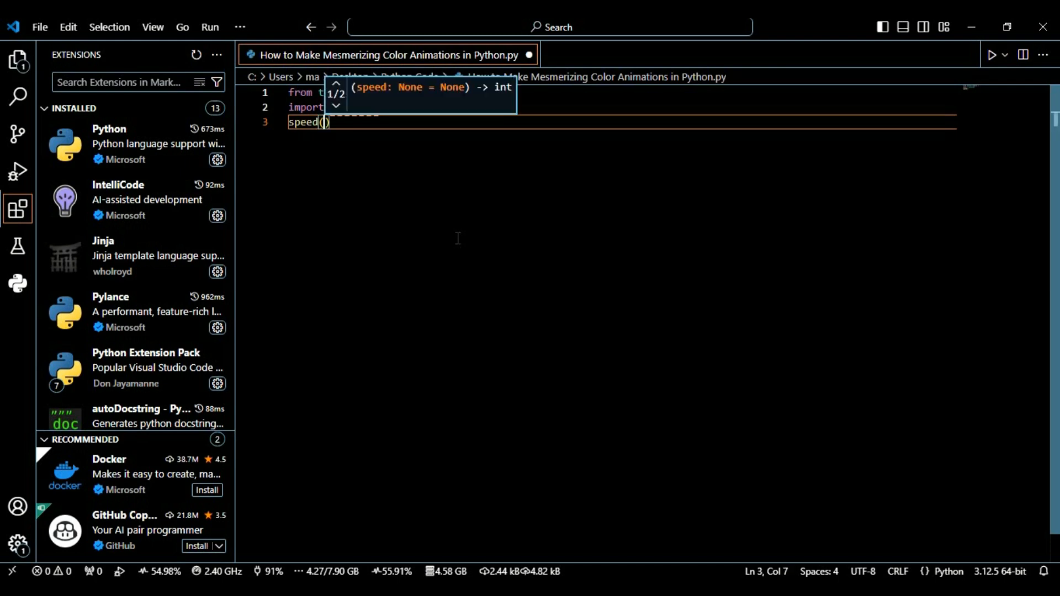
type("0")
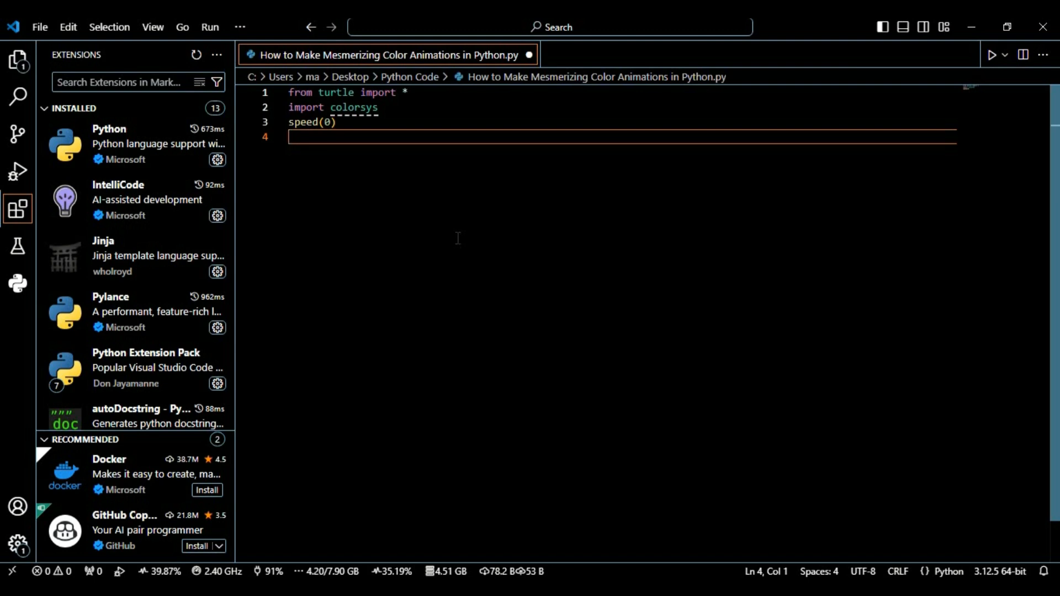
type("hideturtle(")
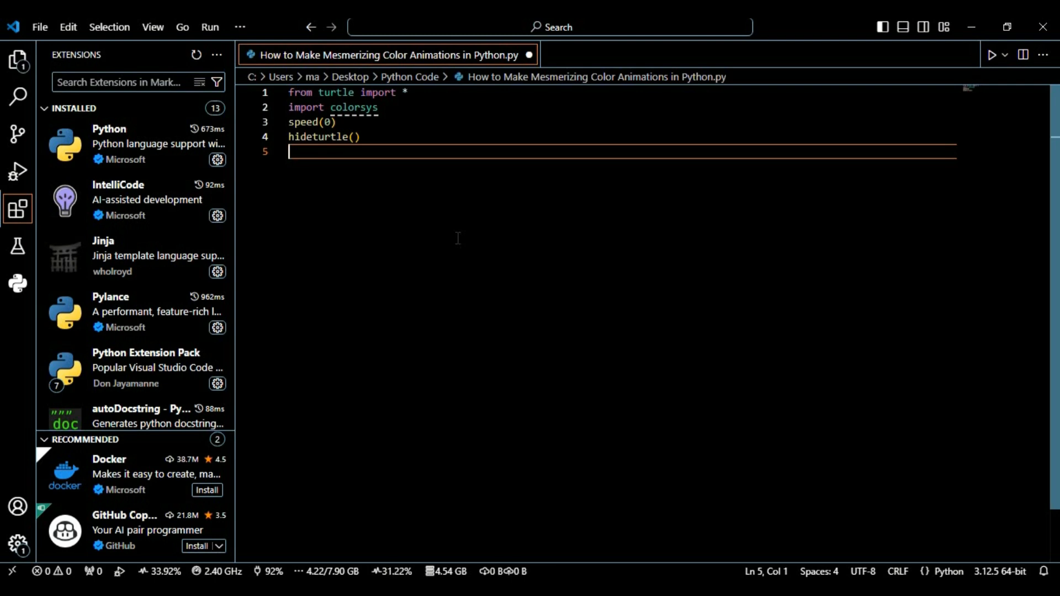
Step: Set the background to black with bgcolor('black') on line 5
type("bg")
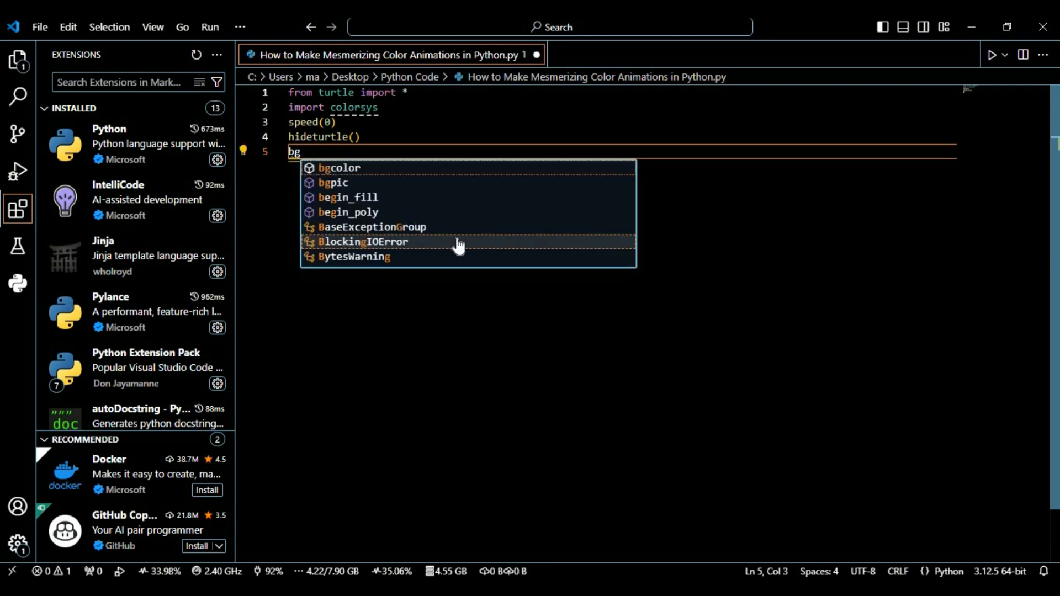
left_click(341, 168)
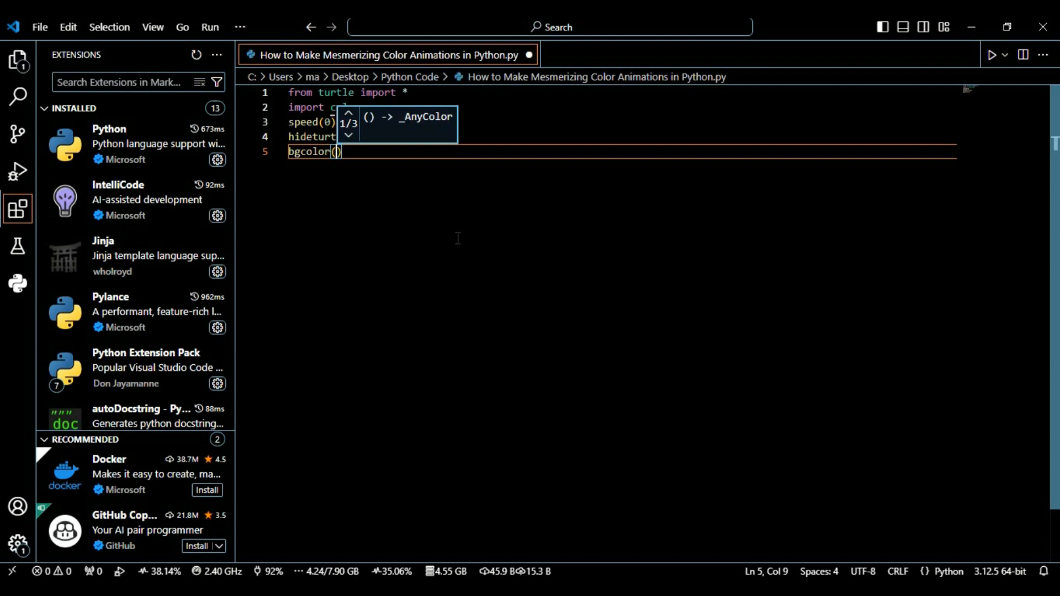
type("'Blac'")
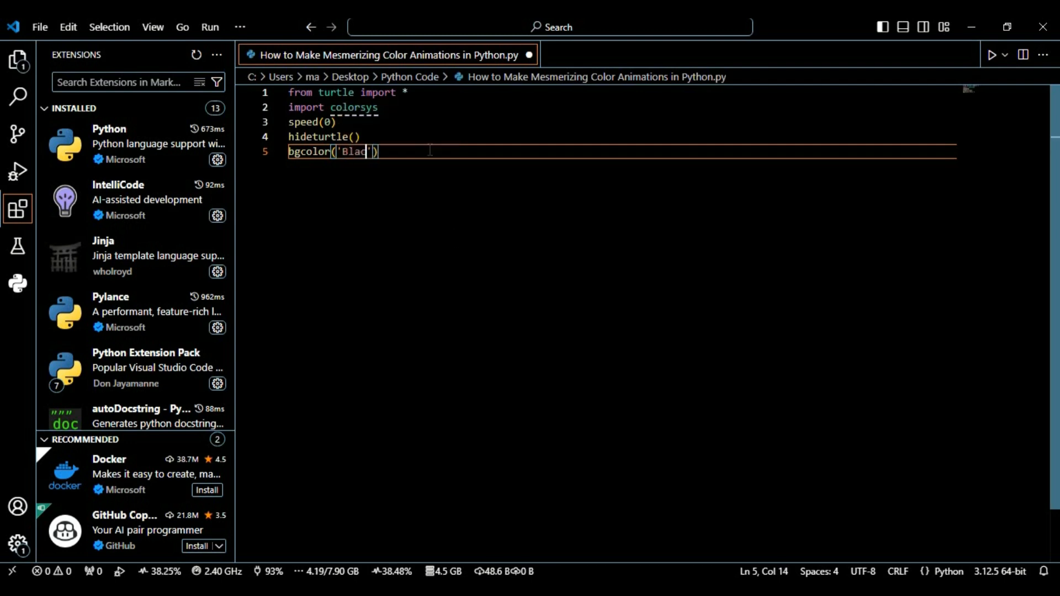
type("k")
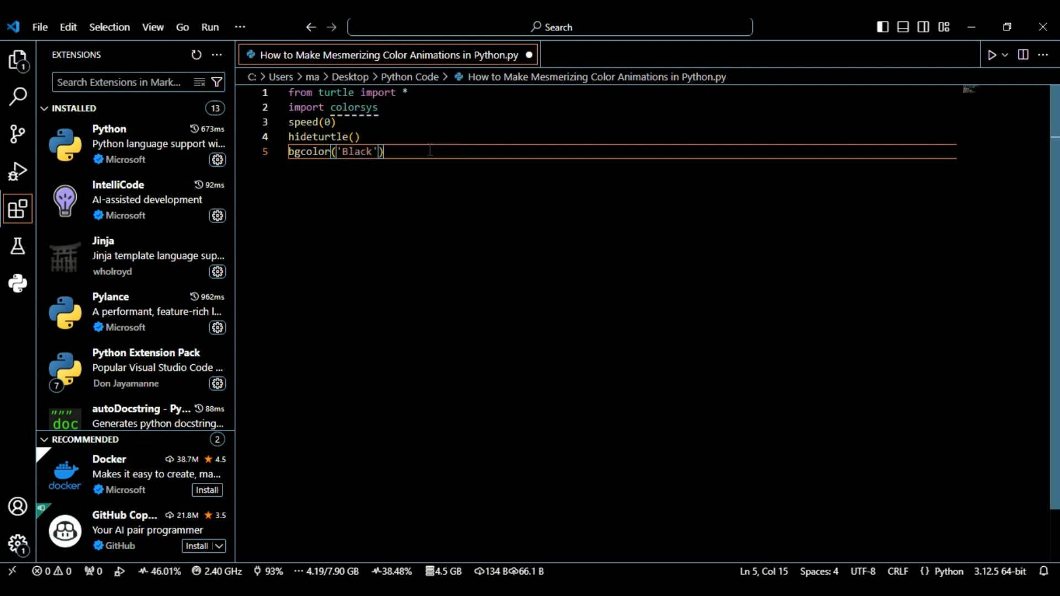
type("black")
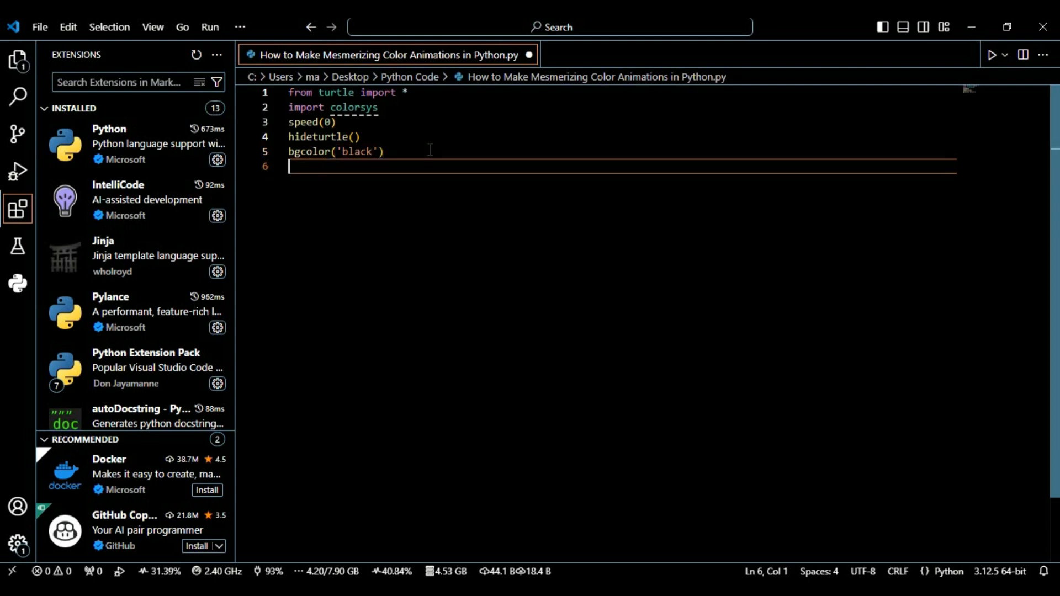
Step: Add tracer(5) on line 6 to refresh the screen every fifth step
type("tracer")
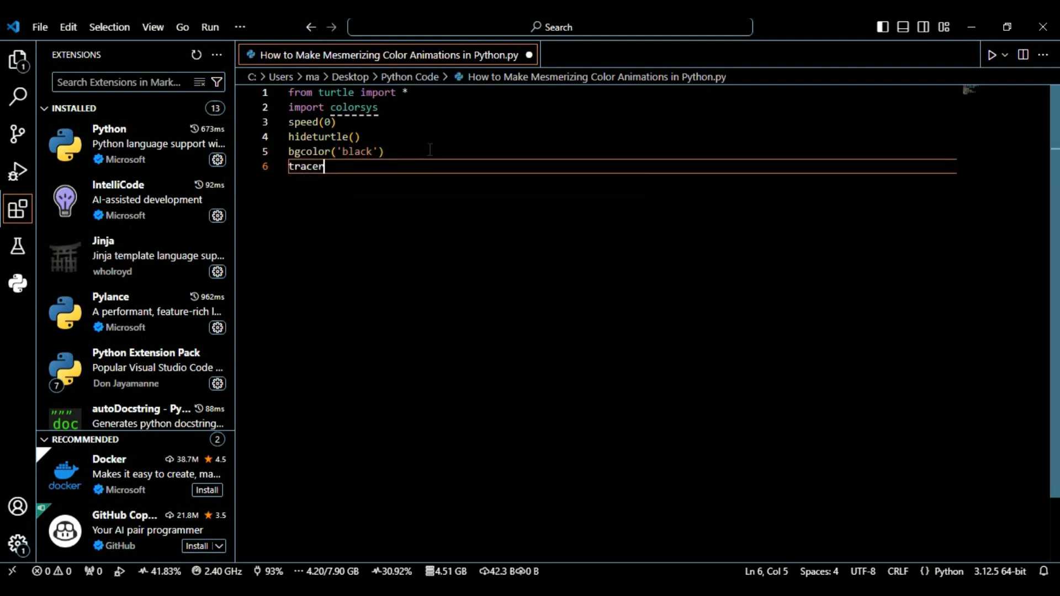
type("()")
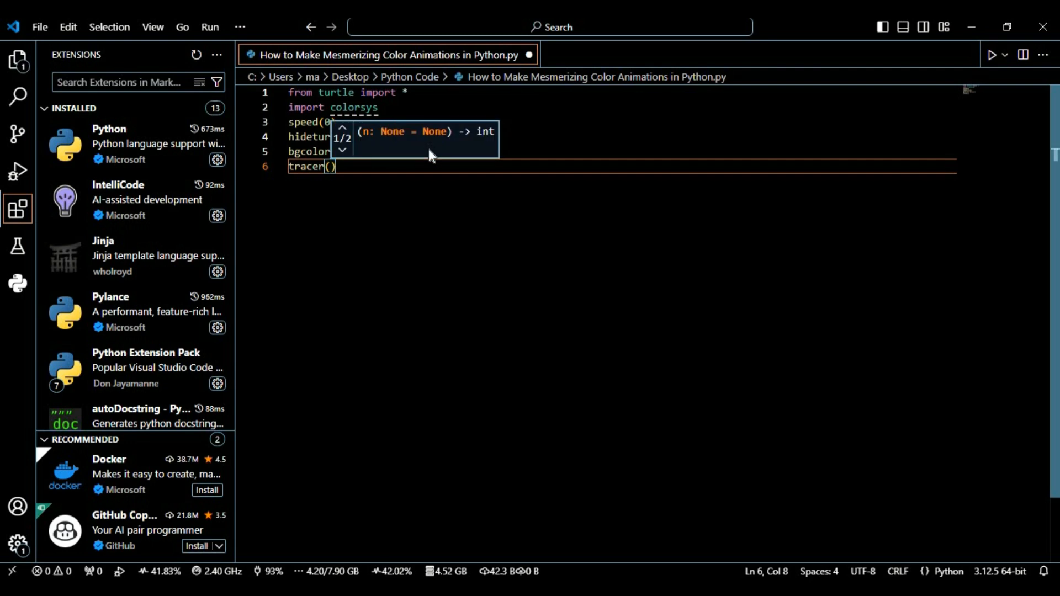
type("5")
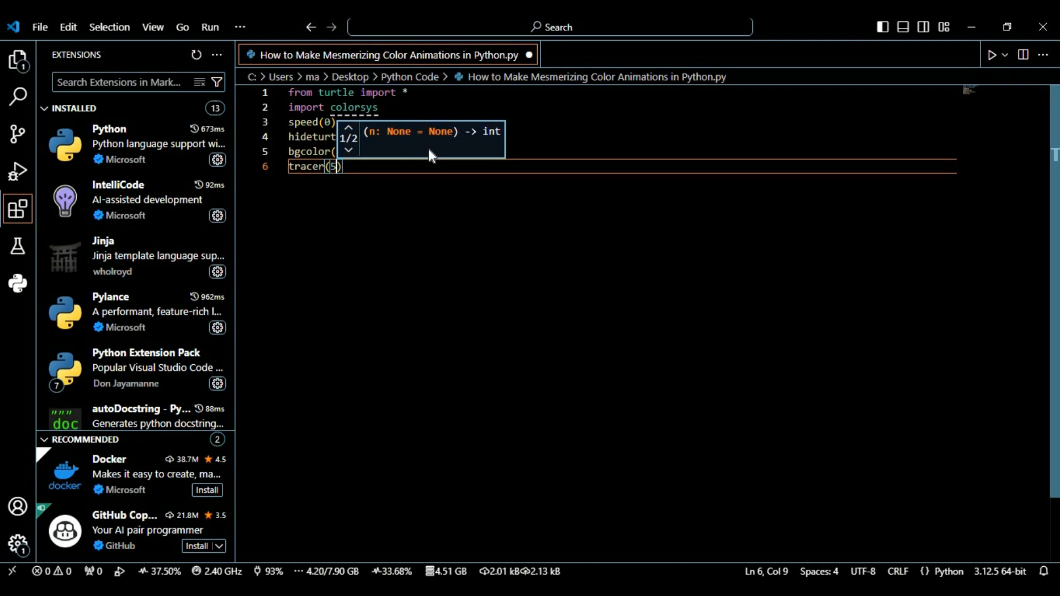
left_click(347, 149)
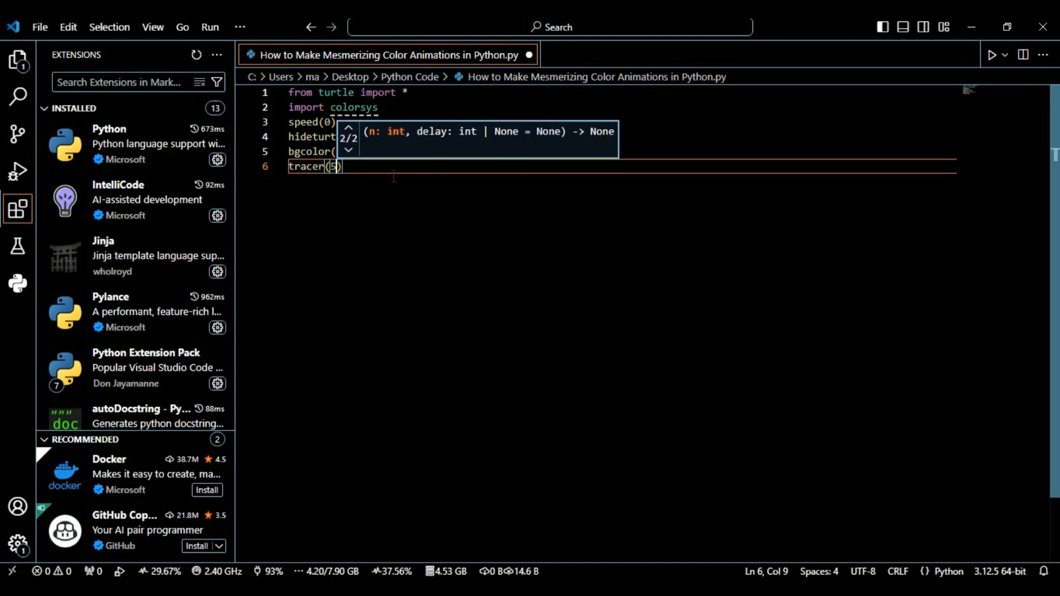
type("width(")
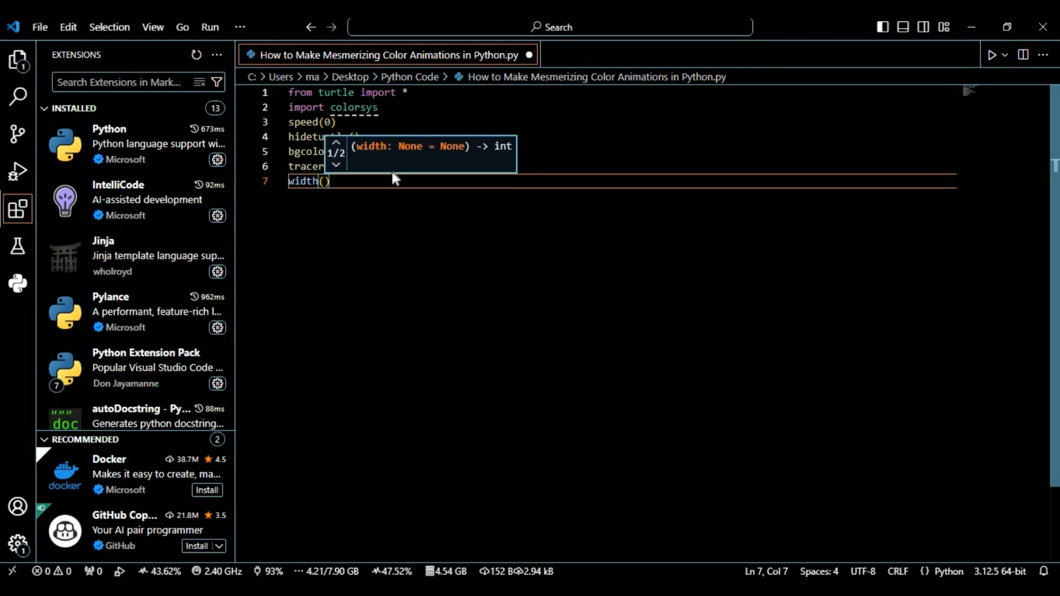
Step: Set width(2) and define the starting hue h = 0.001 on line 8
type("2")
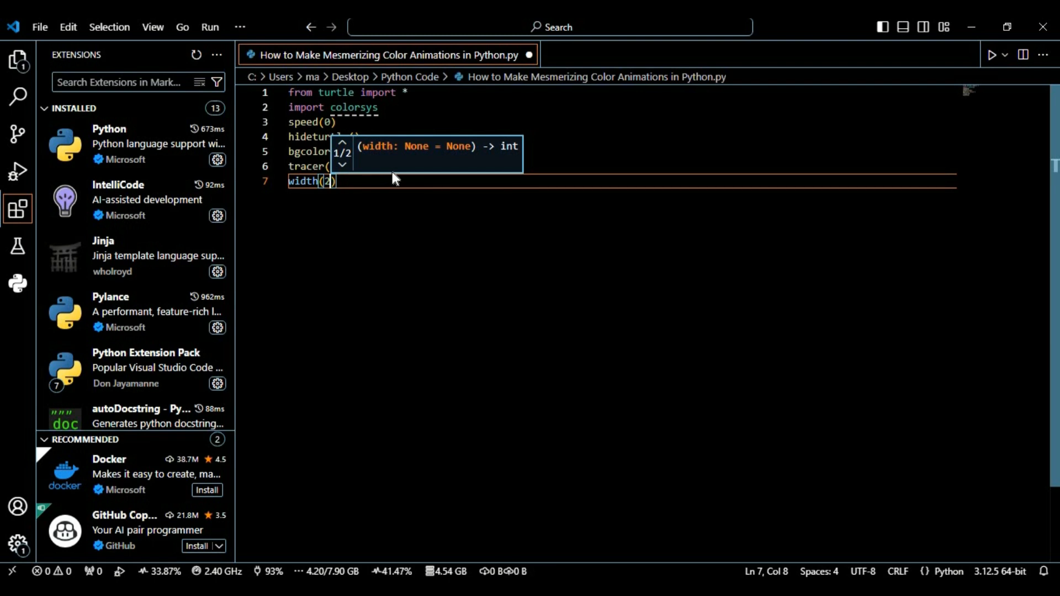
left_click(342, 166)
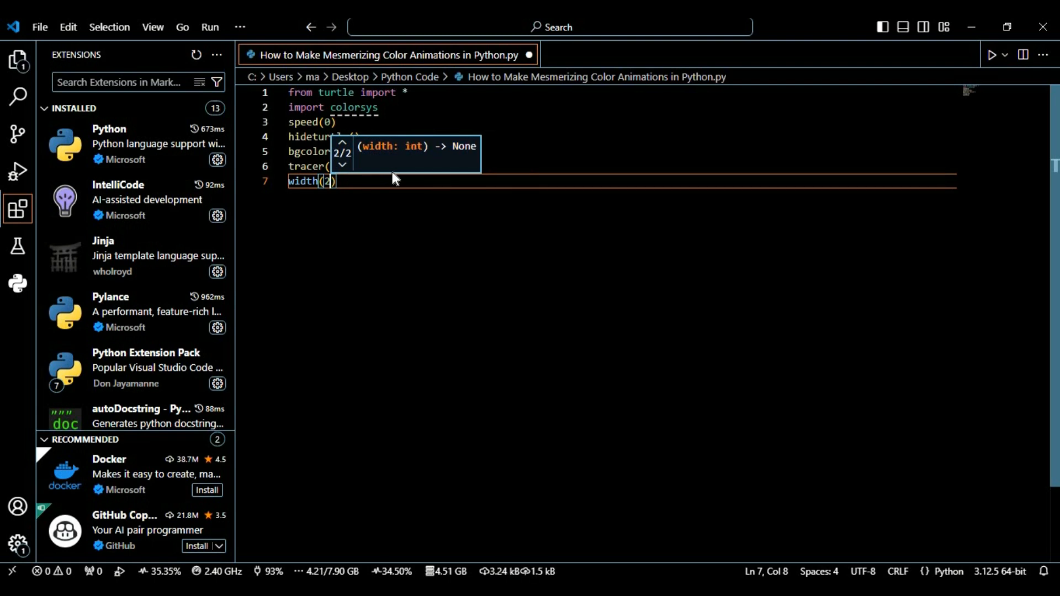
type("h")
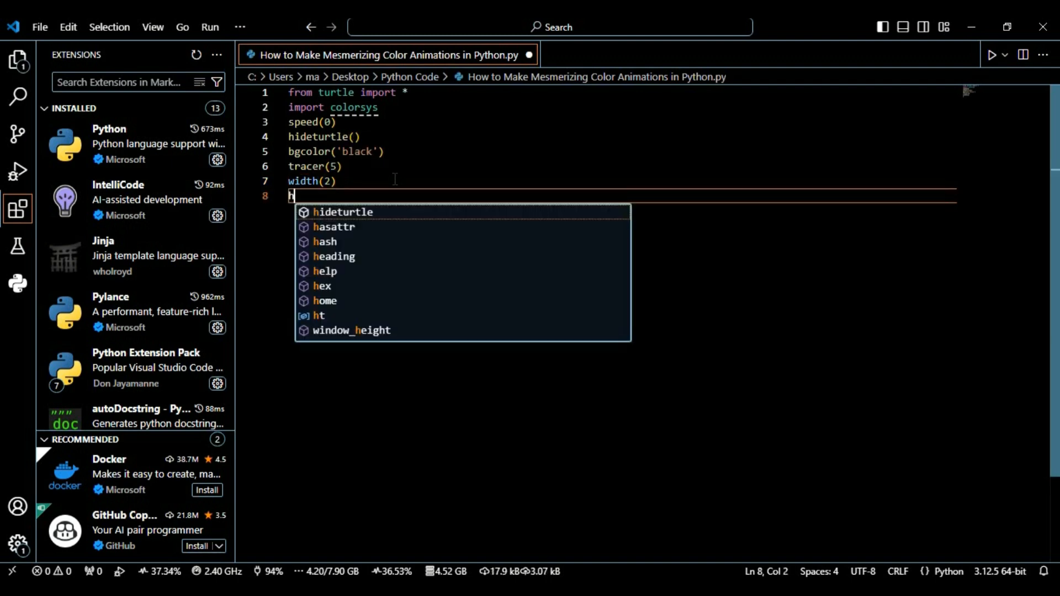
type("=")
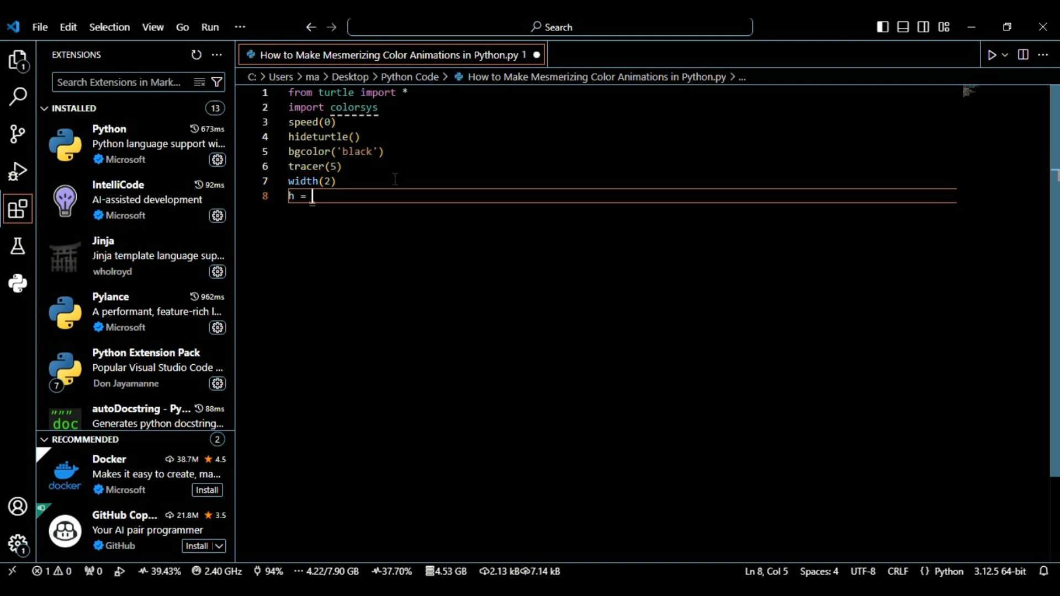
type("0.")
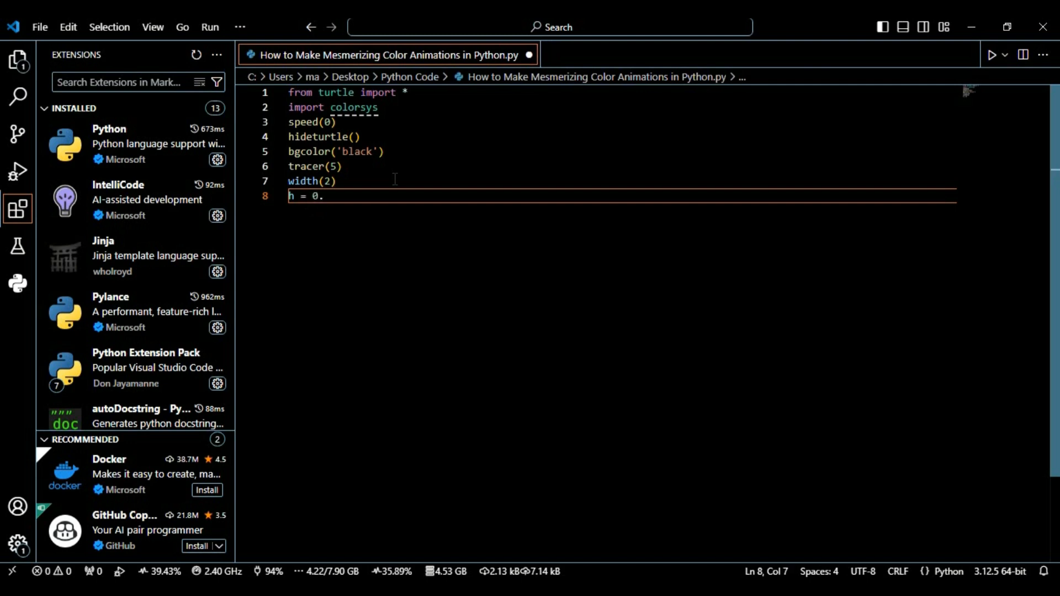
type("001")
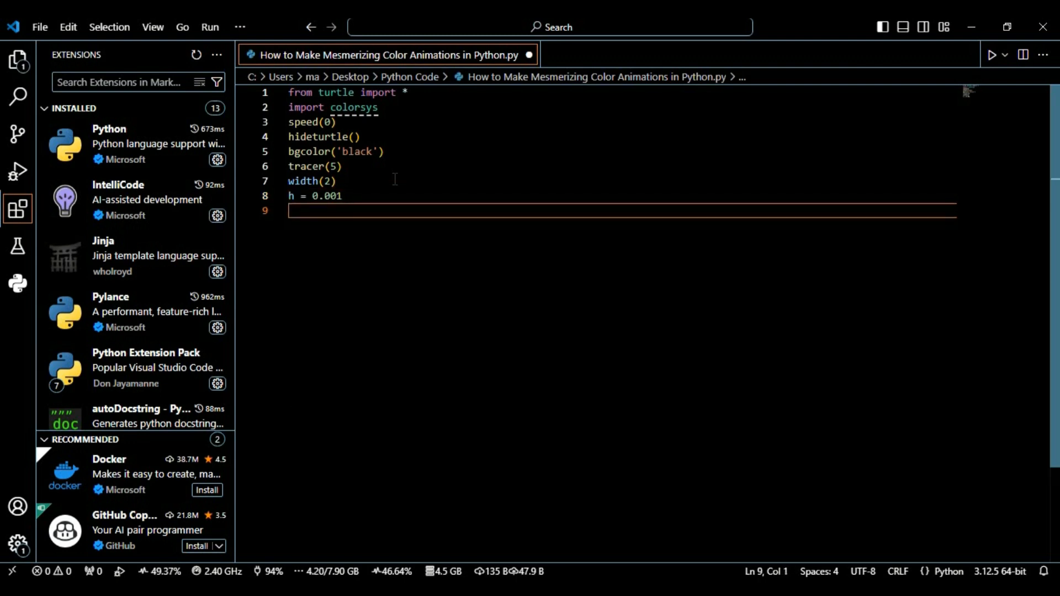
Step: Add the loop header 'for i in range(90):'
type("for i")
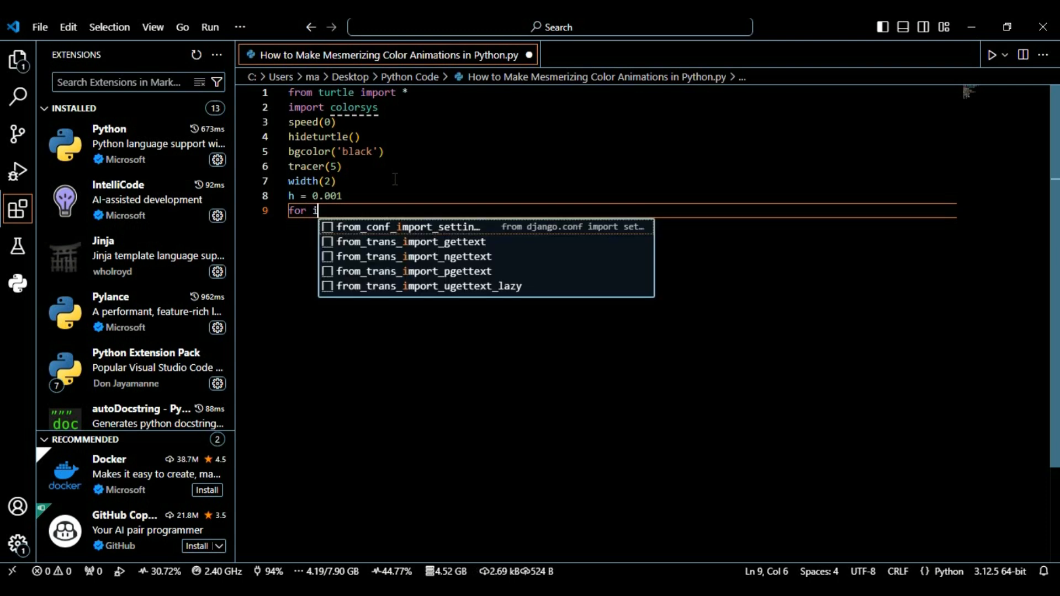
type("in range")
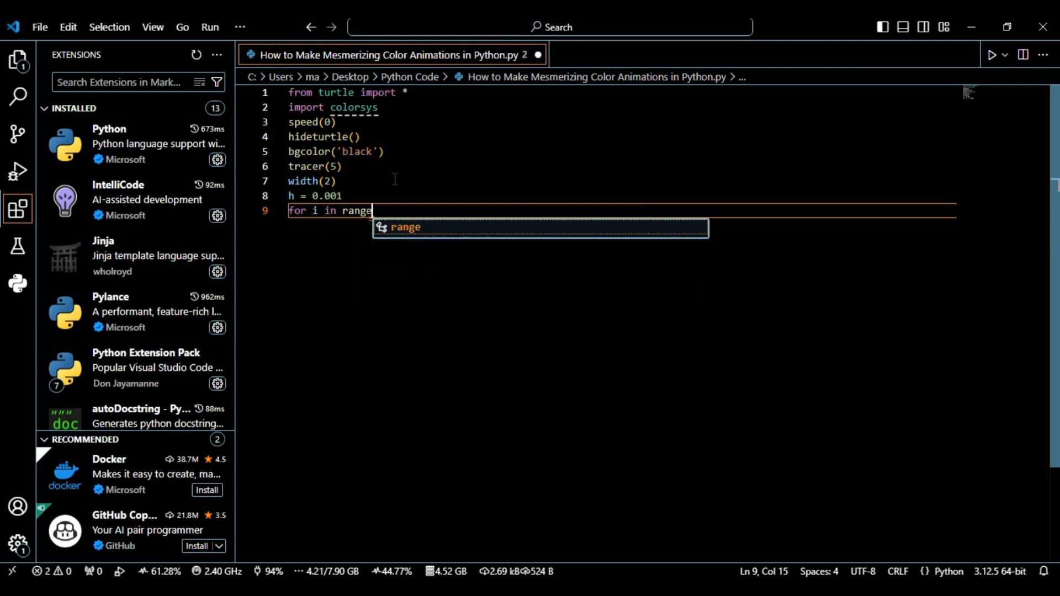
type("(")
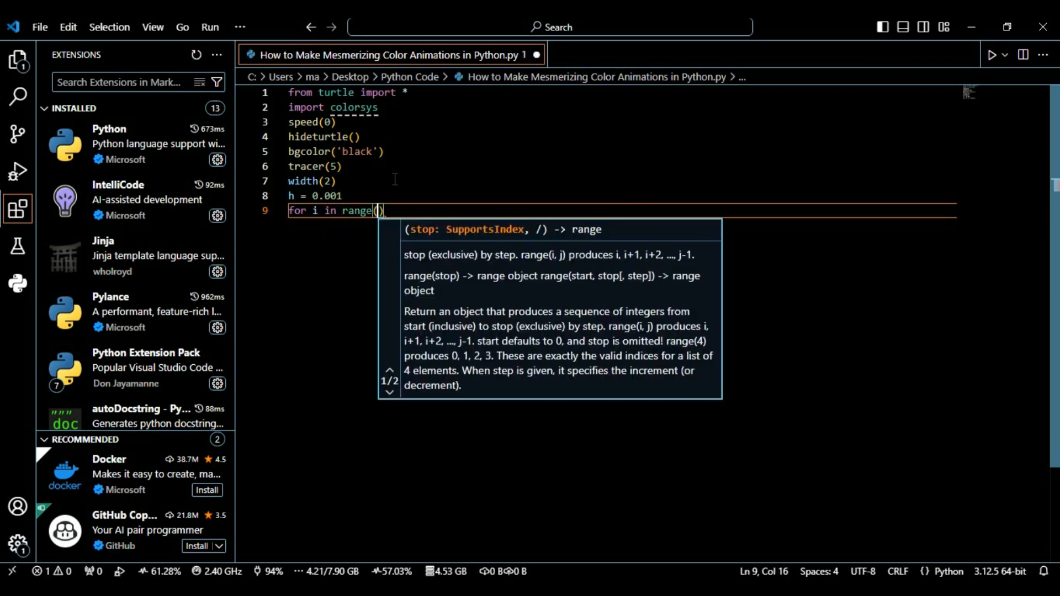
type("90")
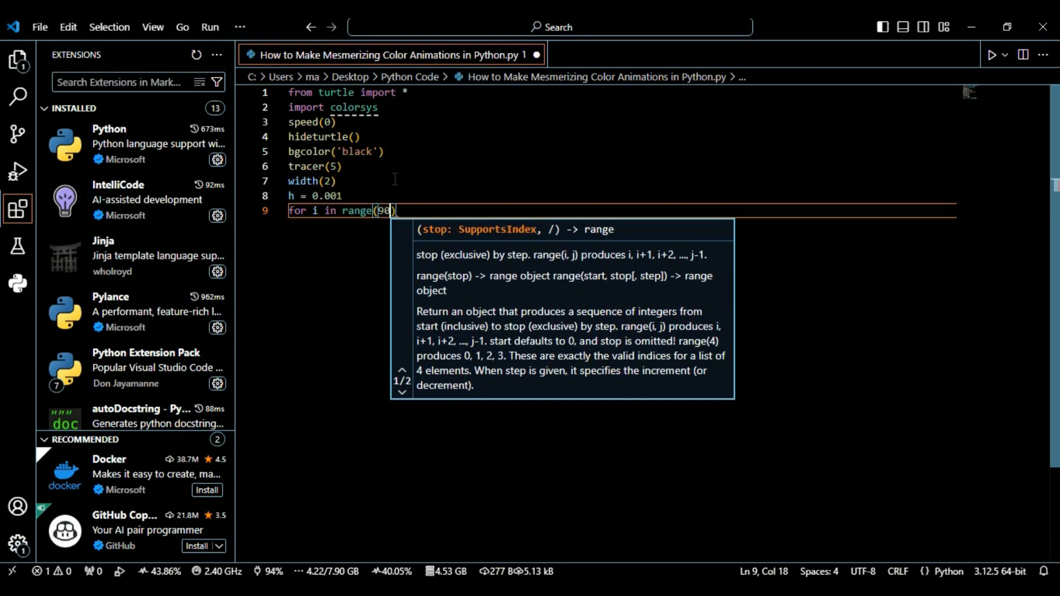
type(")")
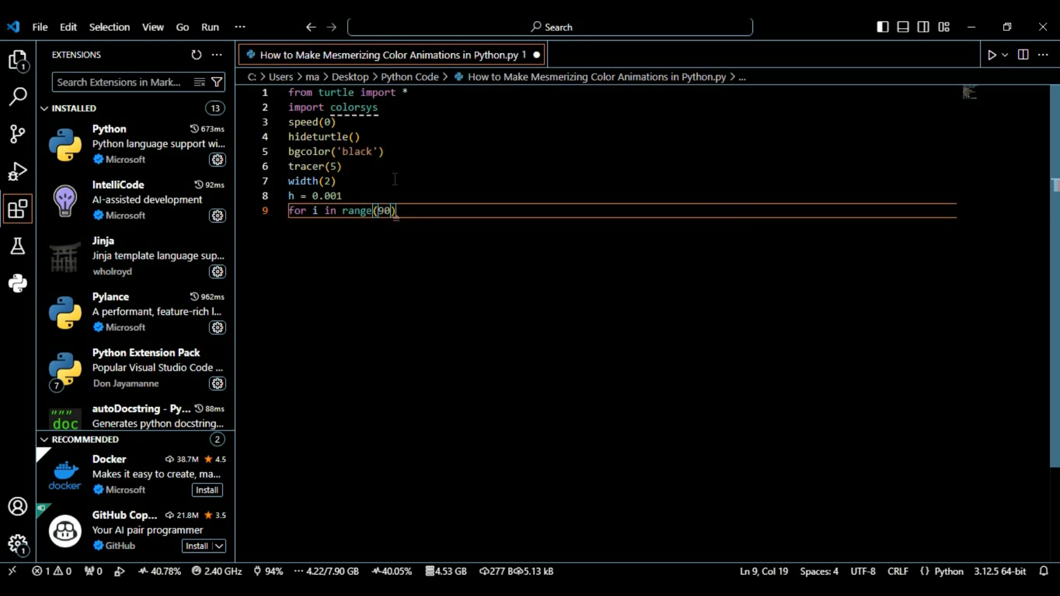
key("enter")
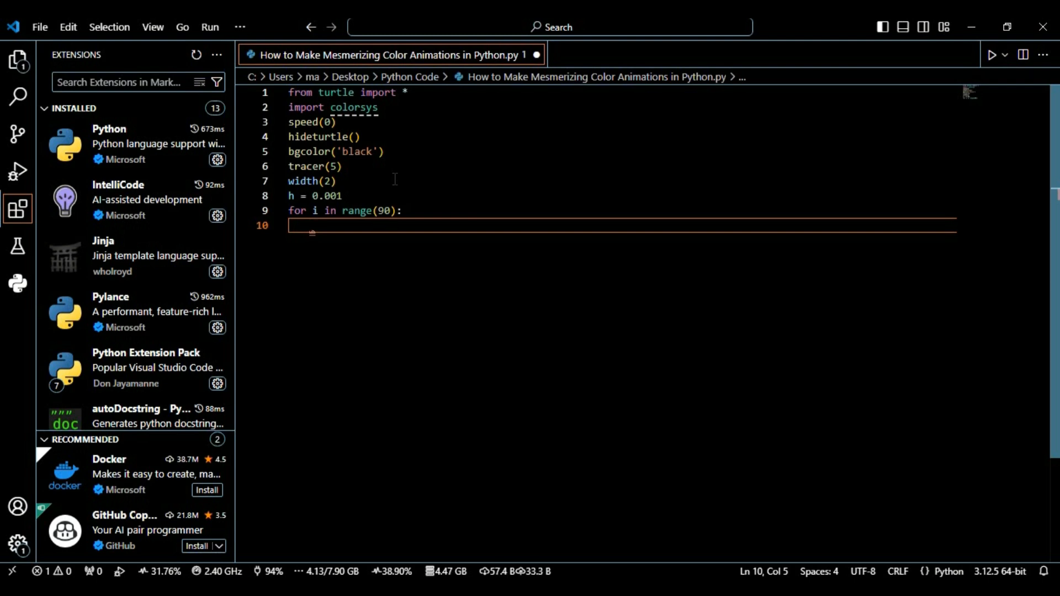
Step: Set the pen colour in the loop with color(colorsys.hsv_to_rgb(h,1,1))
type("color(")
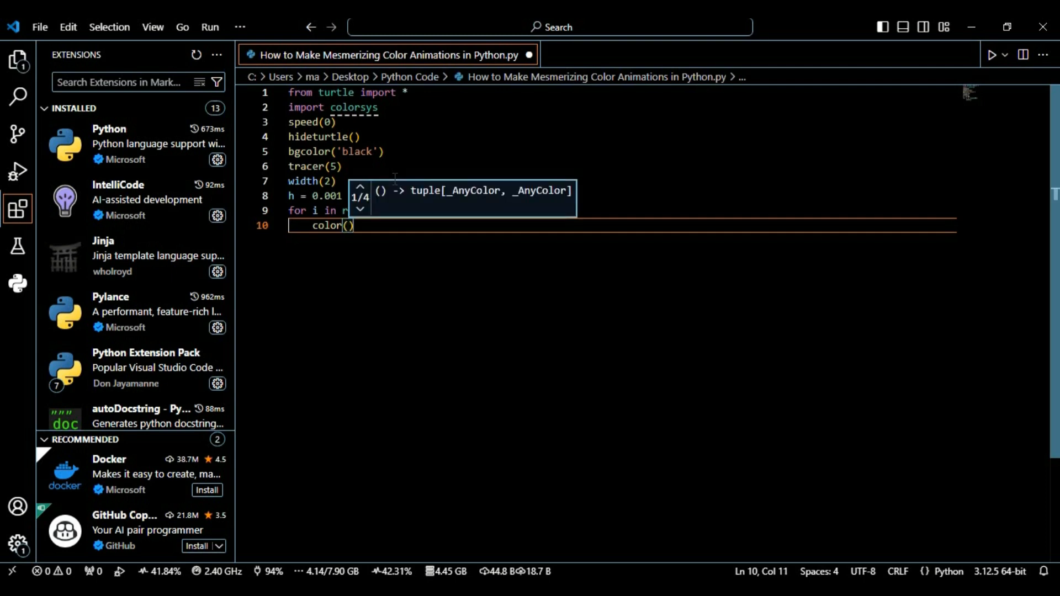
type("colorsys")
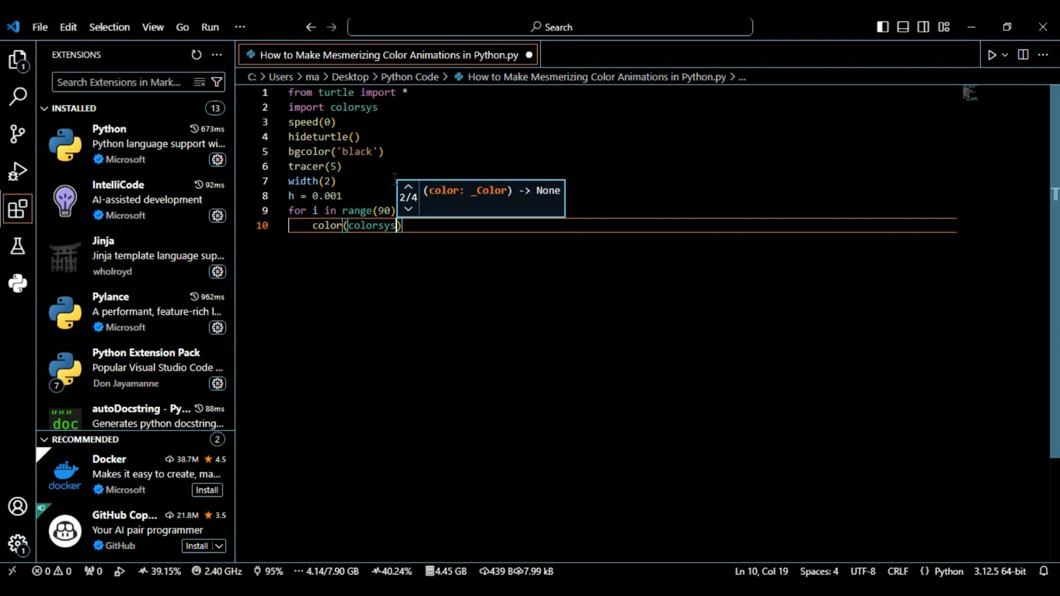
type(".hsv_to_rgb(")
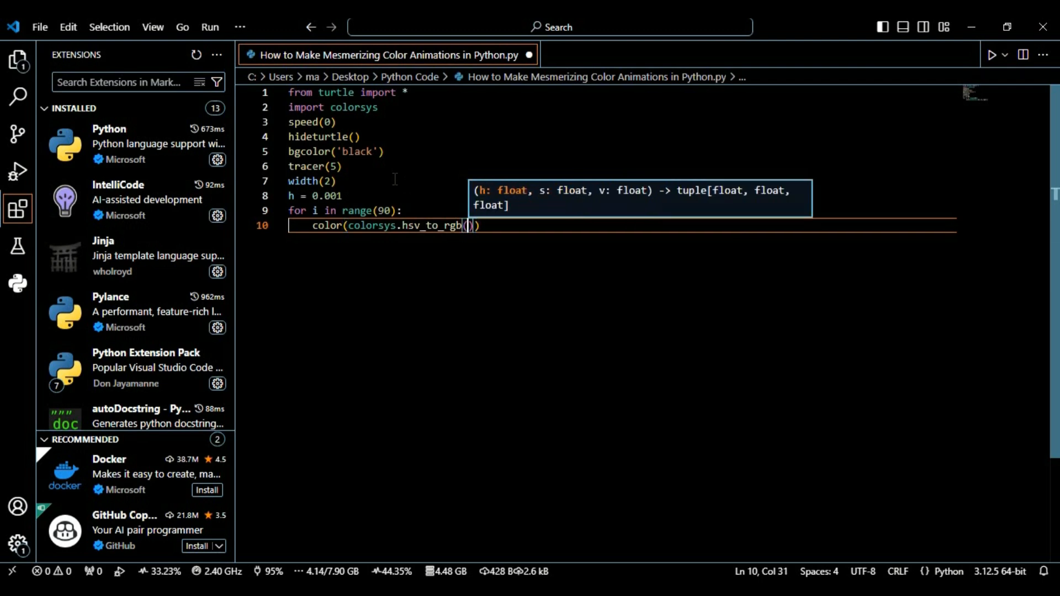
type("h")
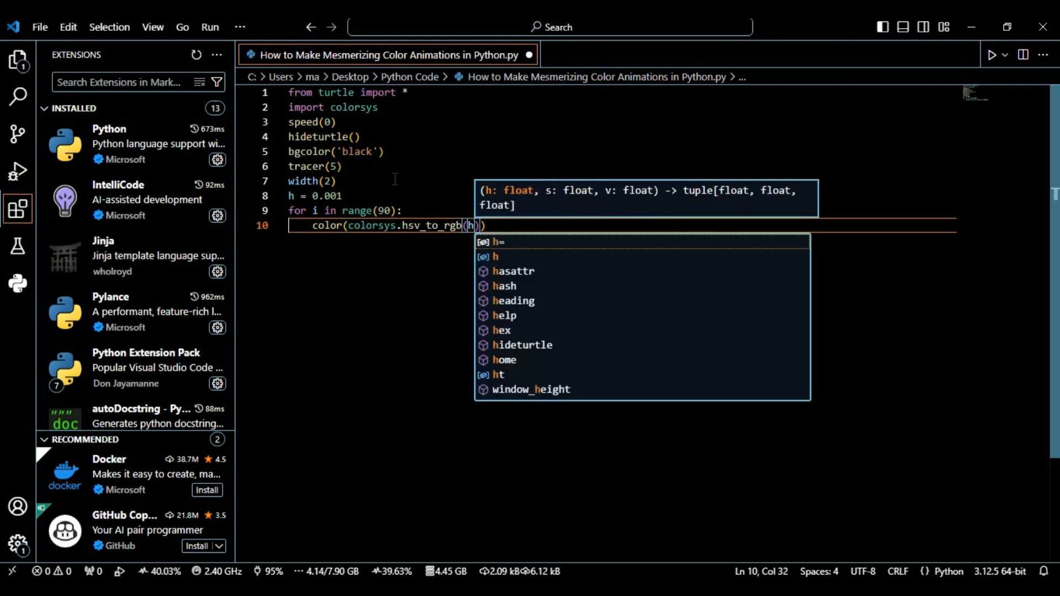
type(",1,")
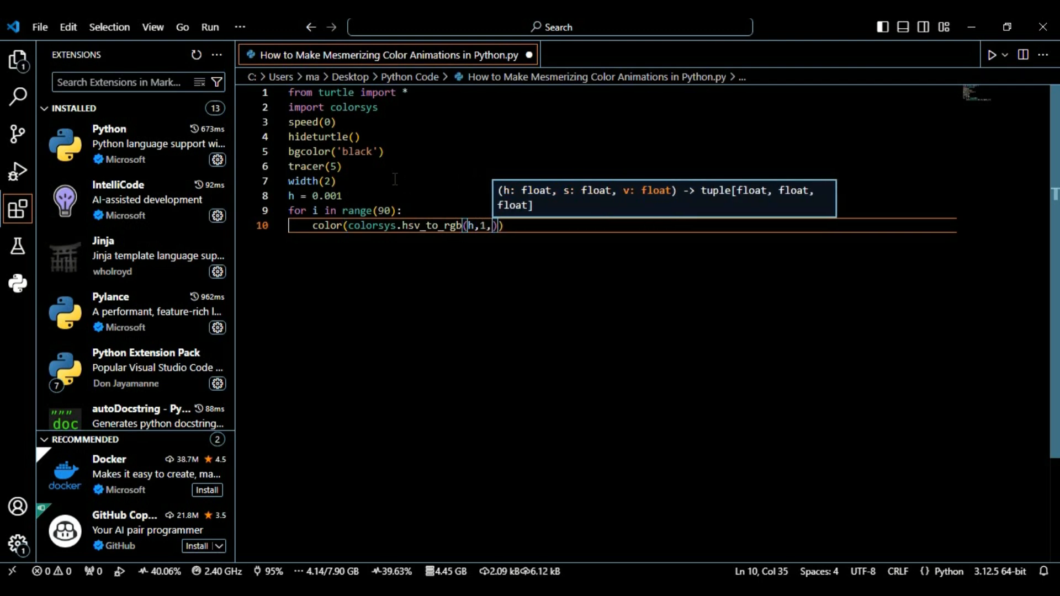
type("1")
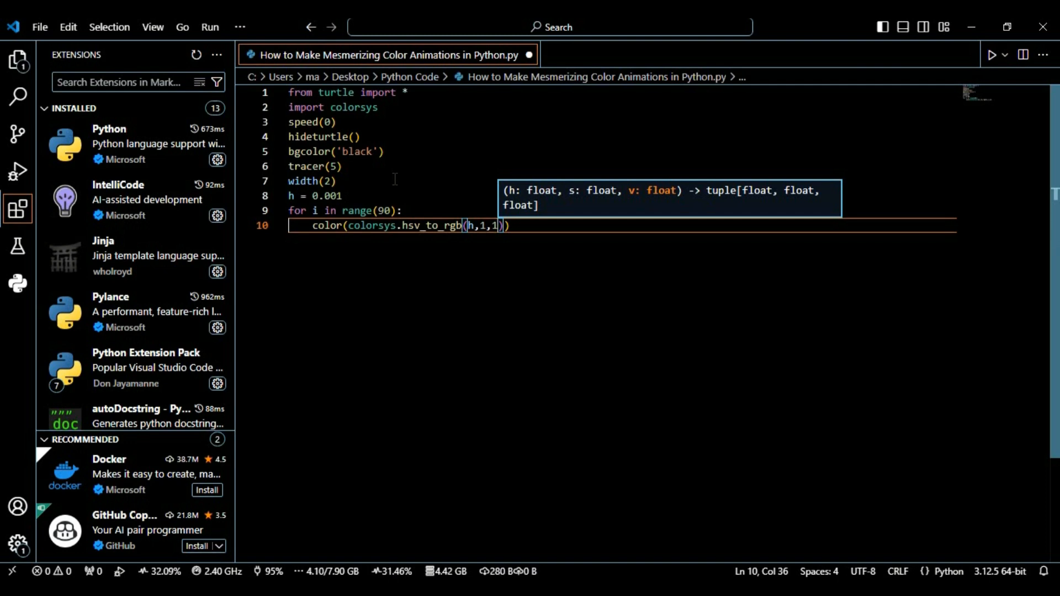
key("enter")
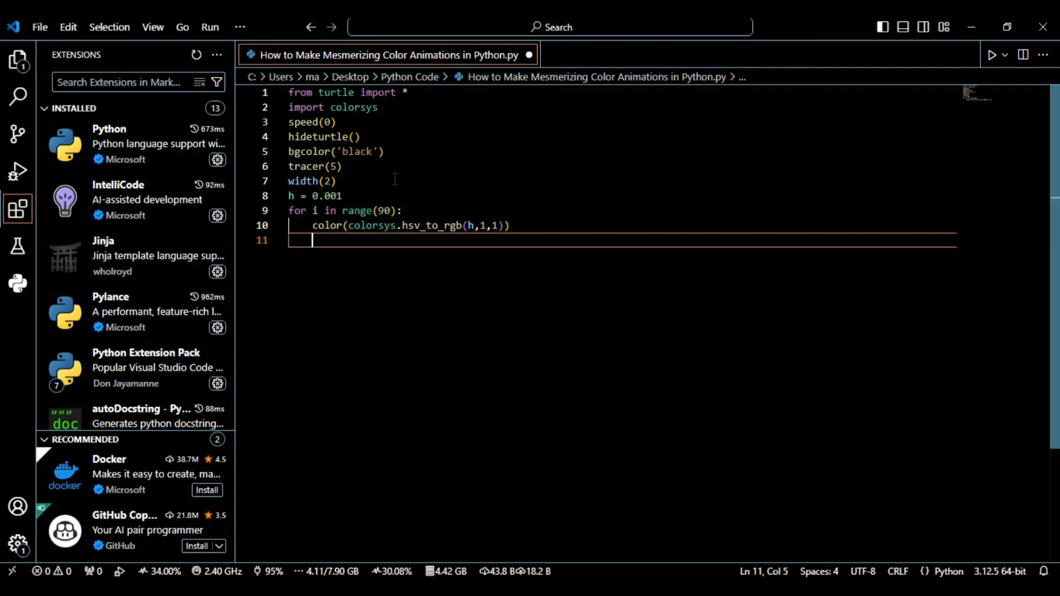
Step: Add forward(100), left(60), forward(100) and right(120) to the loop body
type("forward")
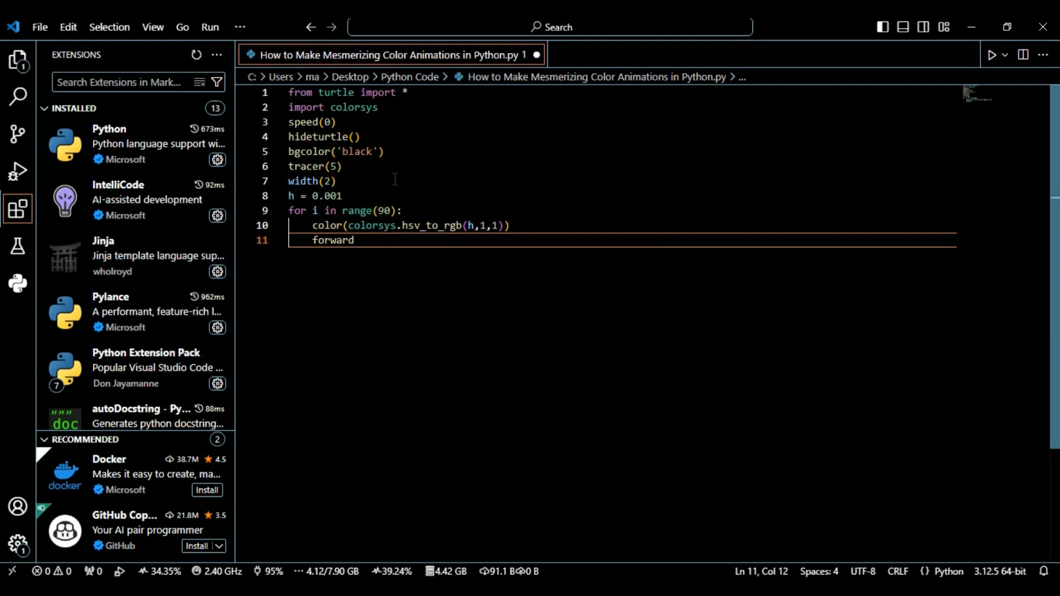
type("(")
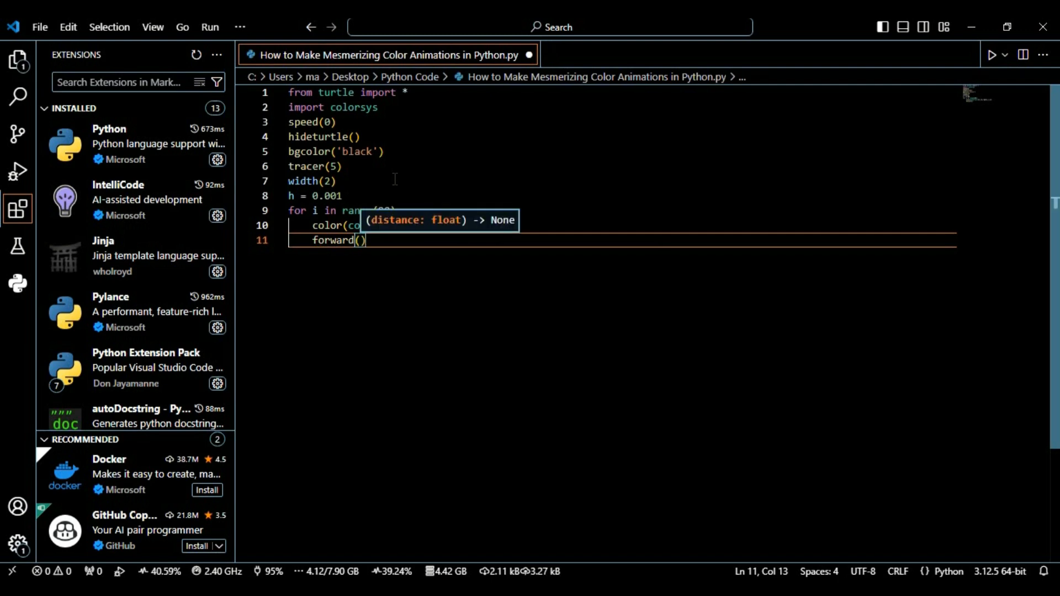
type("100")
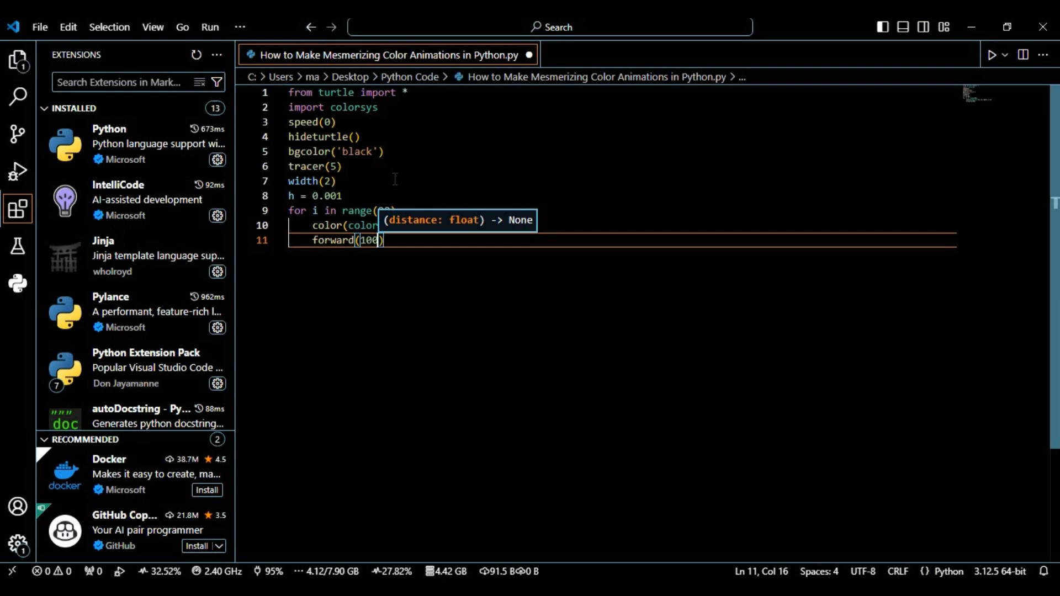
type("left(")
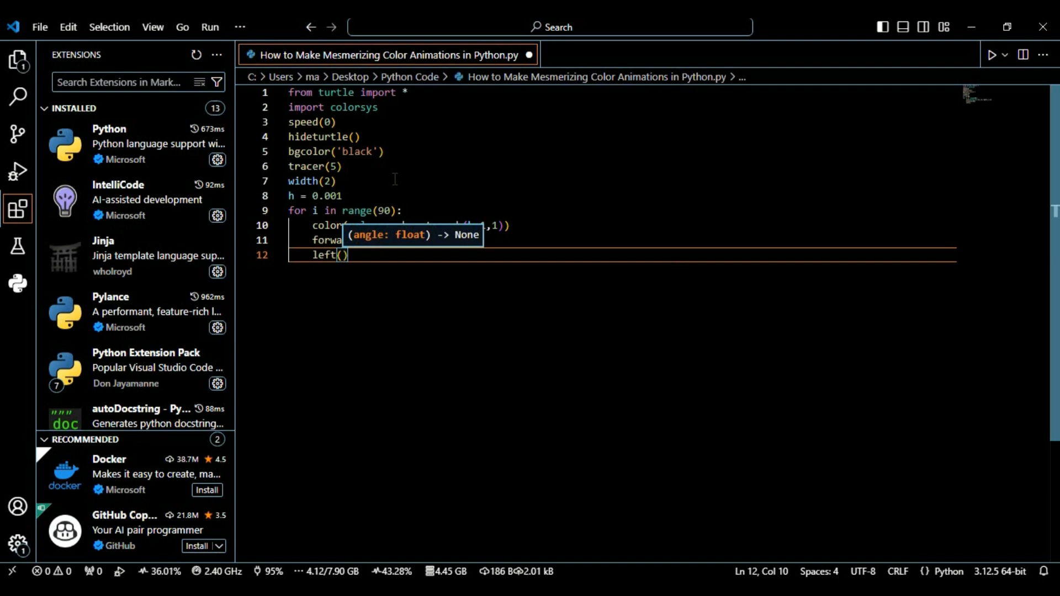
type("60")
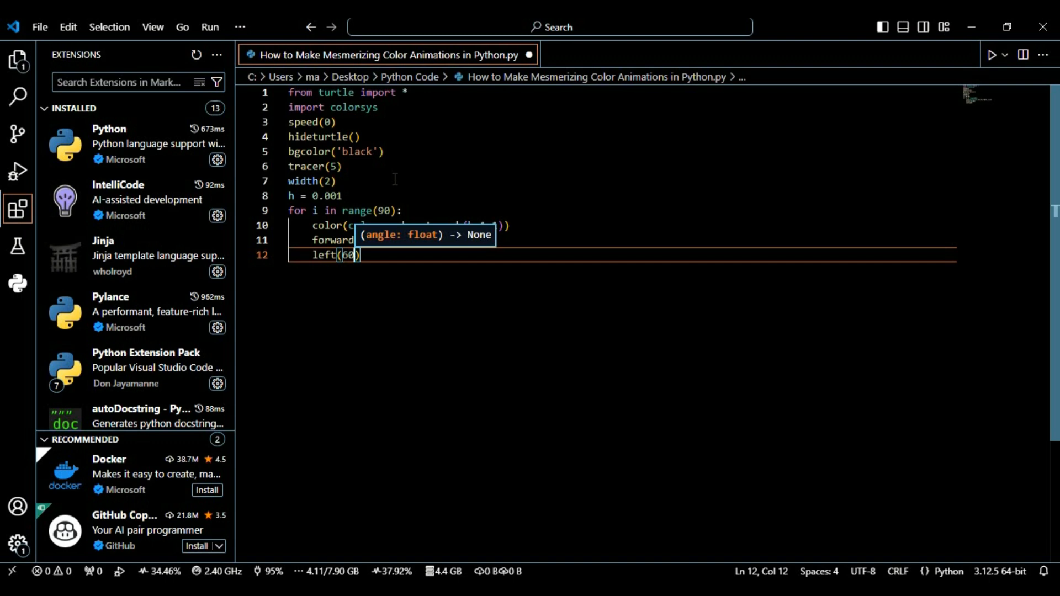
type("fow")
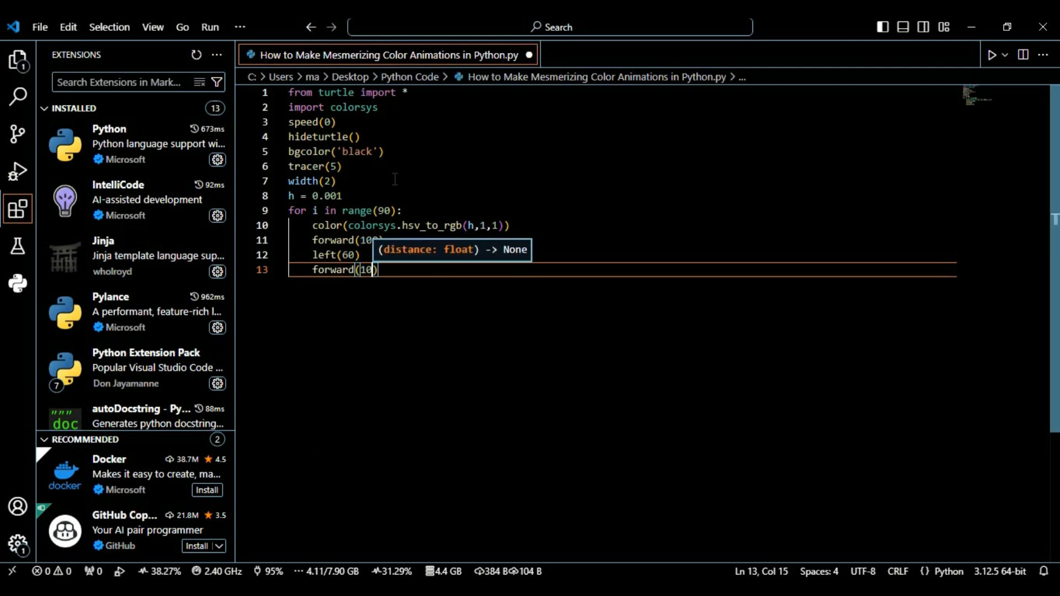
type("0")
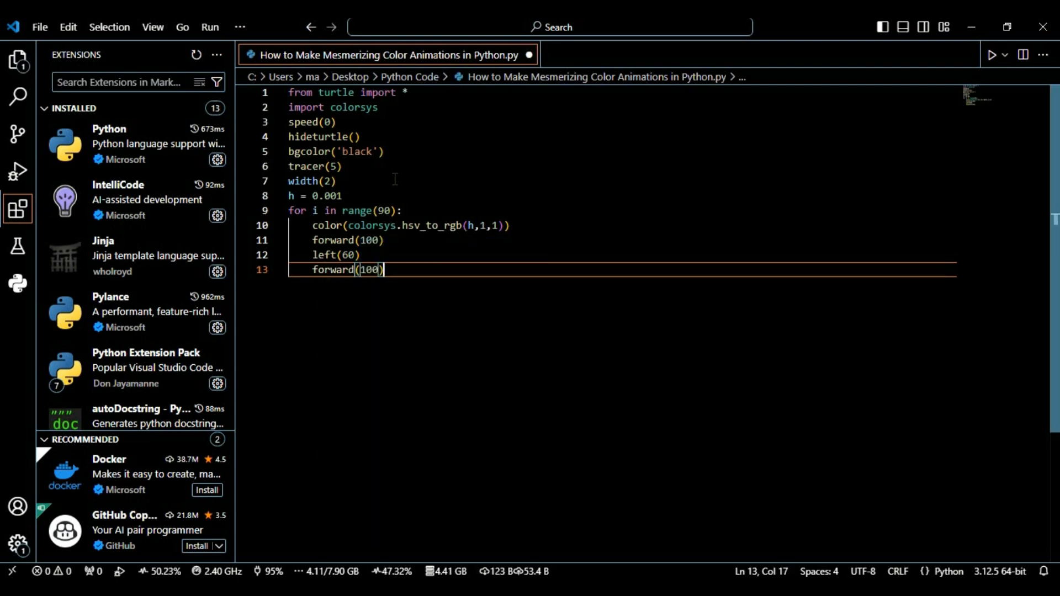
type("right(")
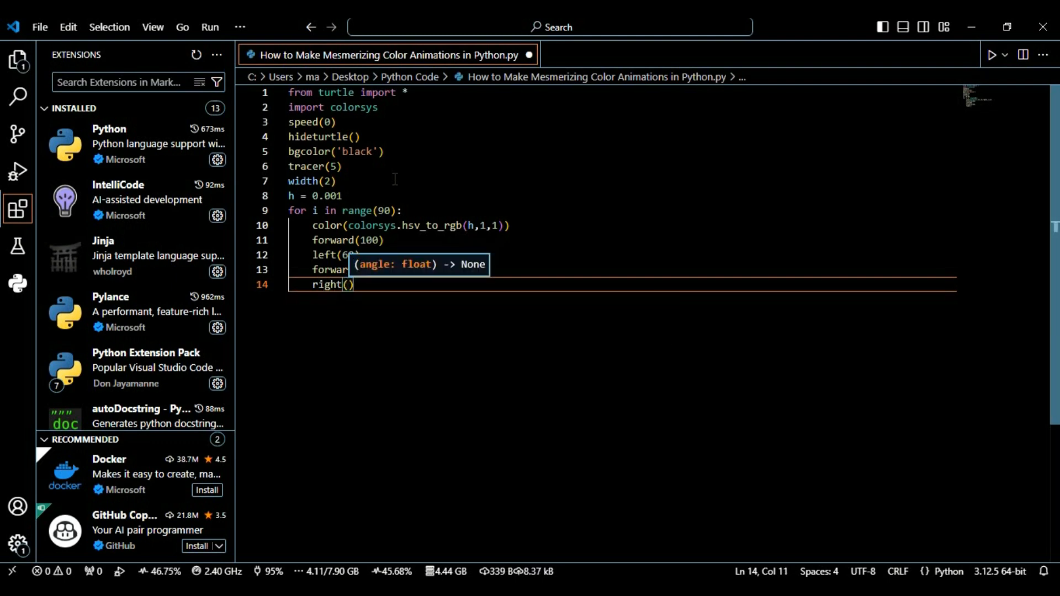
type("129")
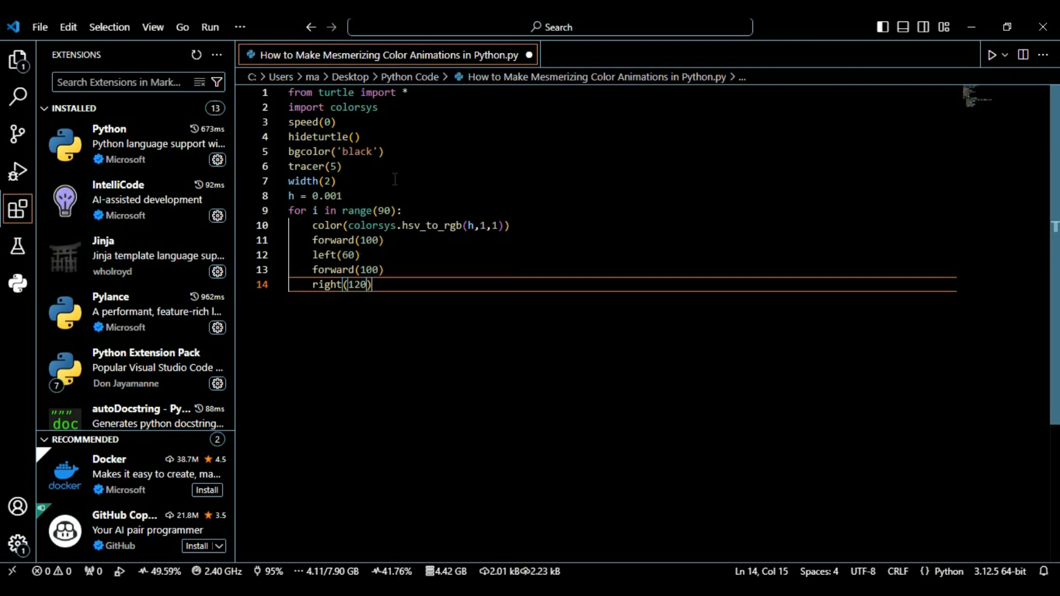
key("enter")
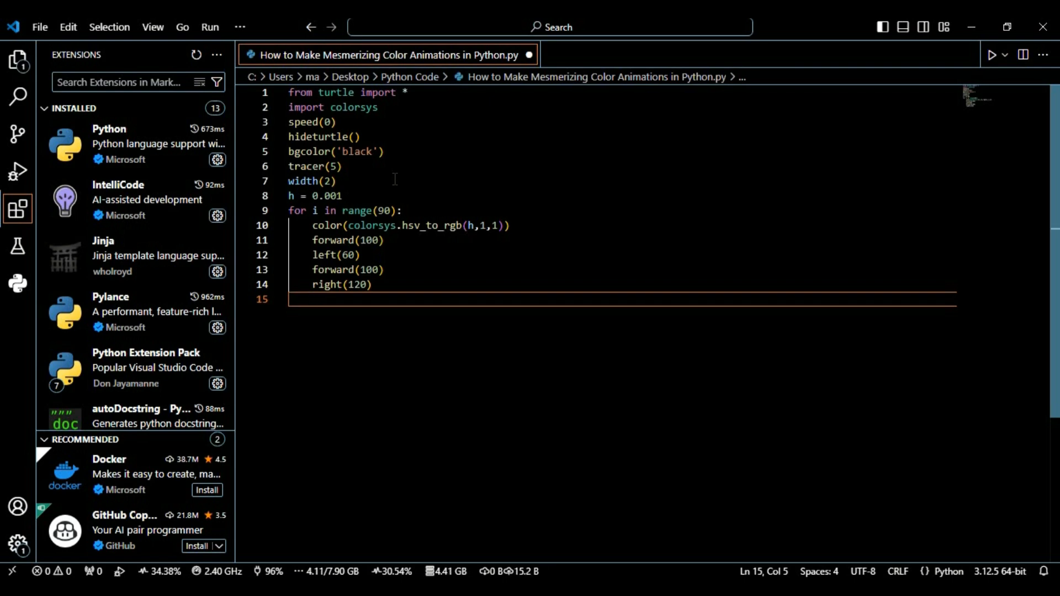
Step: Add circle(50) followed by left(240) to the loop body
type("c")
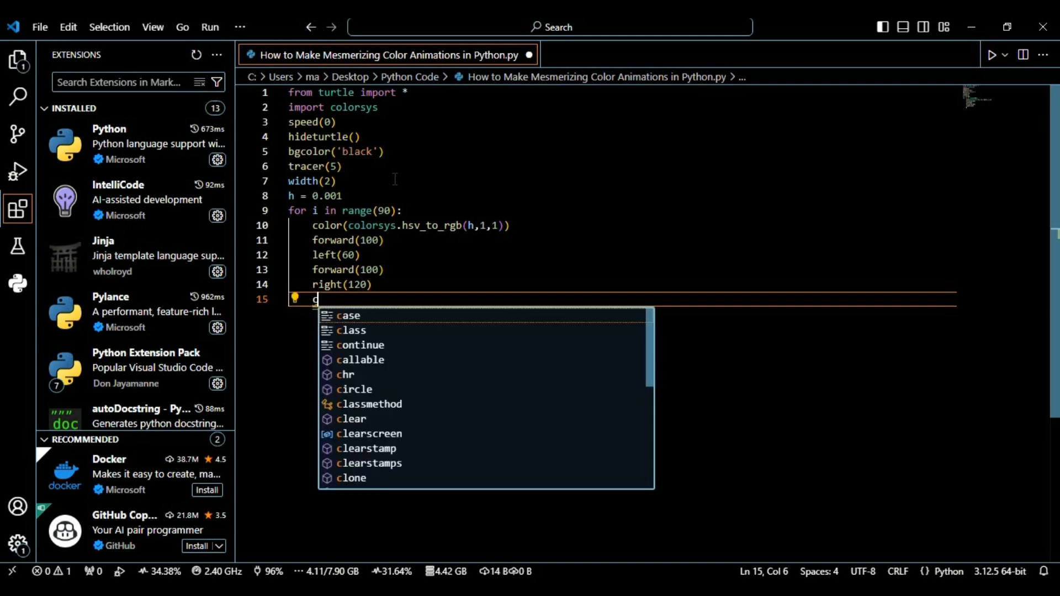
type("ircle")
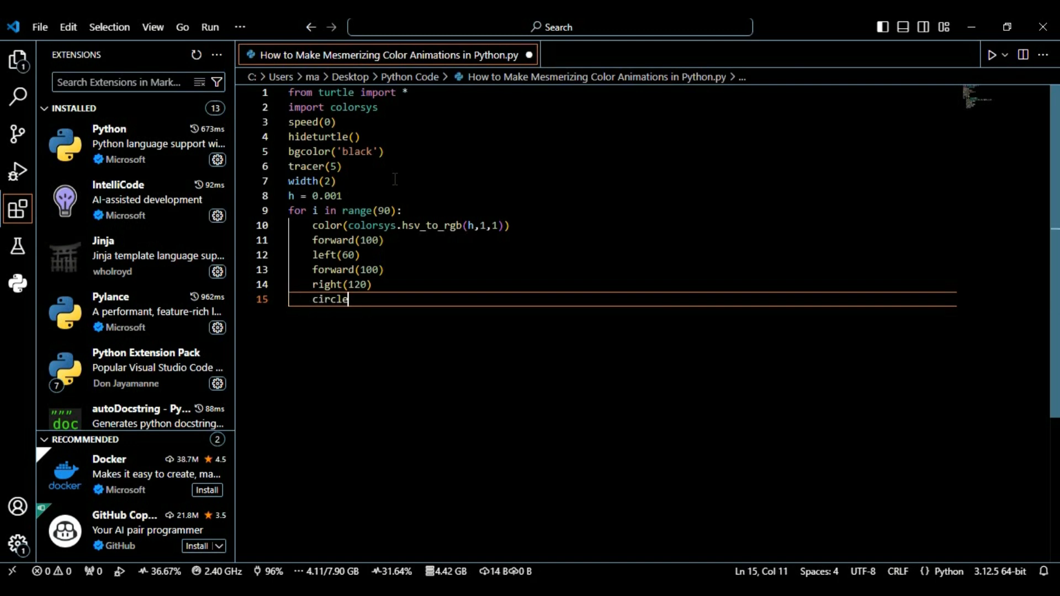
type("(5")
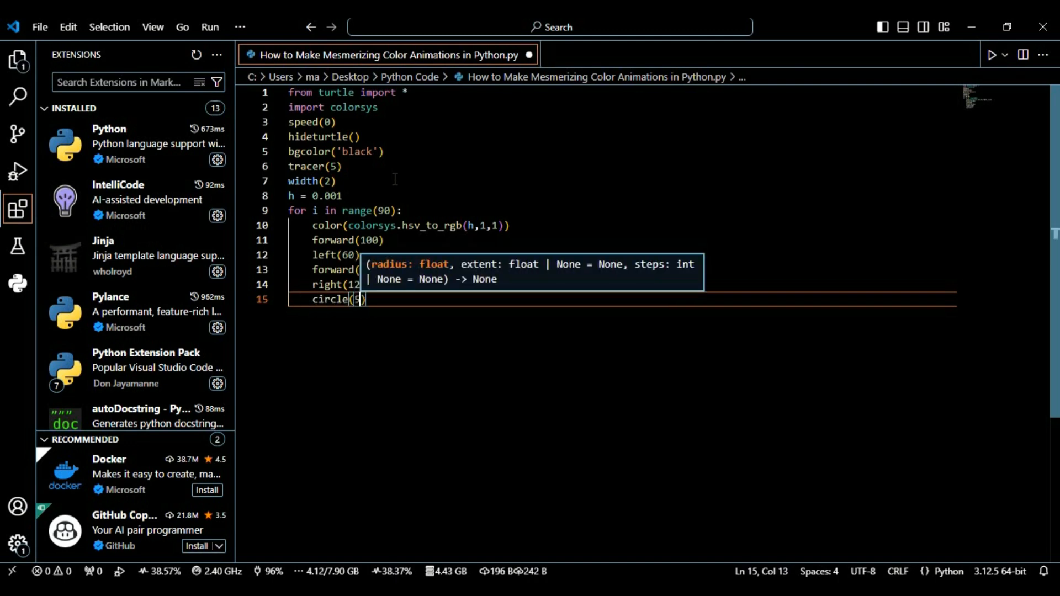
type("0")
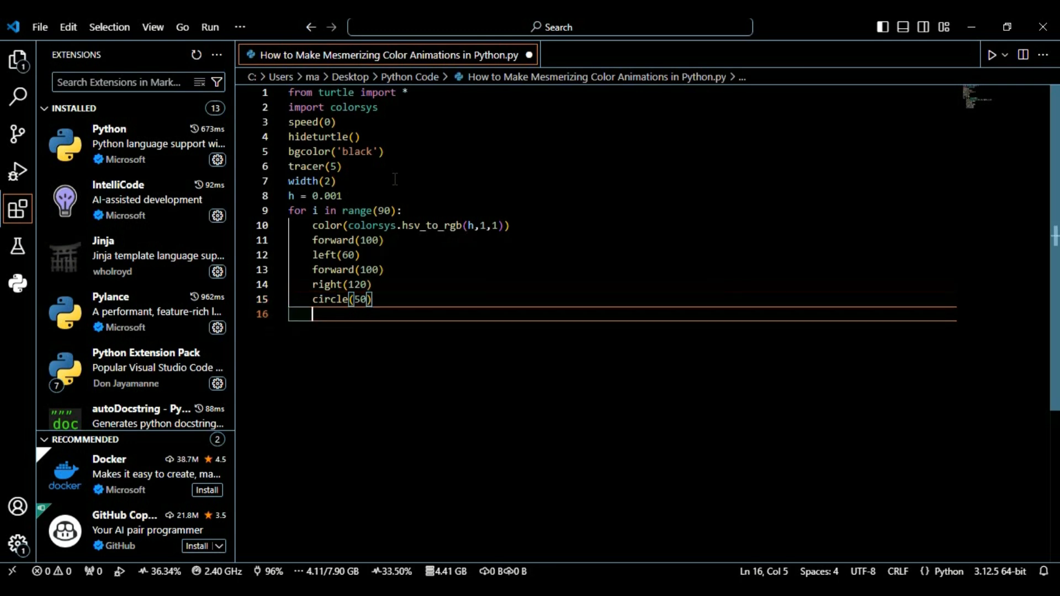
type("lef")
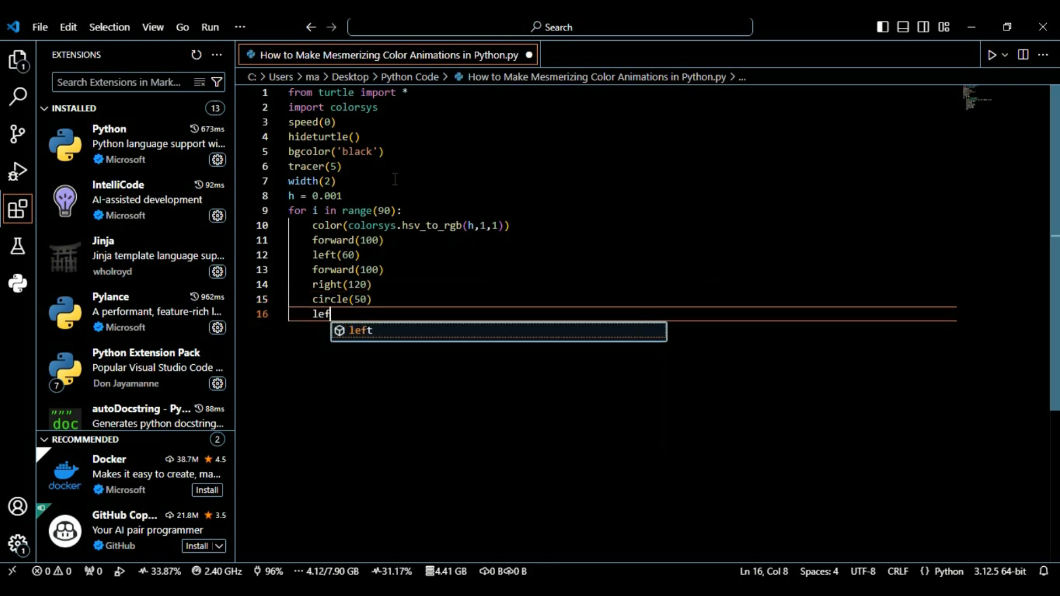
type("(")
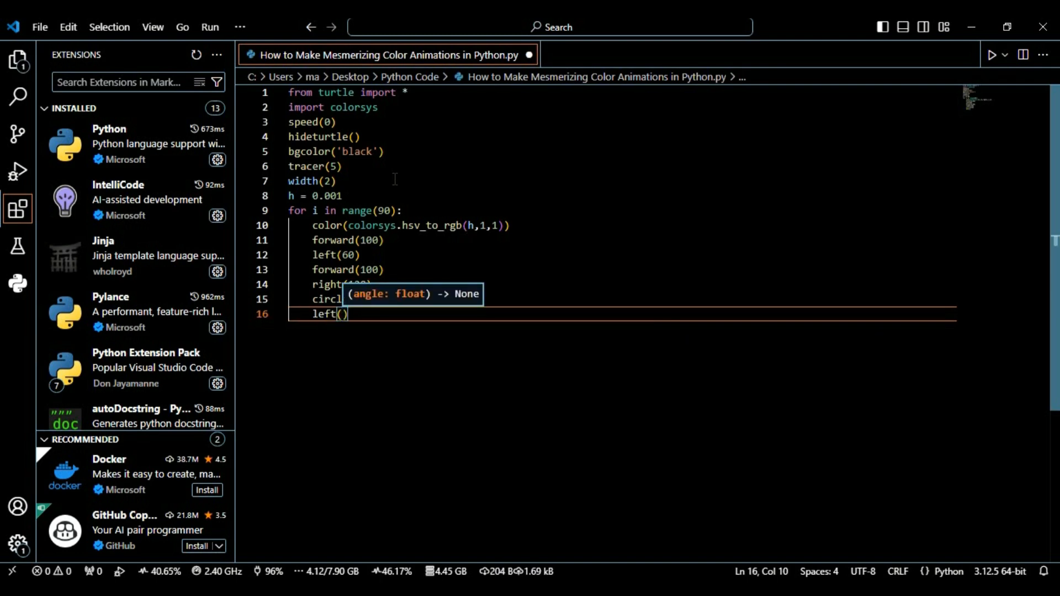
type("2")
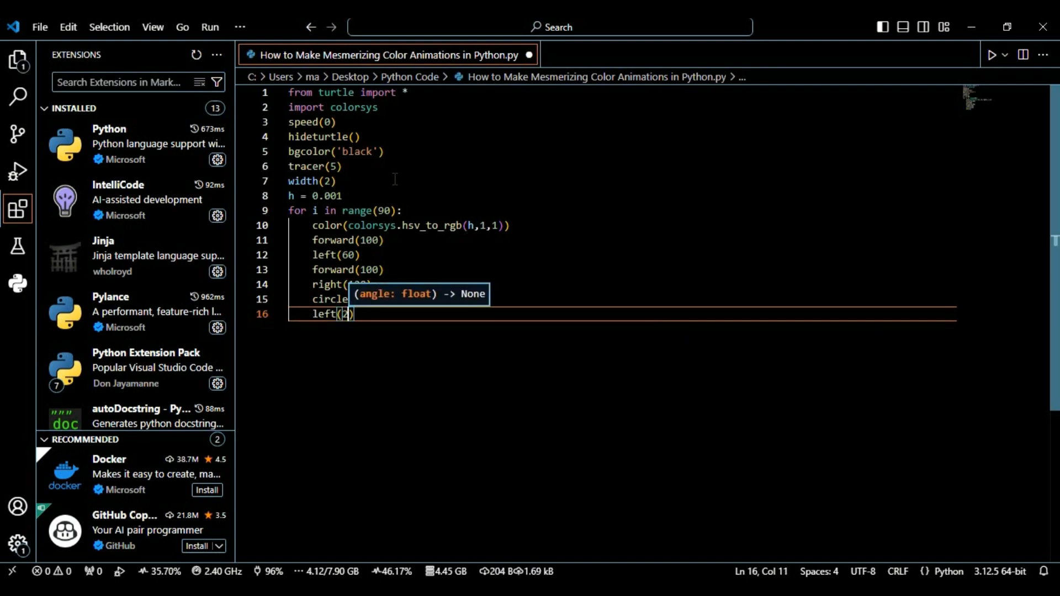
type("40")
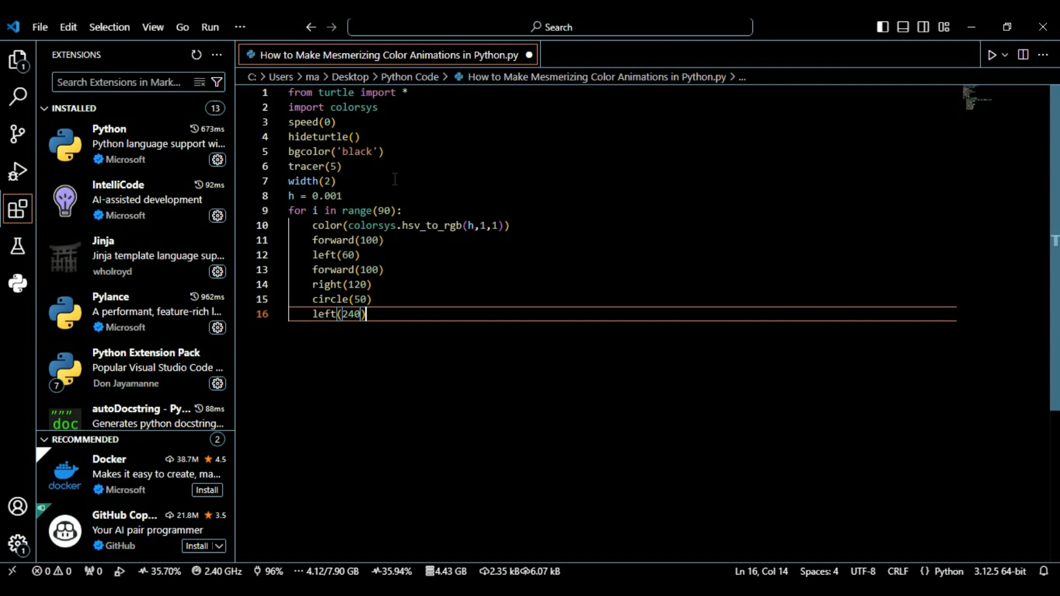
key("enter")
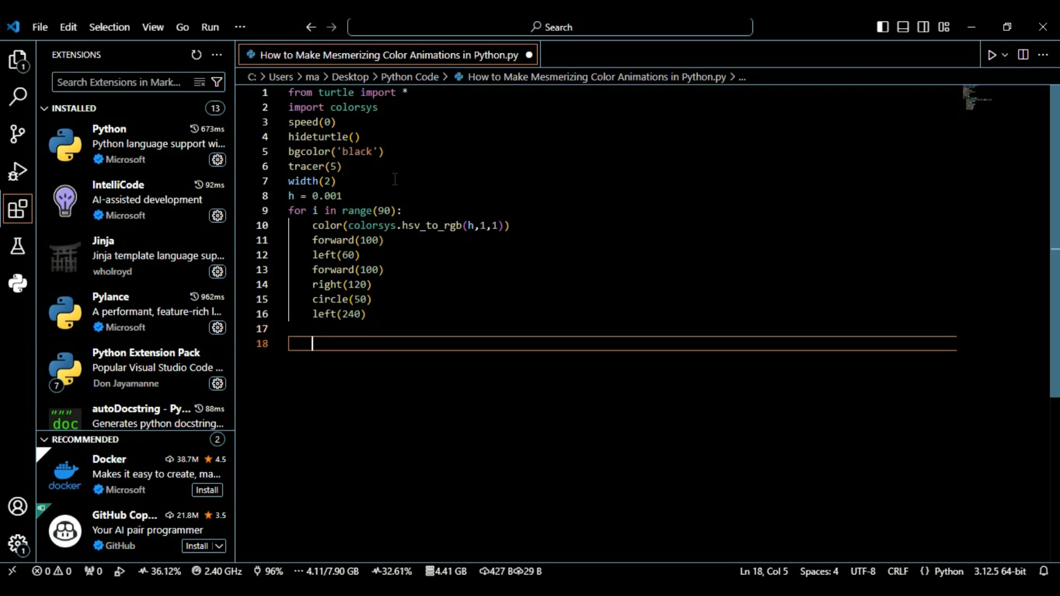
Step: Write forward(100), left(60) and forward(100) on loop lines 17–19
type("forward")
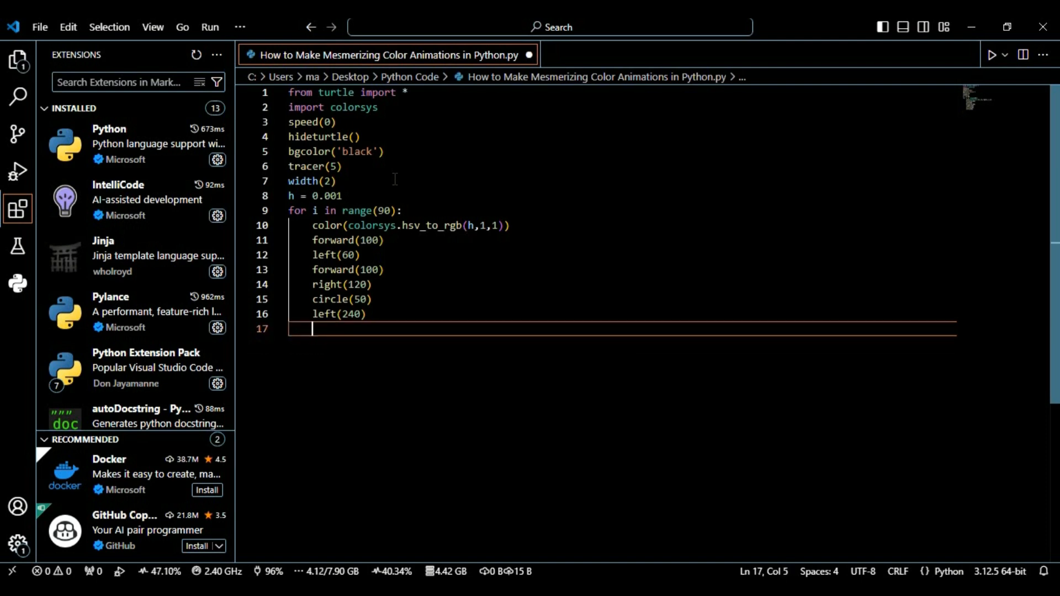
type("forw")
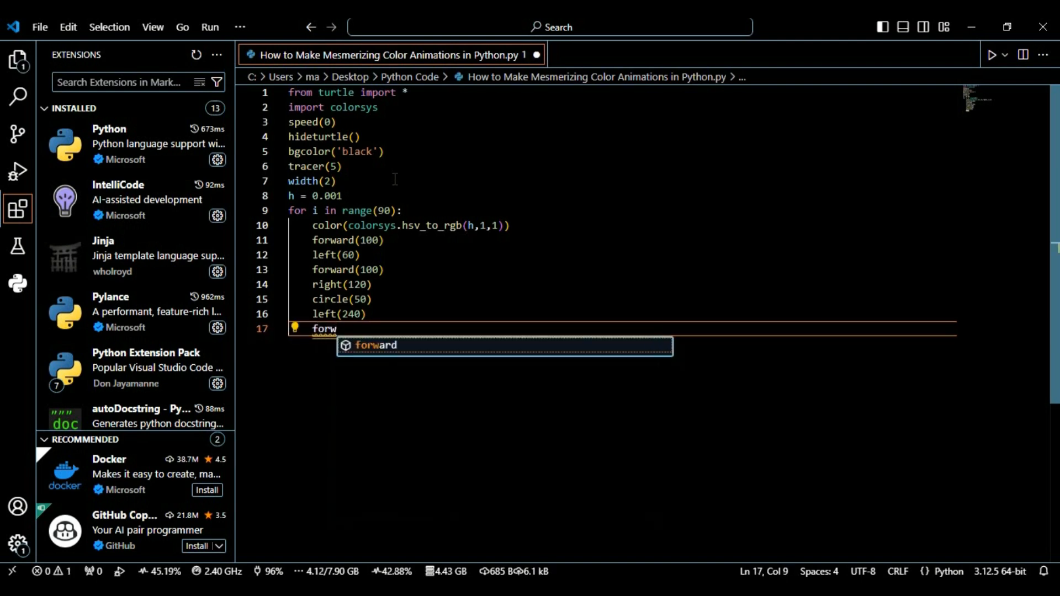
type("(100)")
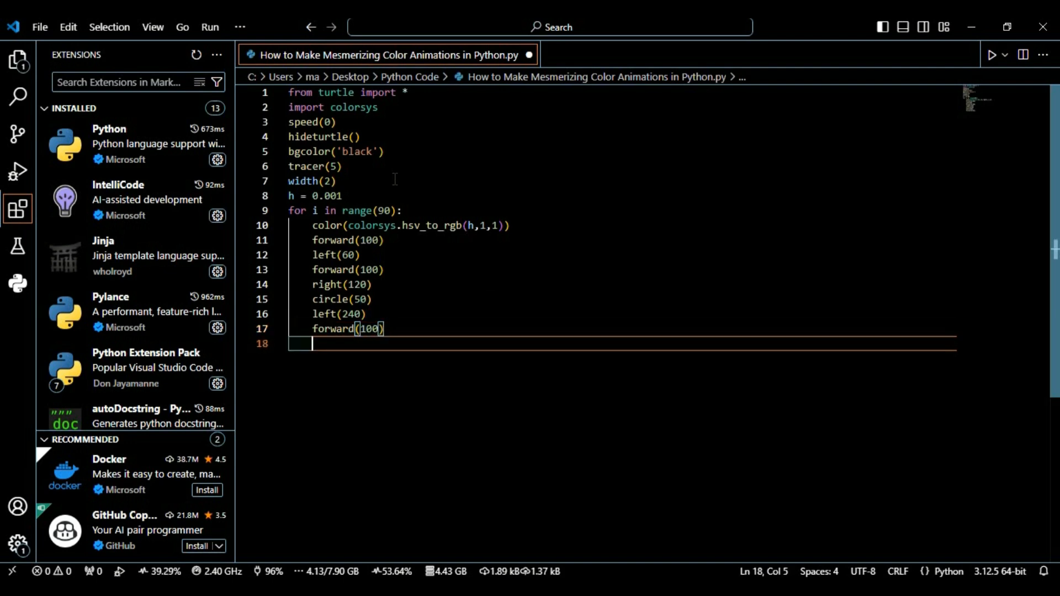
type("left")
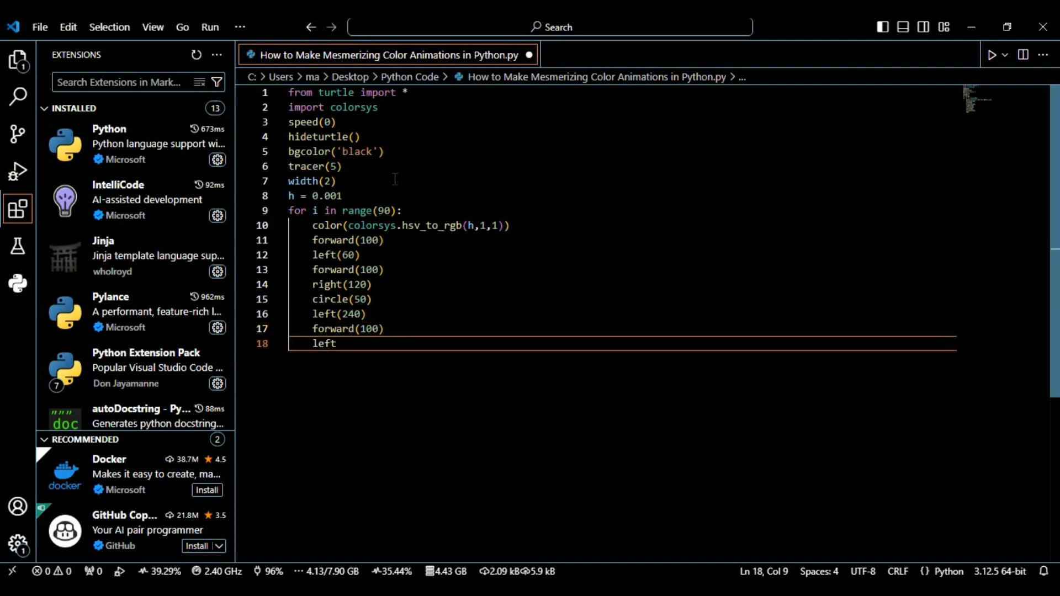
type("(60")
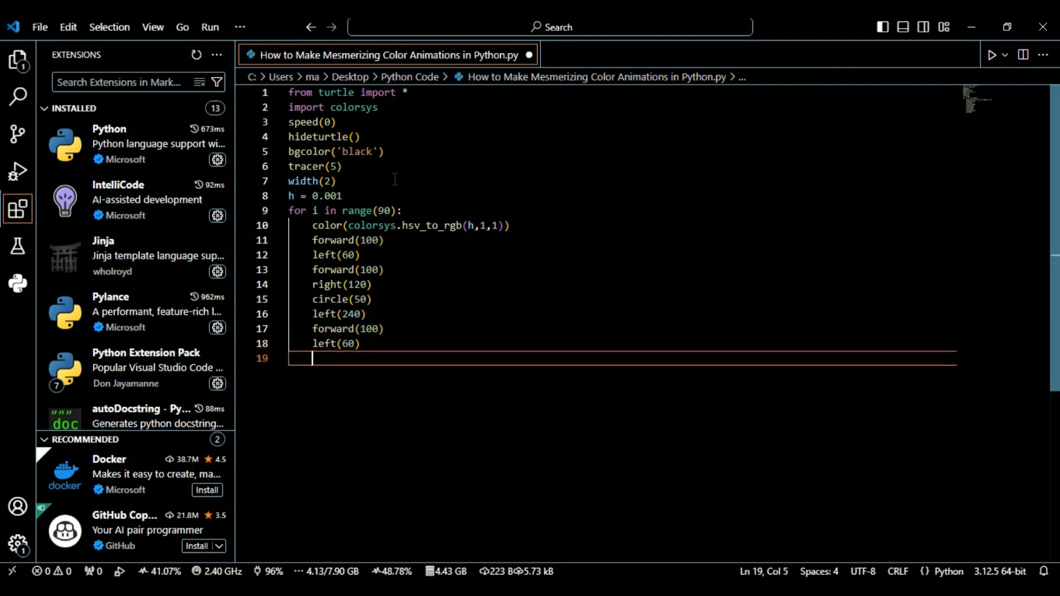
type("forward")
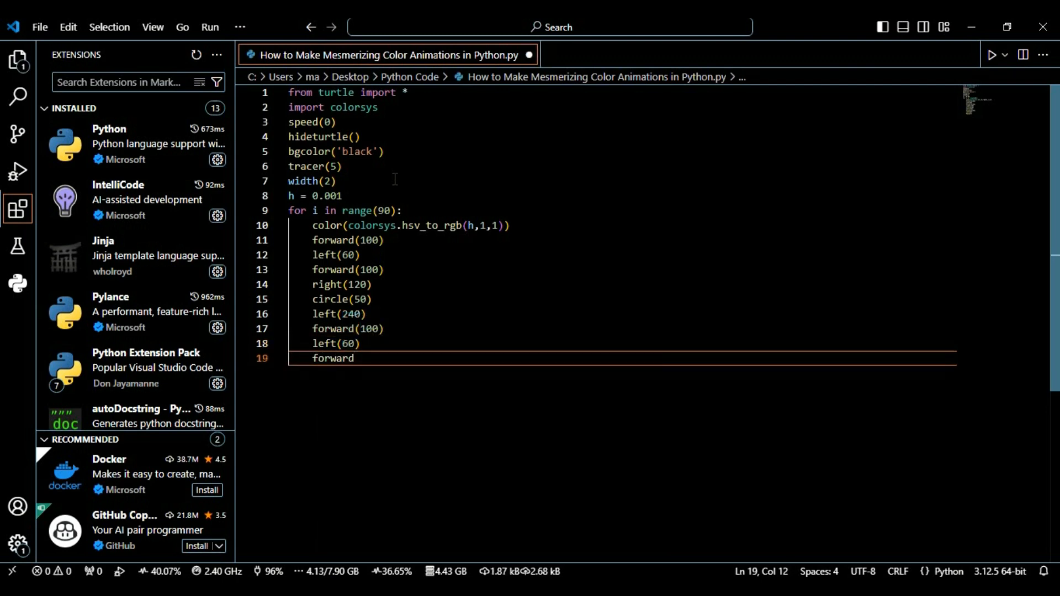
type("(100)")
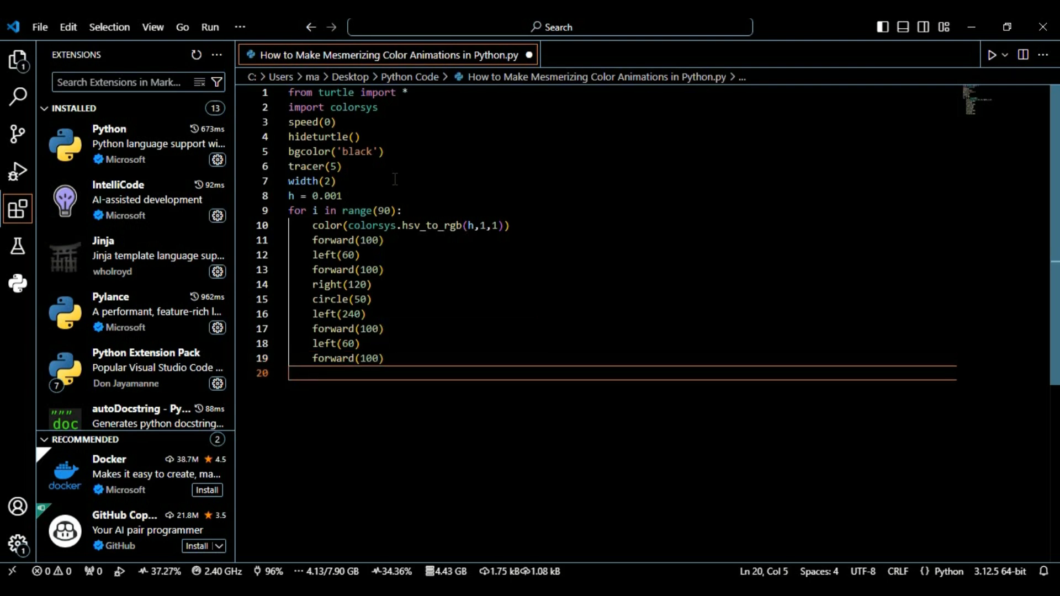
Step: Add 'h += 0.02' as the final line of the loop body
type("h +=")
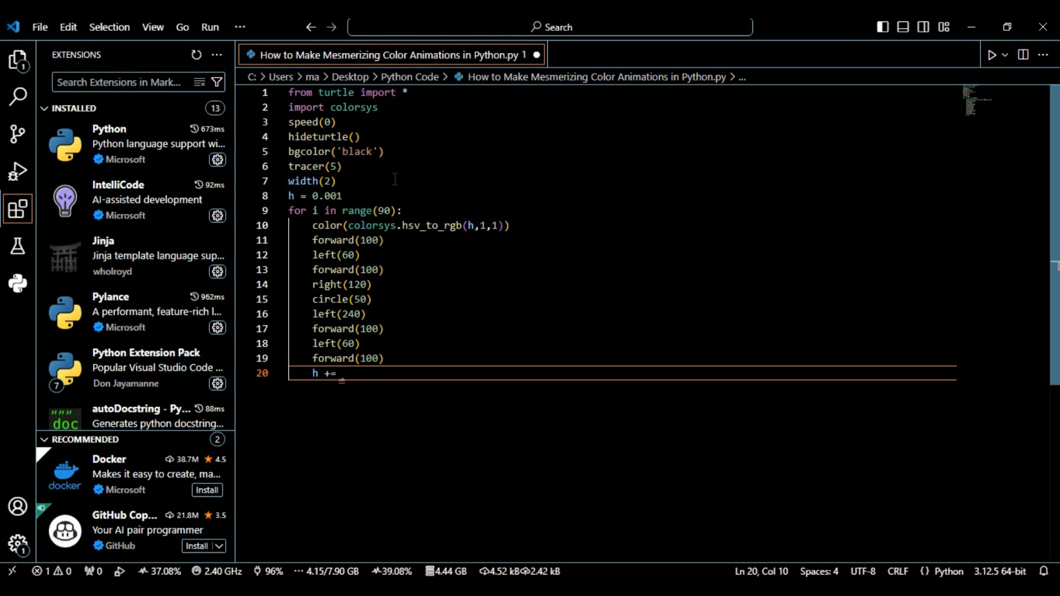
type("0.02")
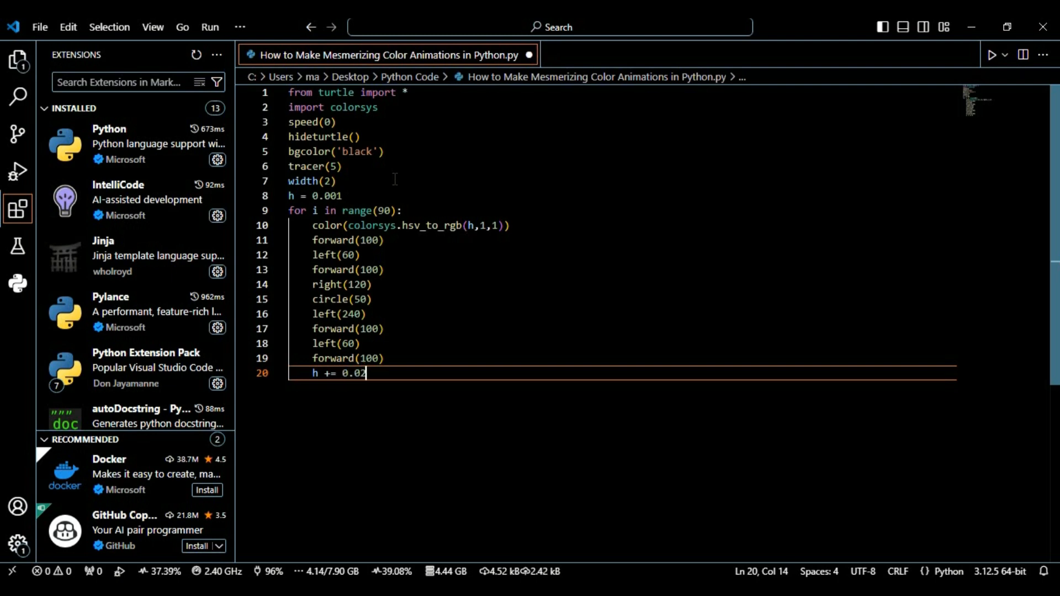
key("enter")
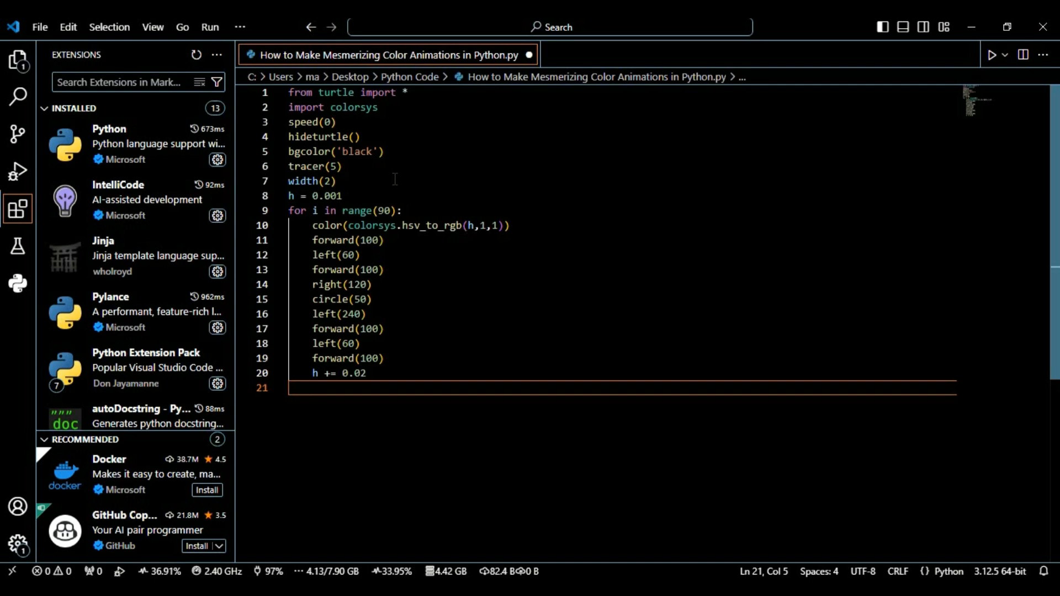
Step: Write color(colorsys.hsv_to_rgb(h,1,1)) on line 21, removing the stray trailing comma
type("color")
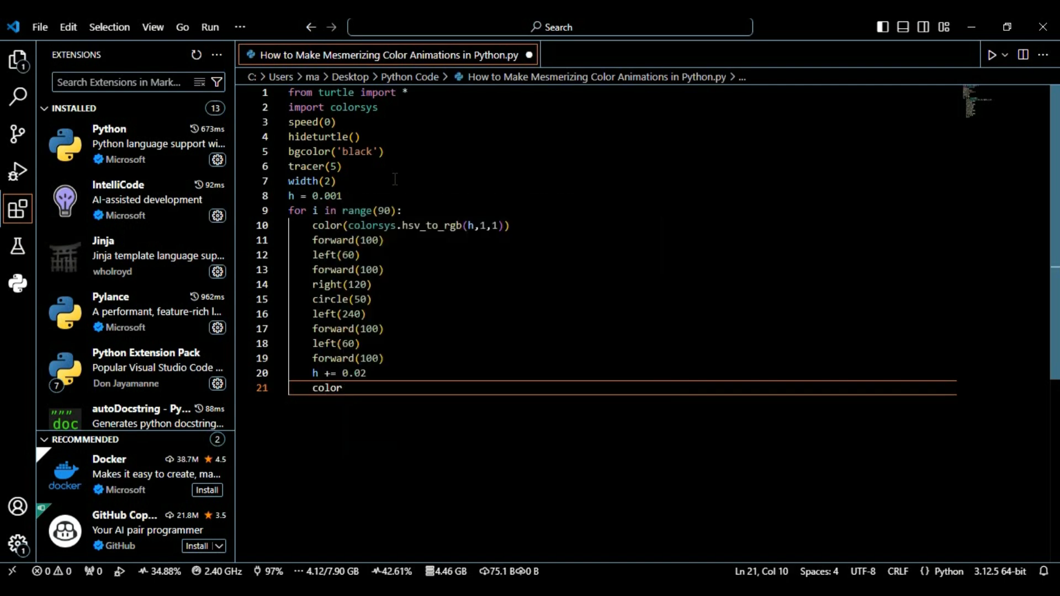
type("(colorsys")
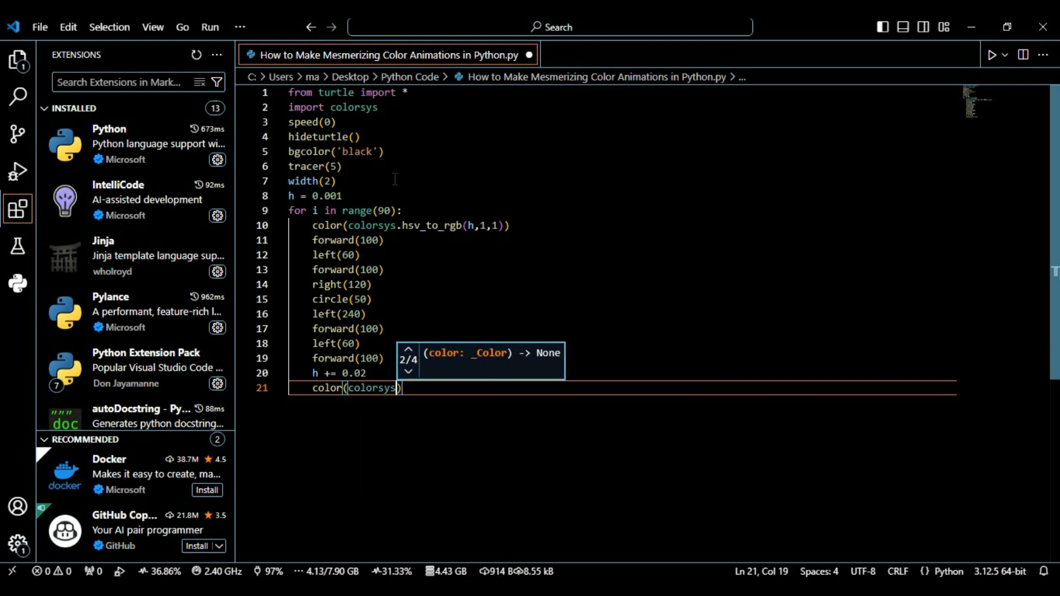
type("hsv_to_rgb(")
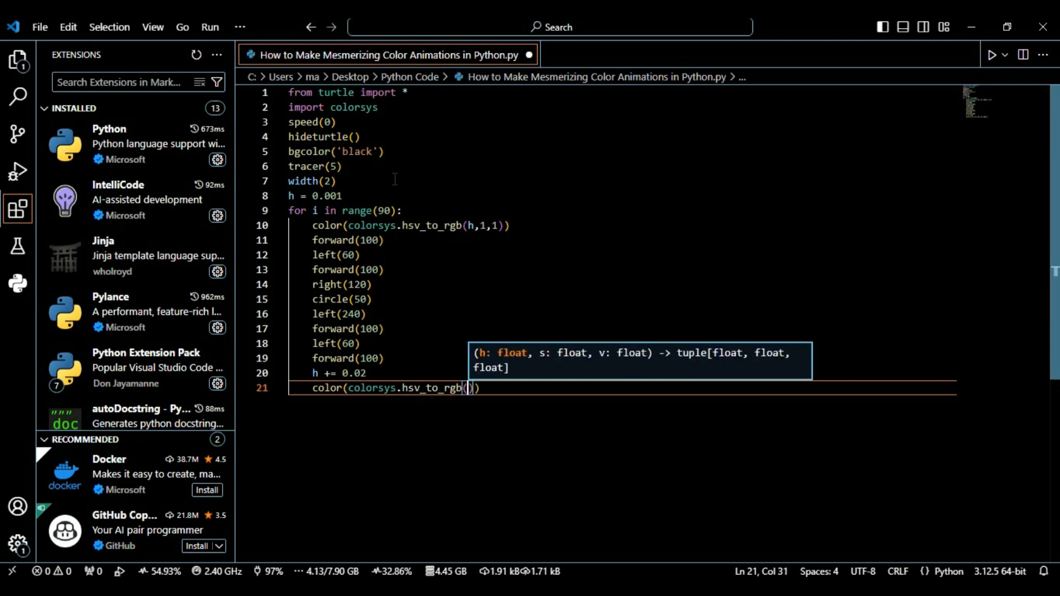
type("h,1,1,")
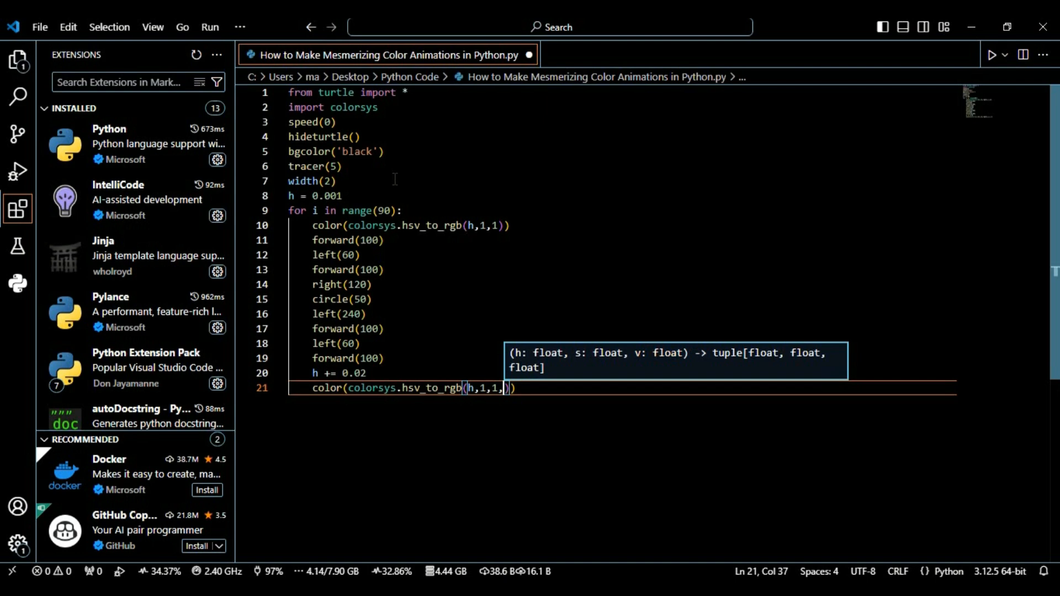
key("Backspace")
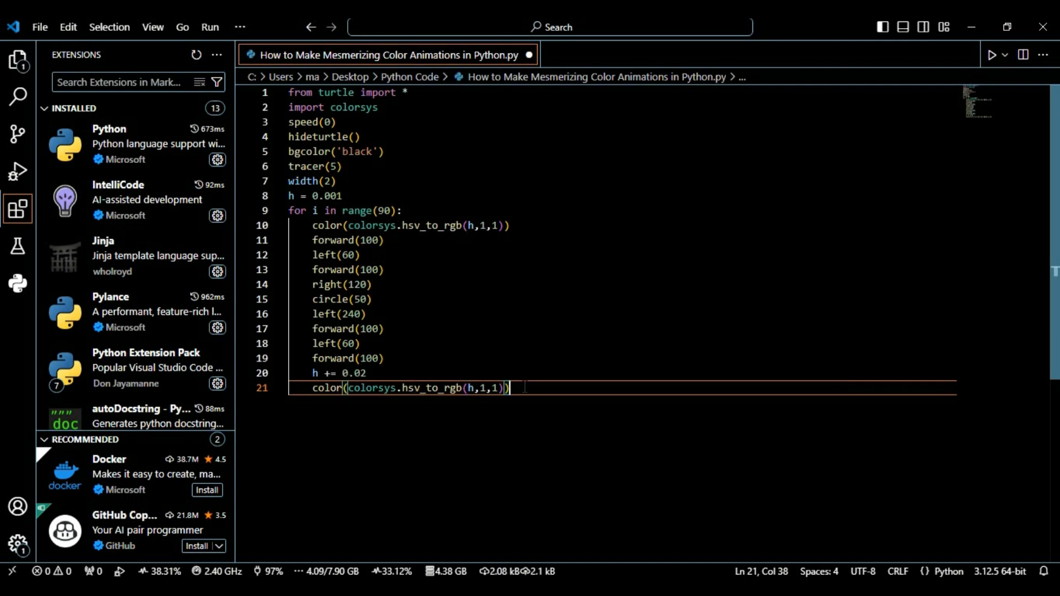
Step: Add forward(100) and right(60) as new loop lines after the colour update
key("enter")
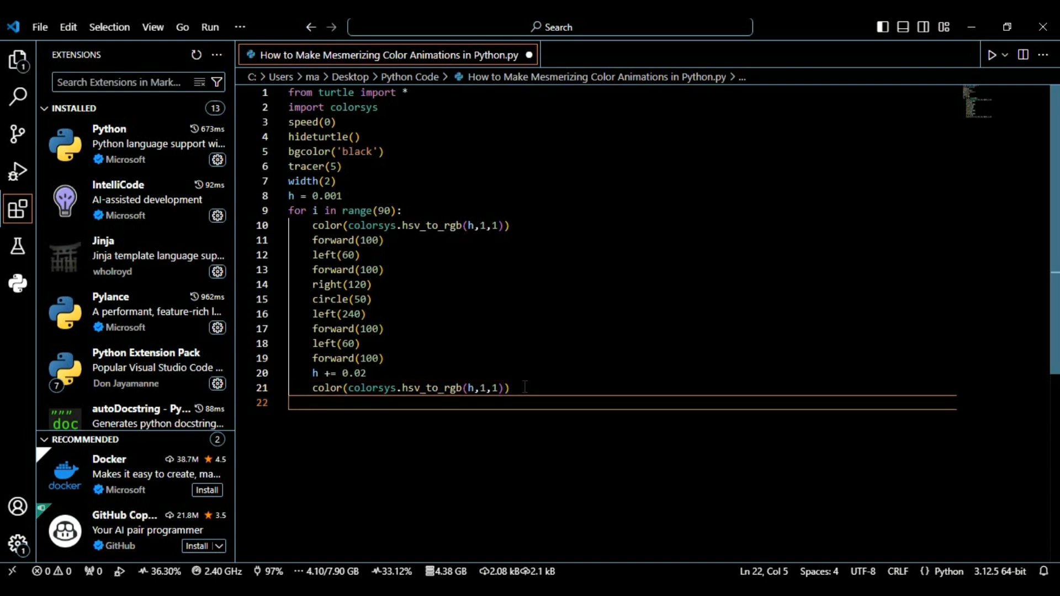
type("fow")
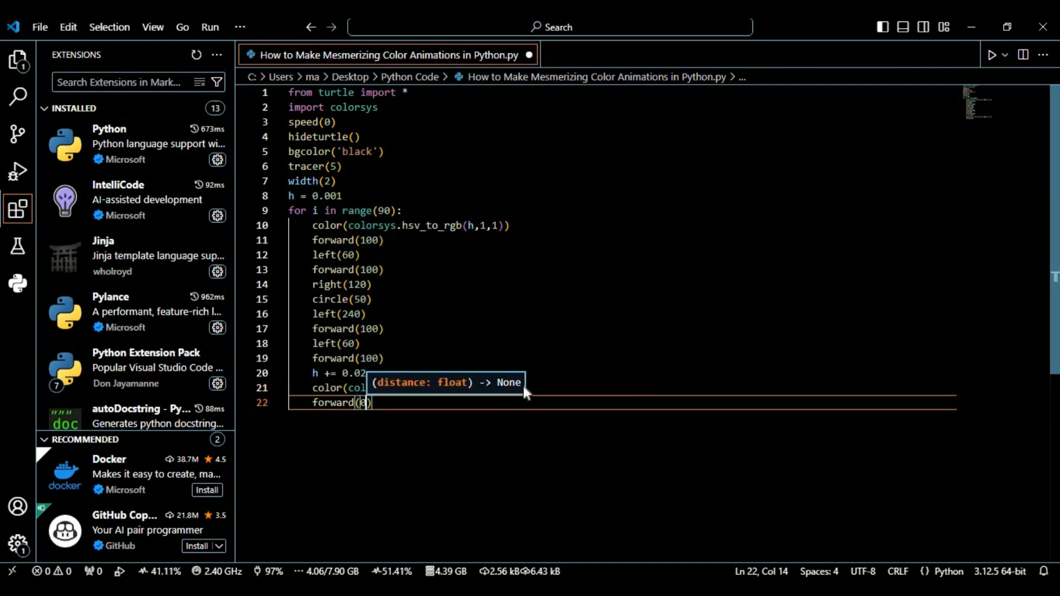
type("100")
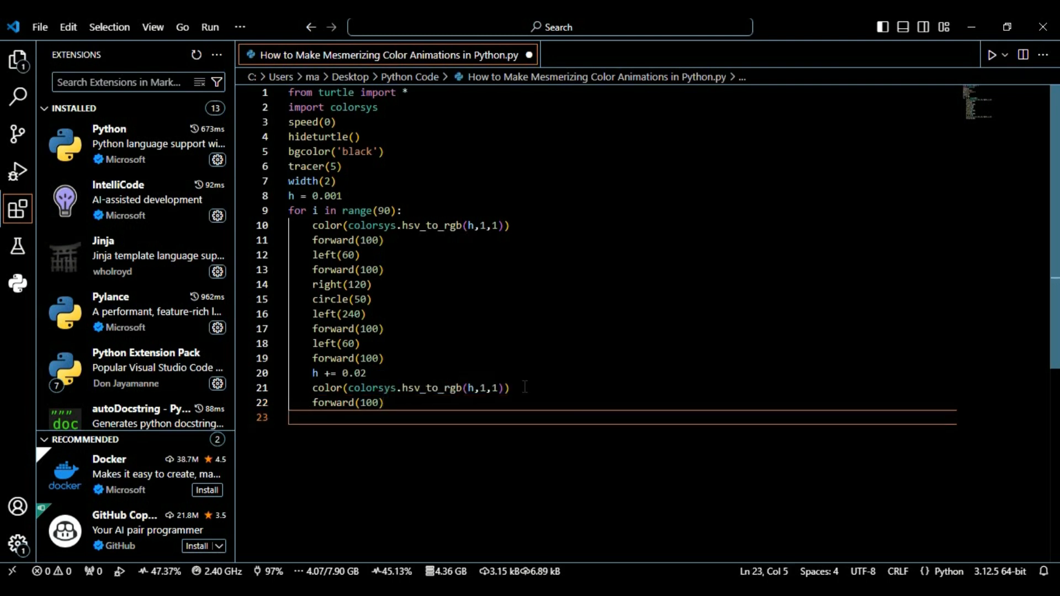
type("right")
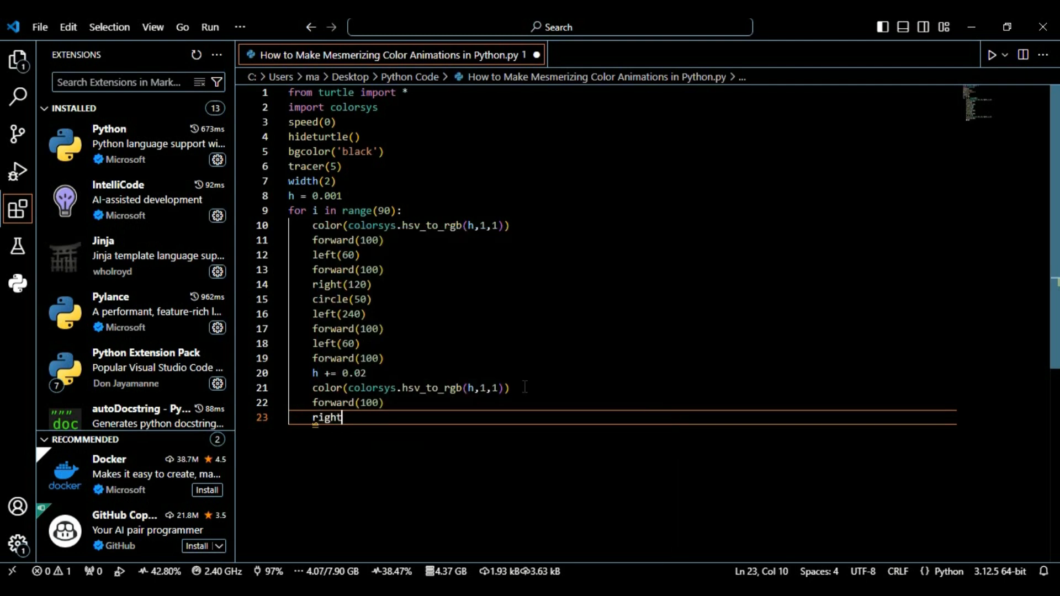
type("(")
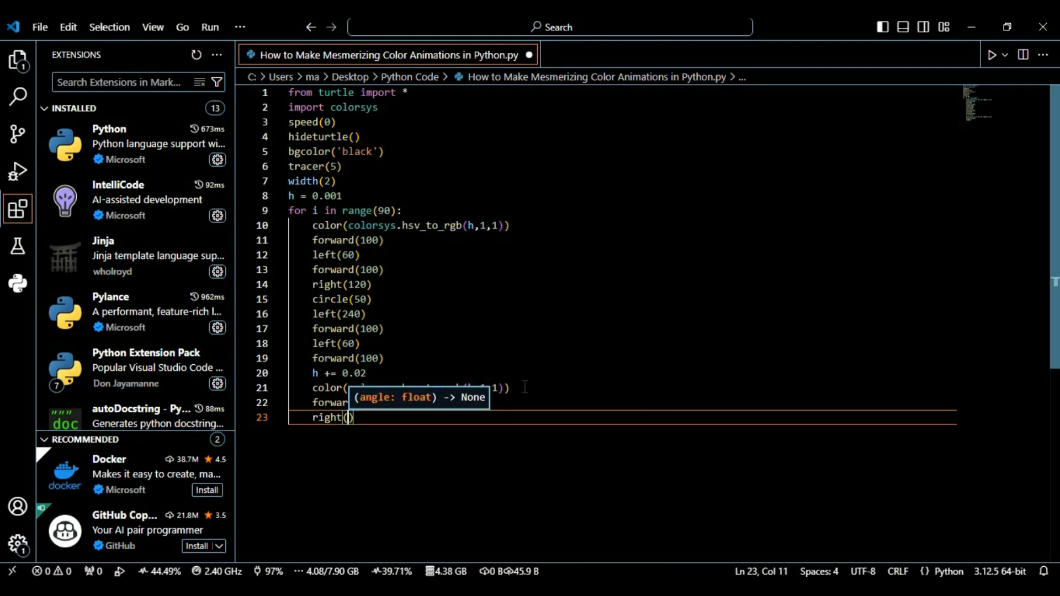
type("60")
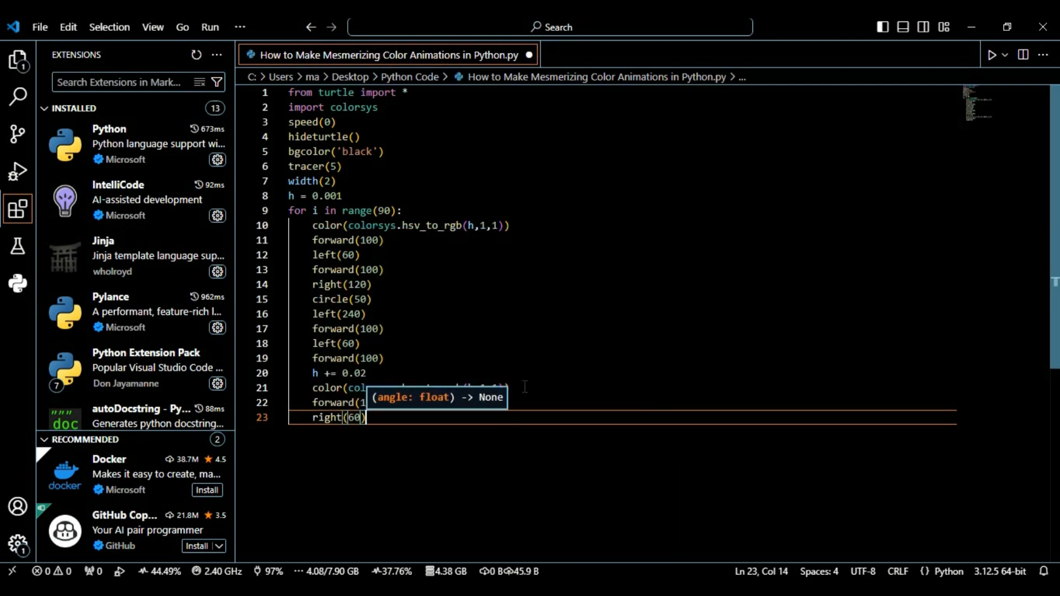
key("Enter")
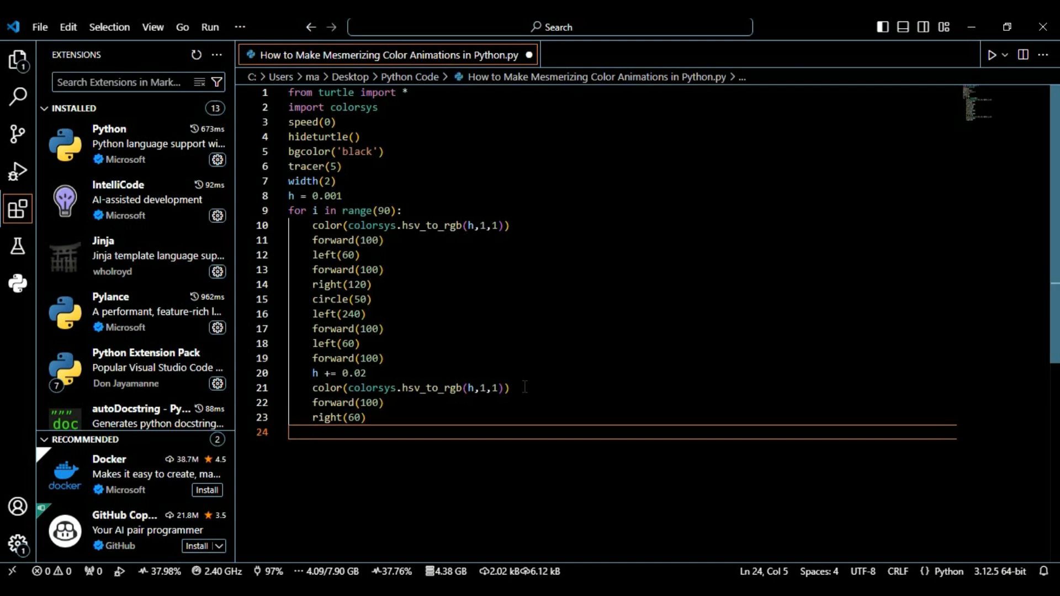
Step: Add a second forward(100) line and begin a left(120) turn
type("forward")
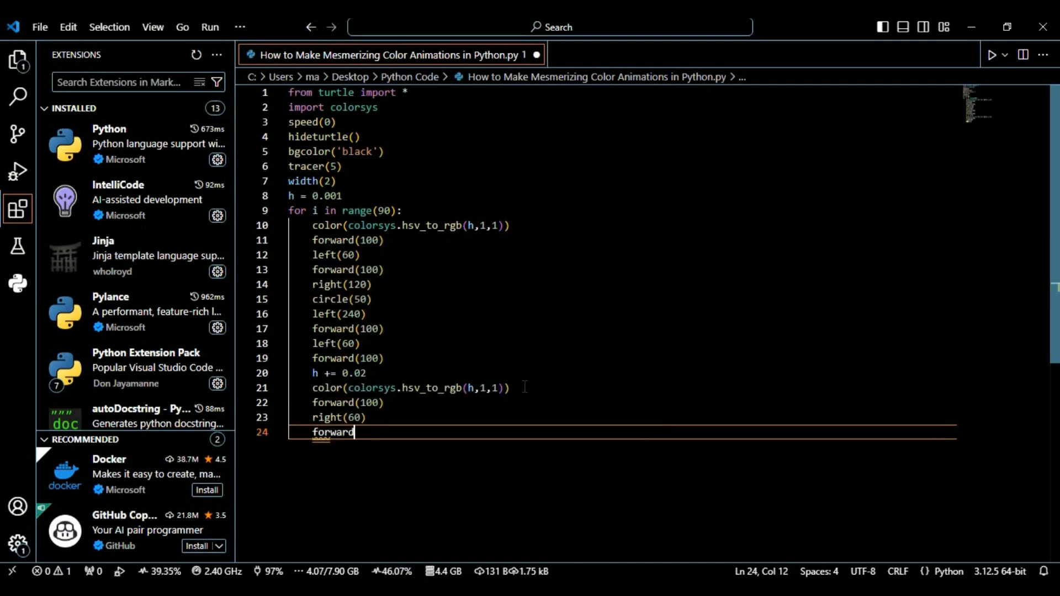
type("(100")
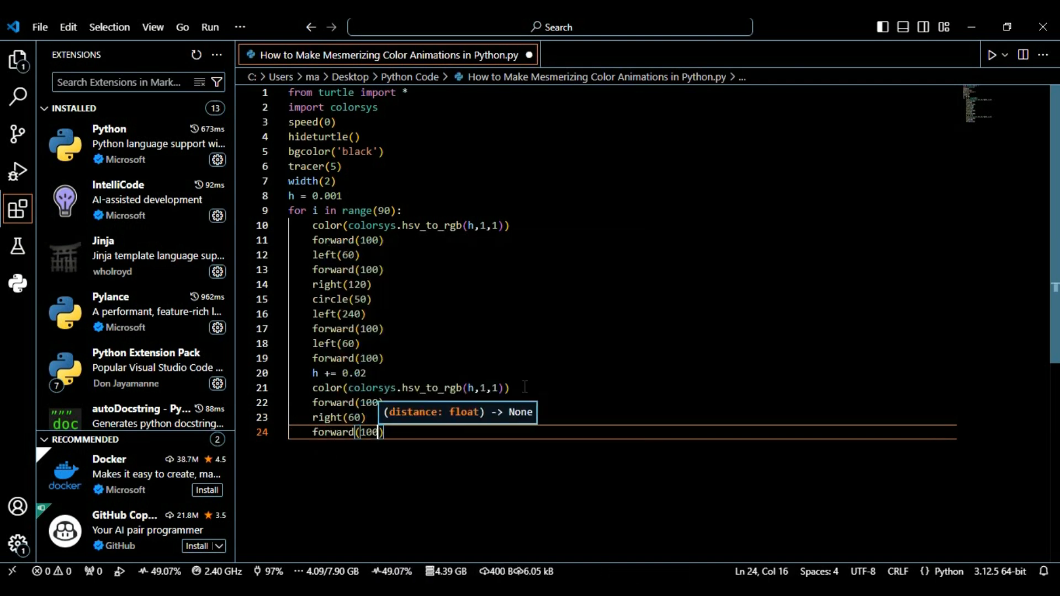
key("enter")
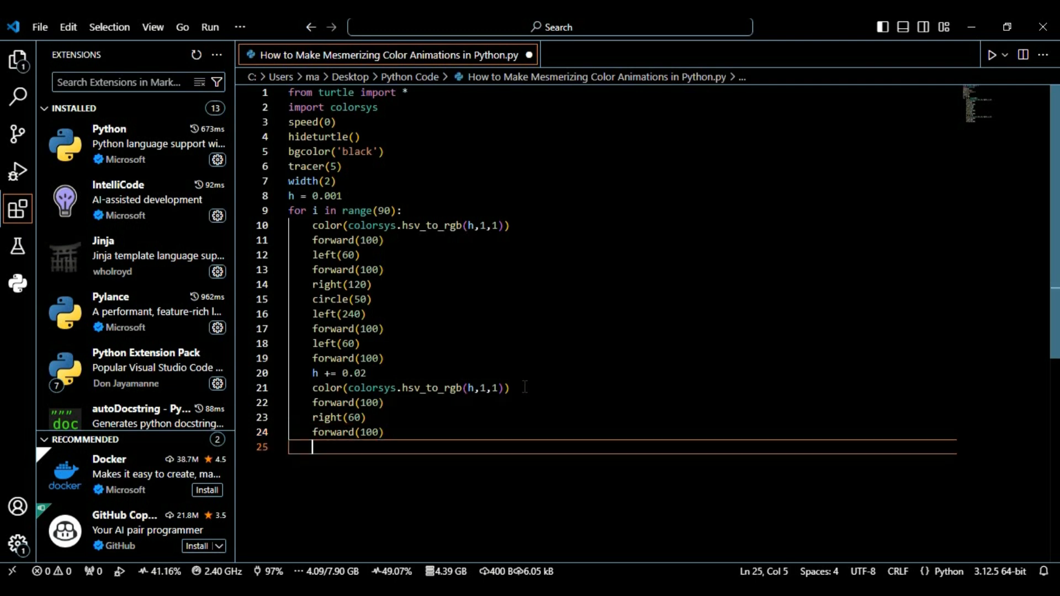
type("left")
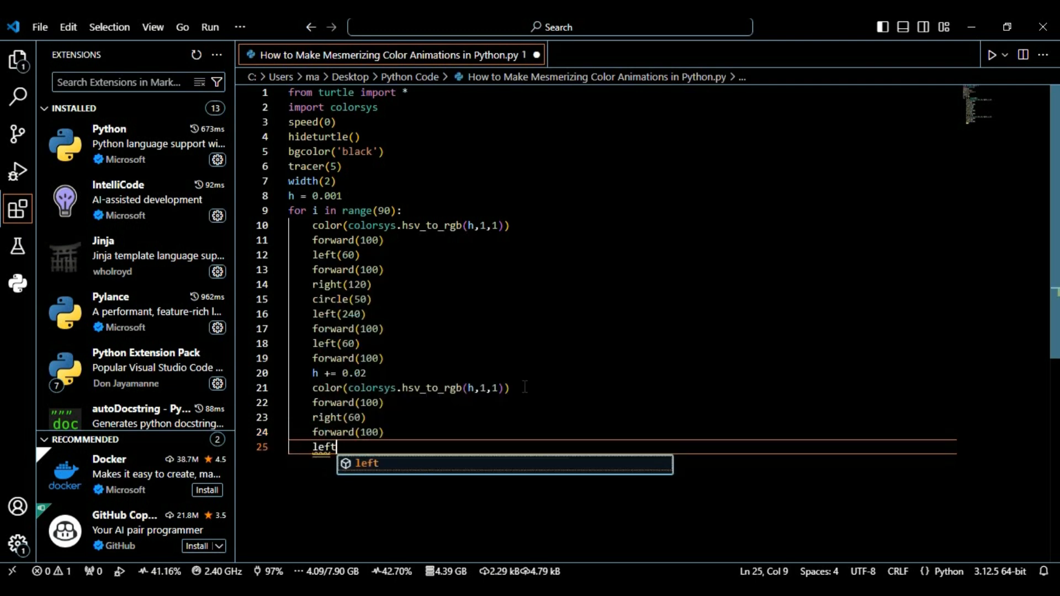
type("(120")
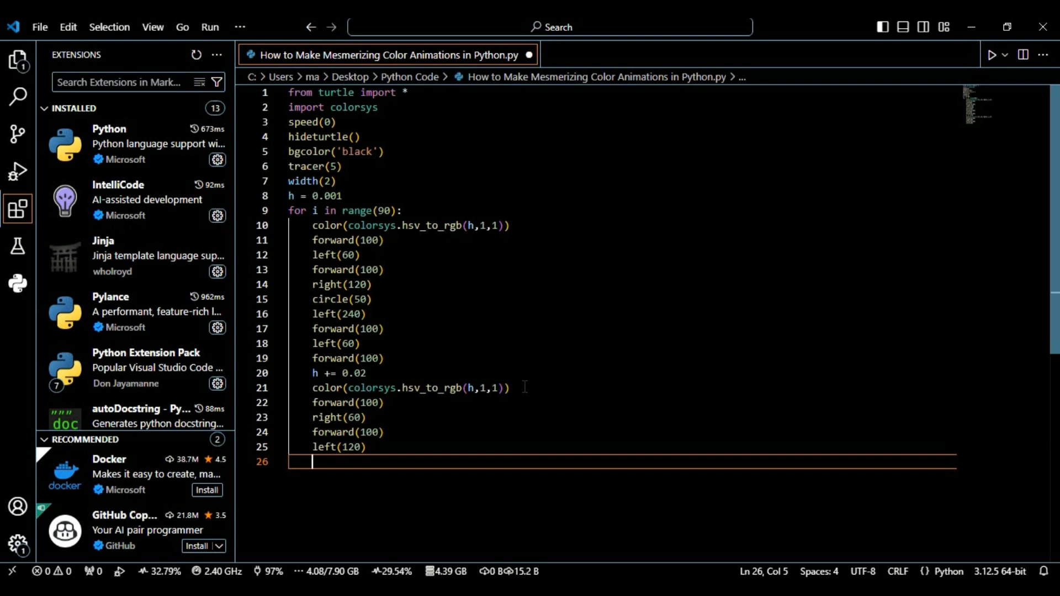
Step: Write circle(-50) on line 26 and right(240) on line 27
type("c")
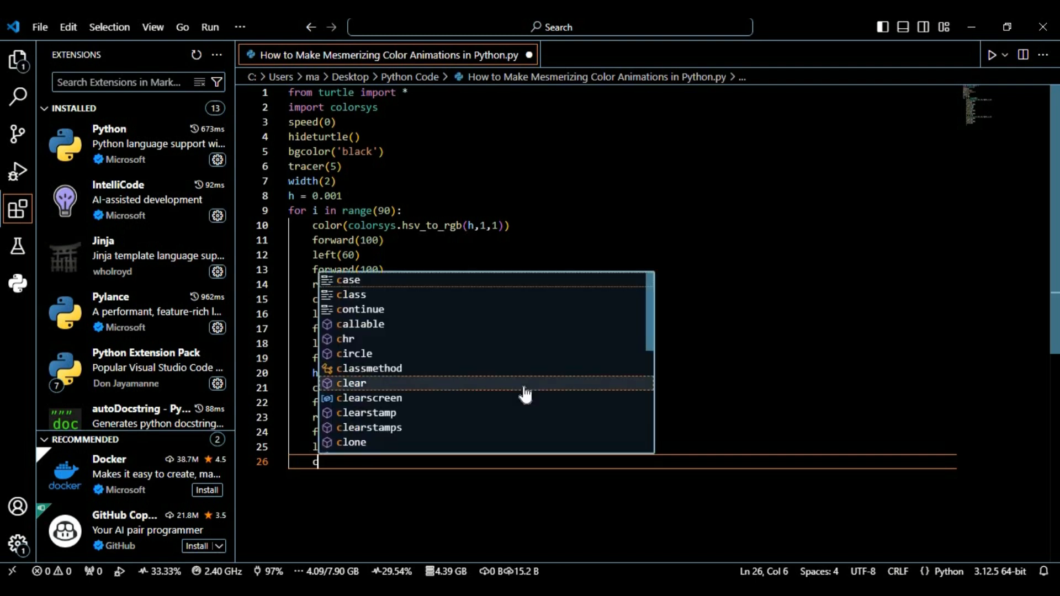
type("circle")
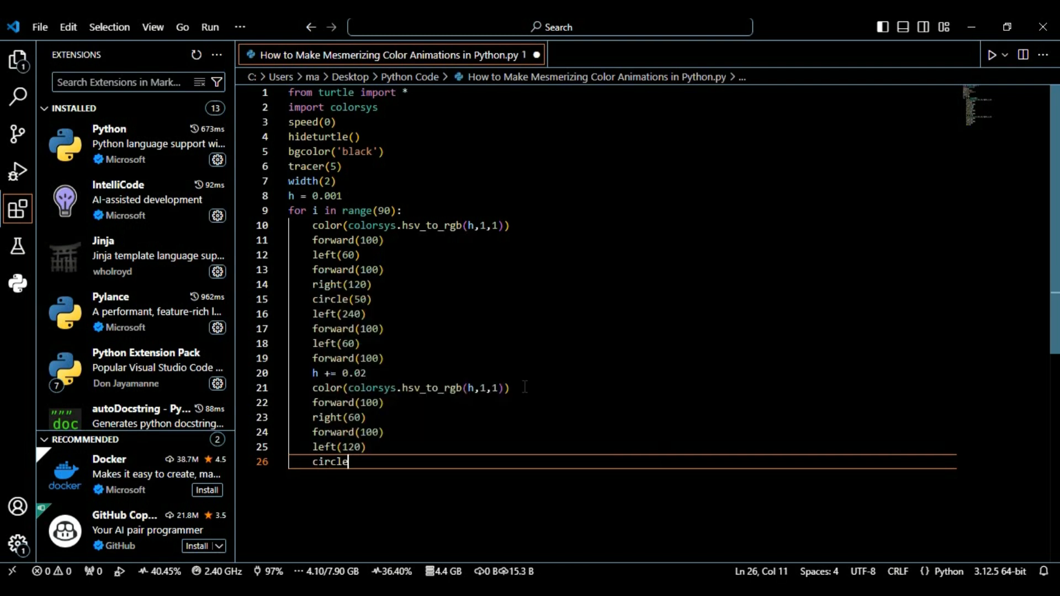
type("(")
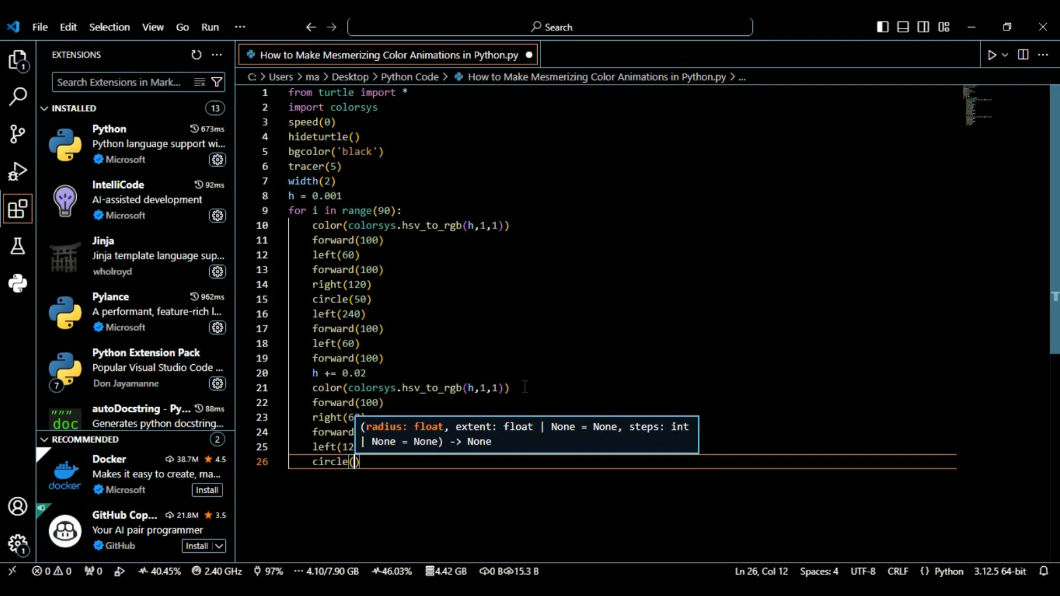
type("-50")
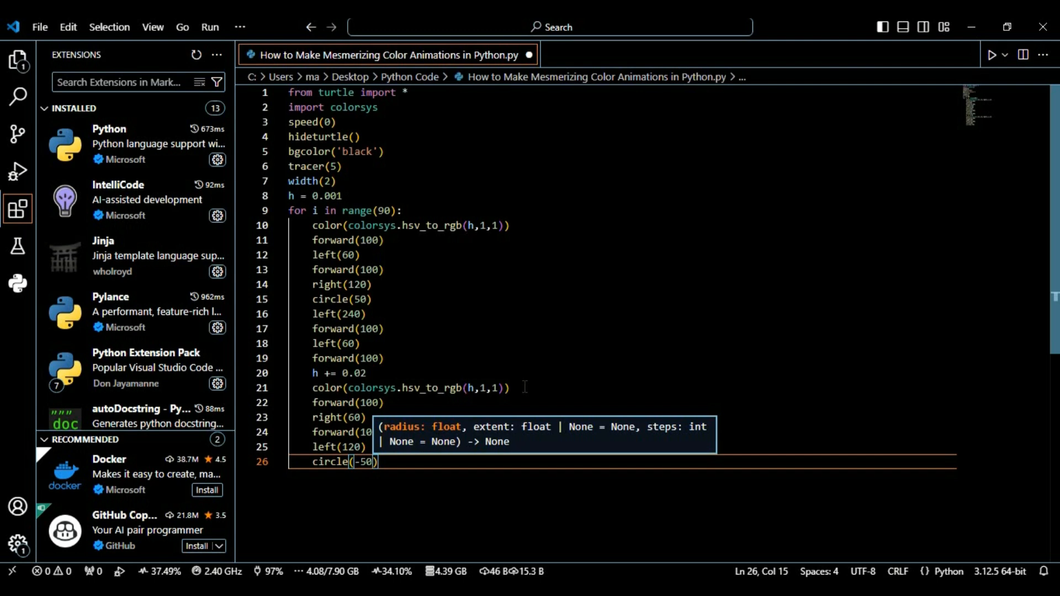
scroll("down", 3)
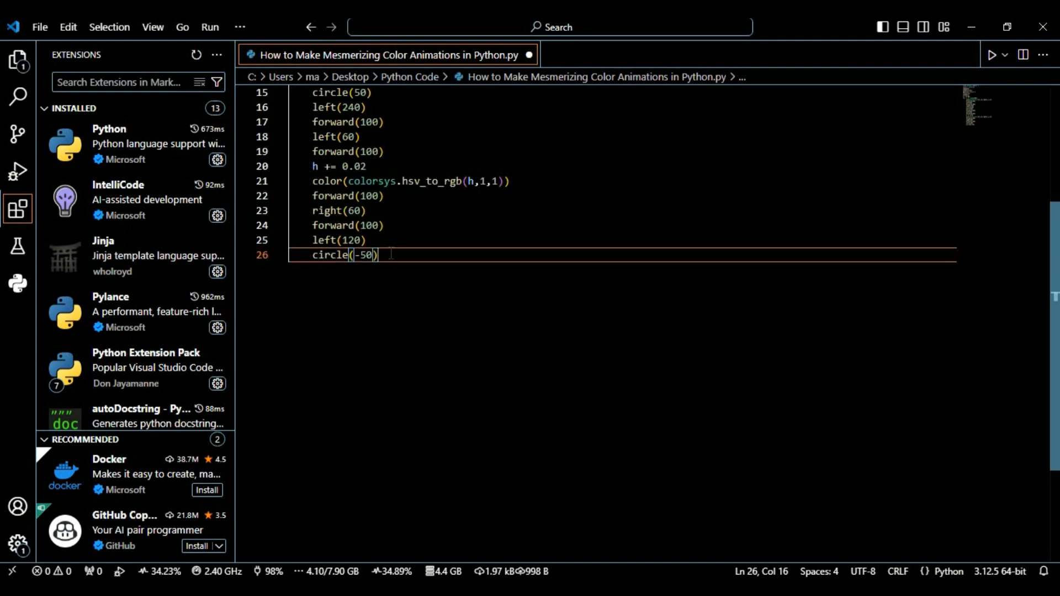
type("rugh")
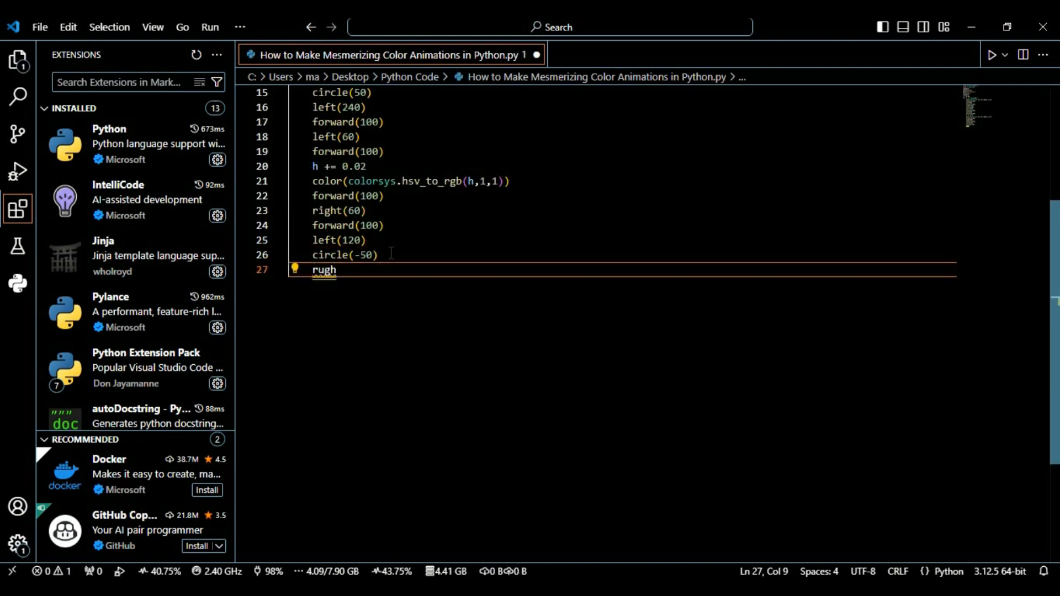
type("right")
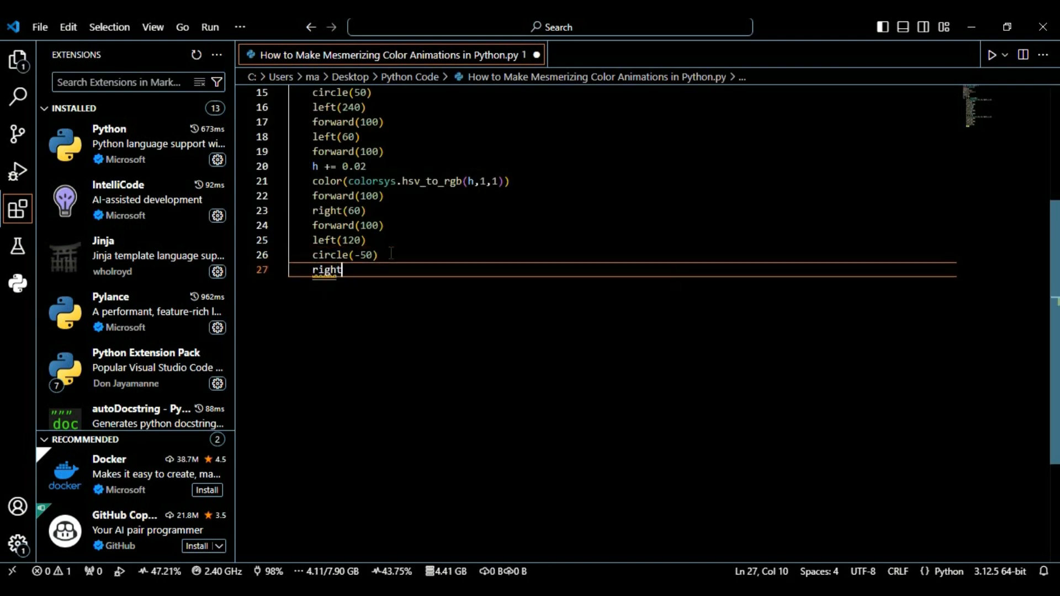
type("(")
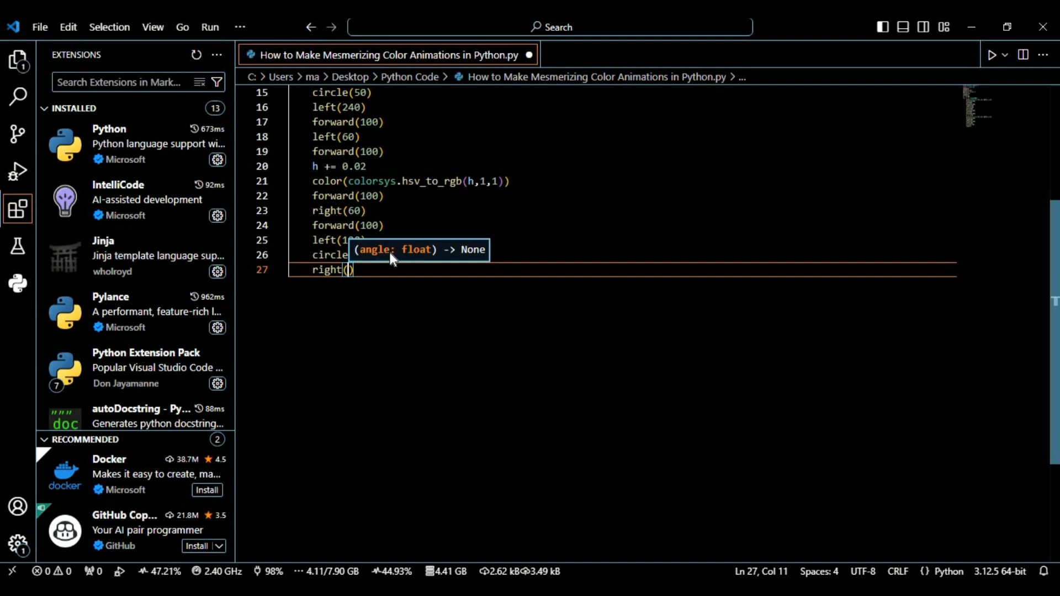
type("240")
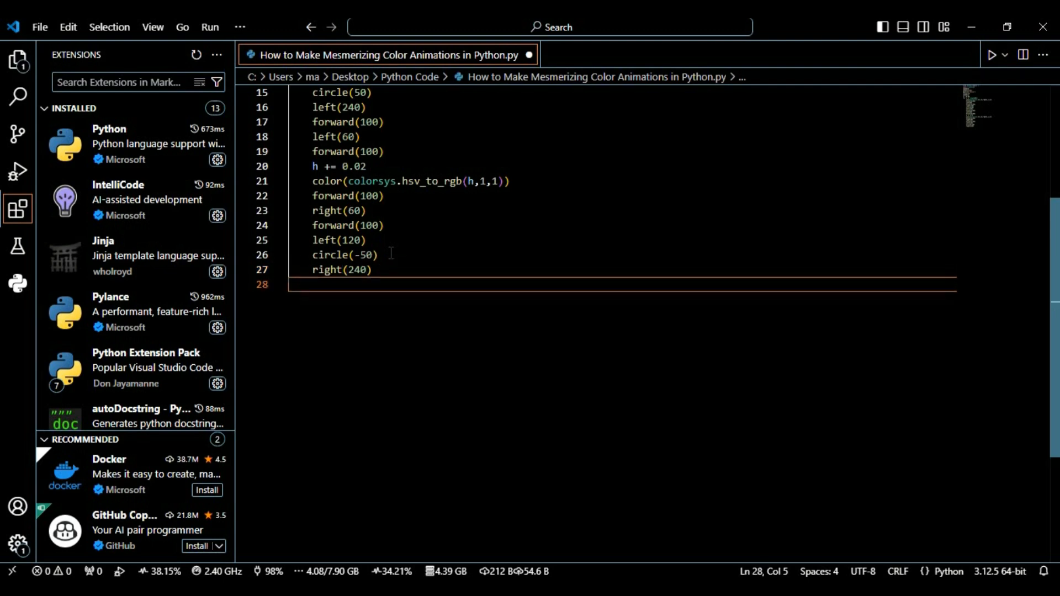
Step: Add forward(100), right(60), forward(100) and left(2) on lines 28–31
type("forward(")
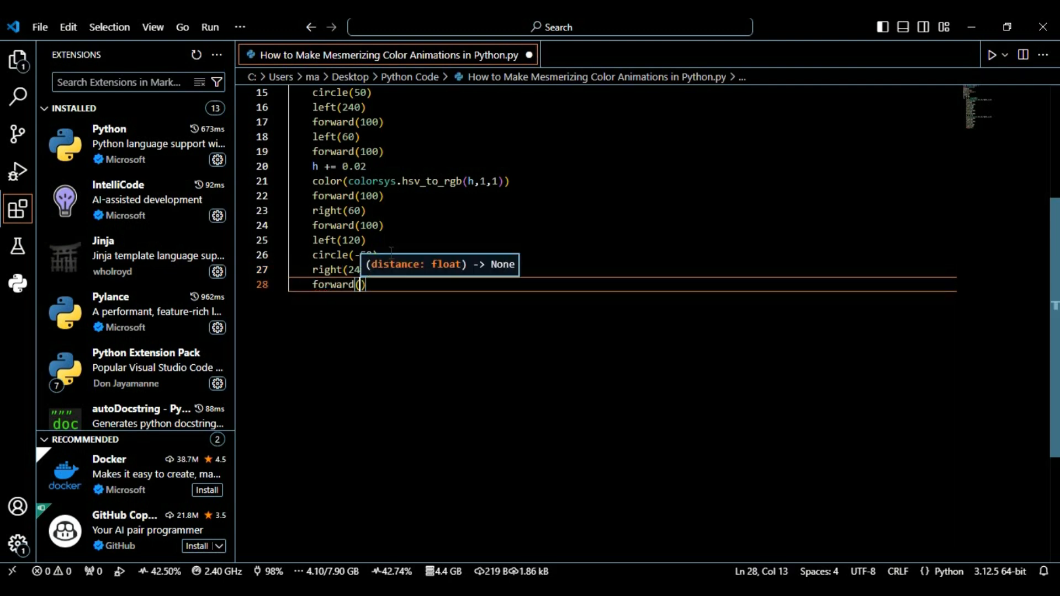
type("100")
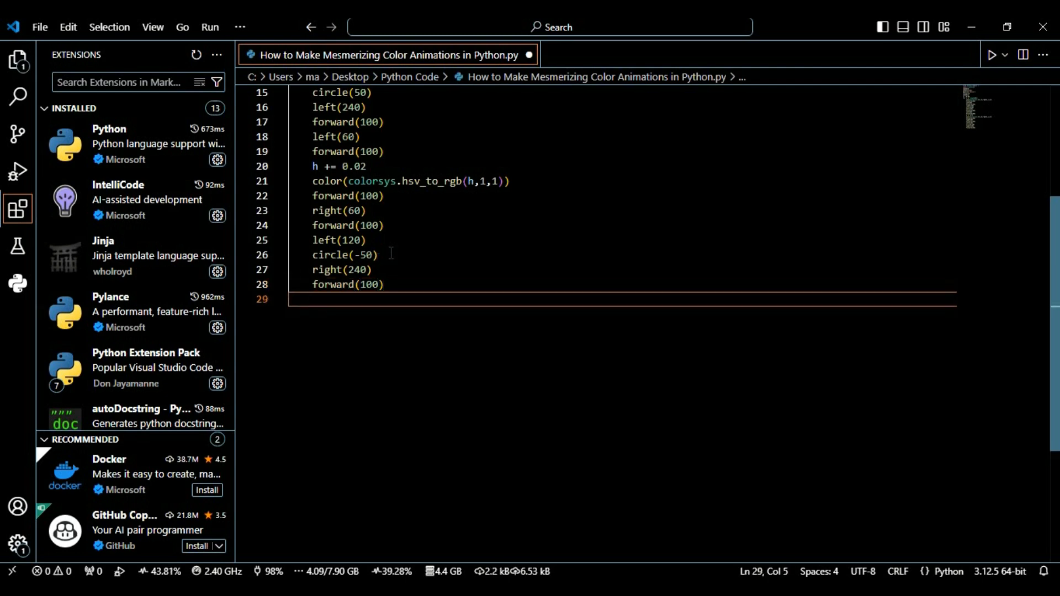
type("righ")
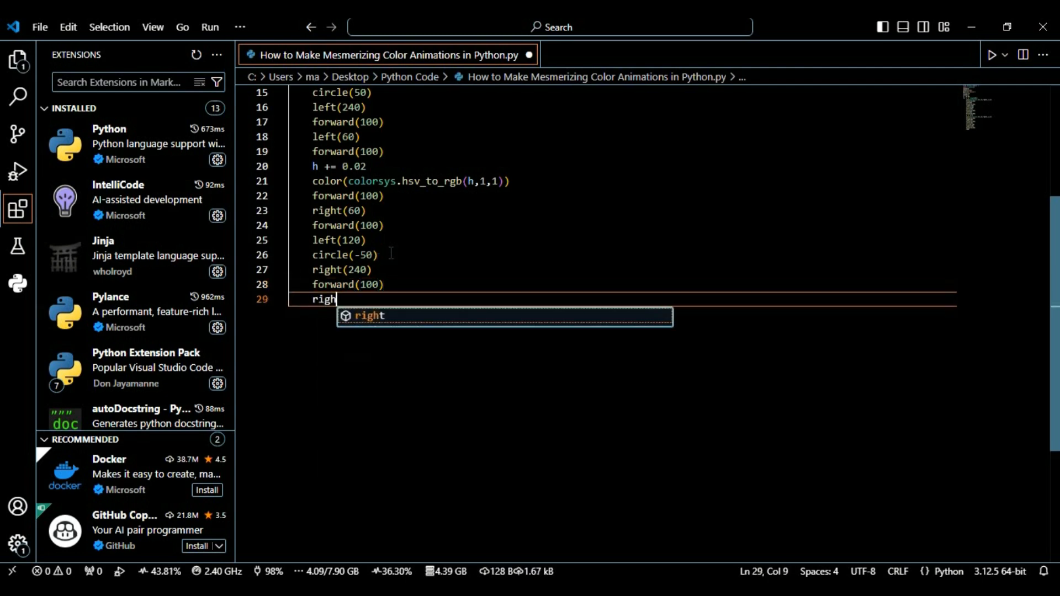
type("(60")
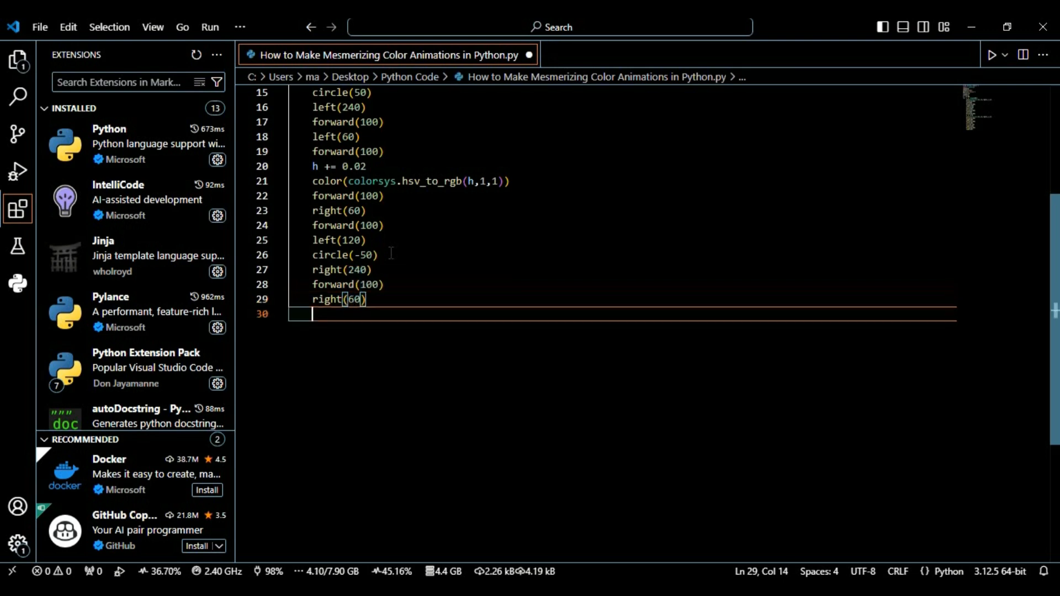
type("forward")
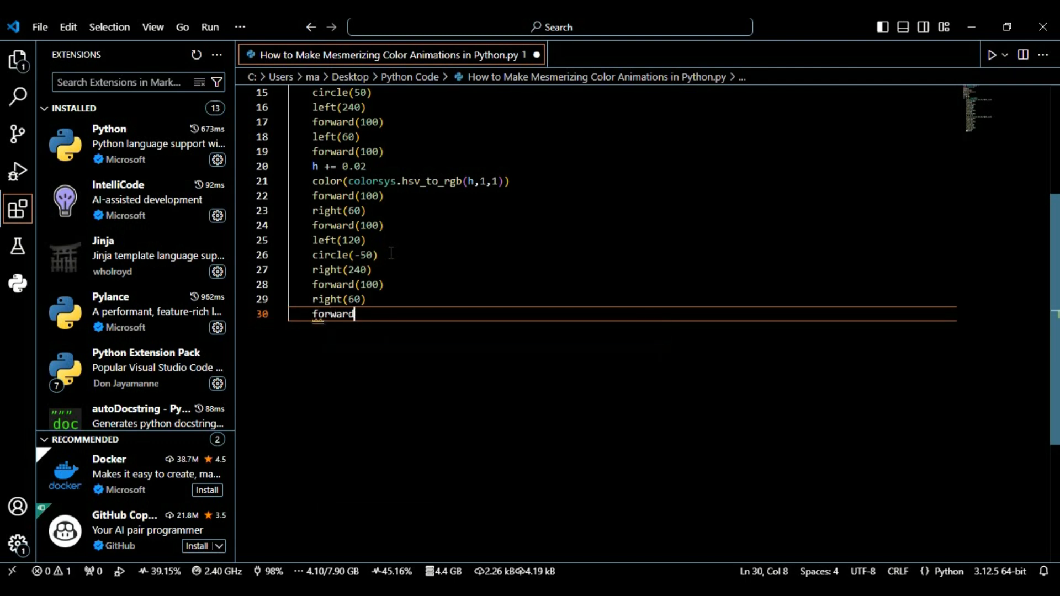
type("(100)")
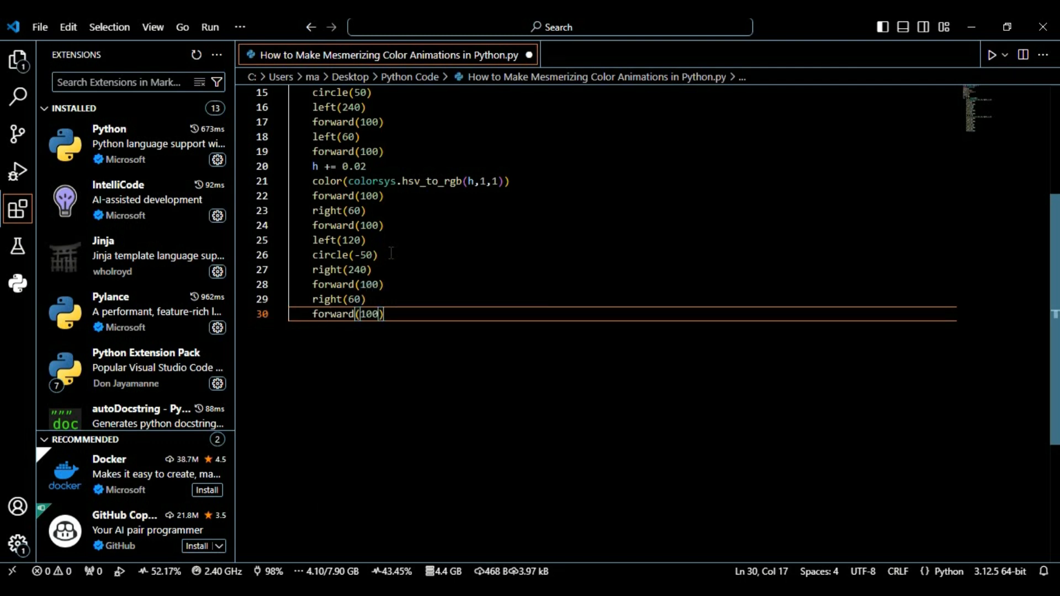
type("left(2")
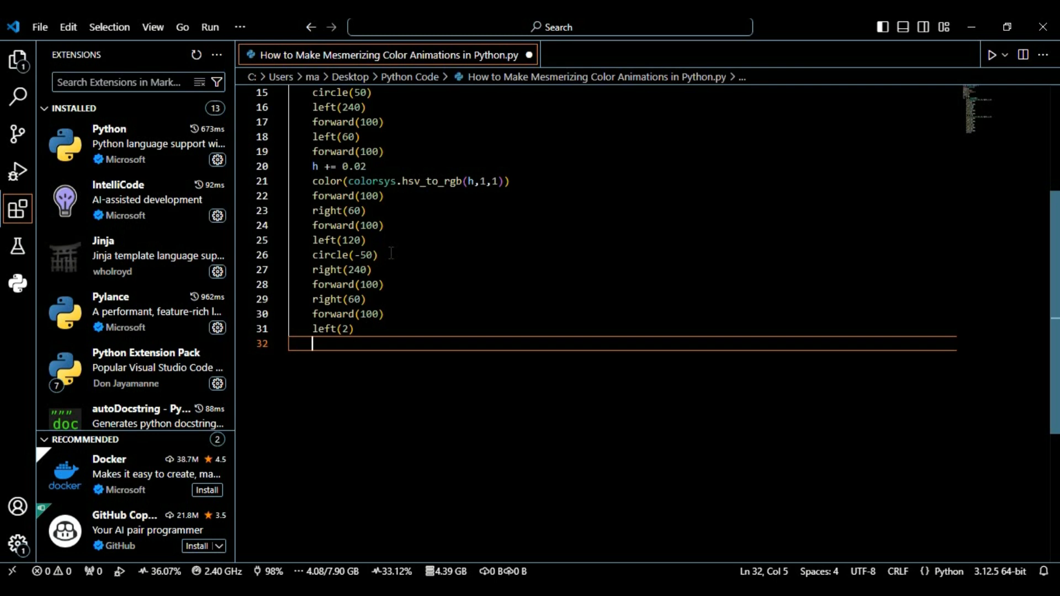
Step: Increase the hue with h+=0.02 on line 32 and start a new line
type("h+")
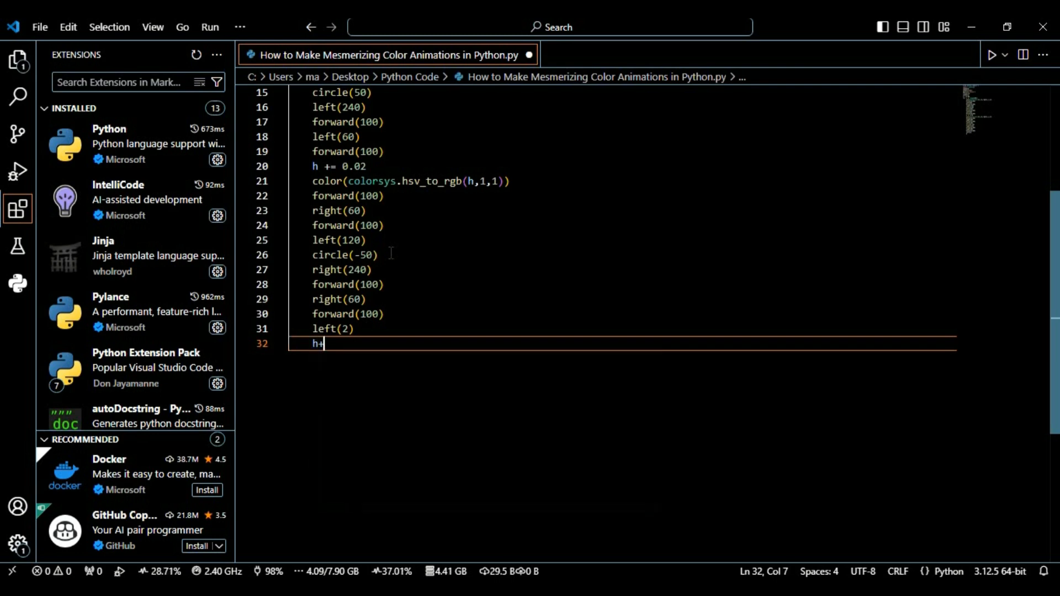
type("=0")
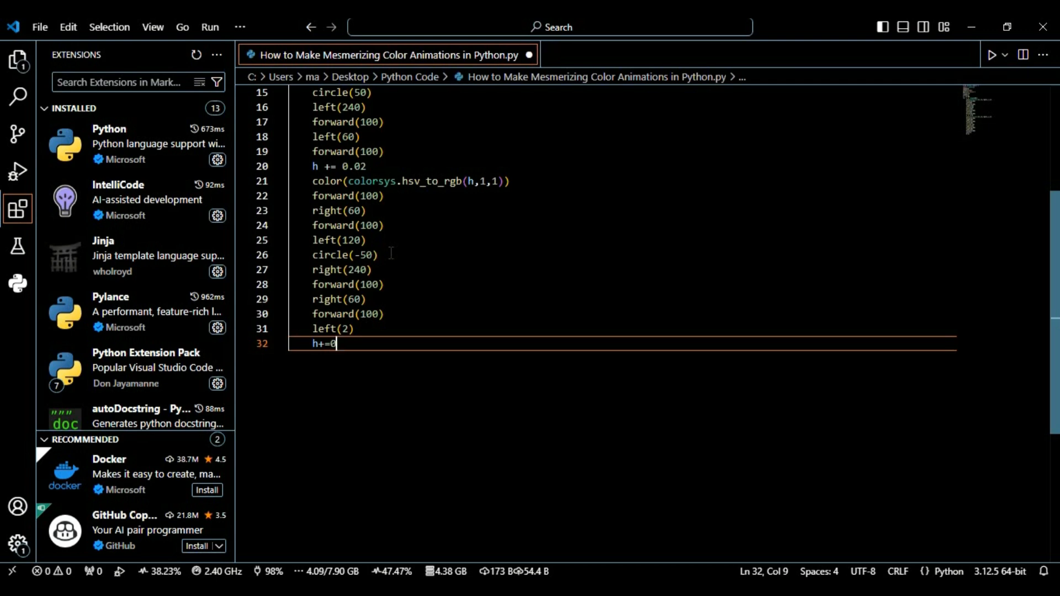
type(".02")
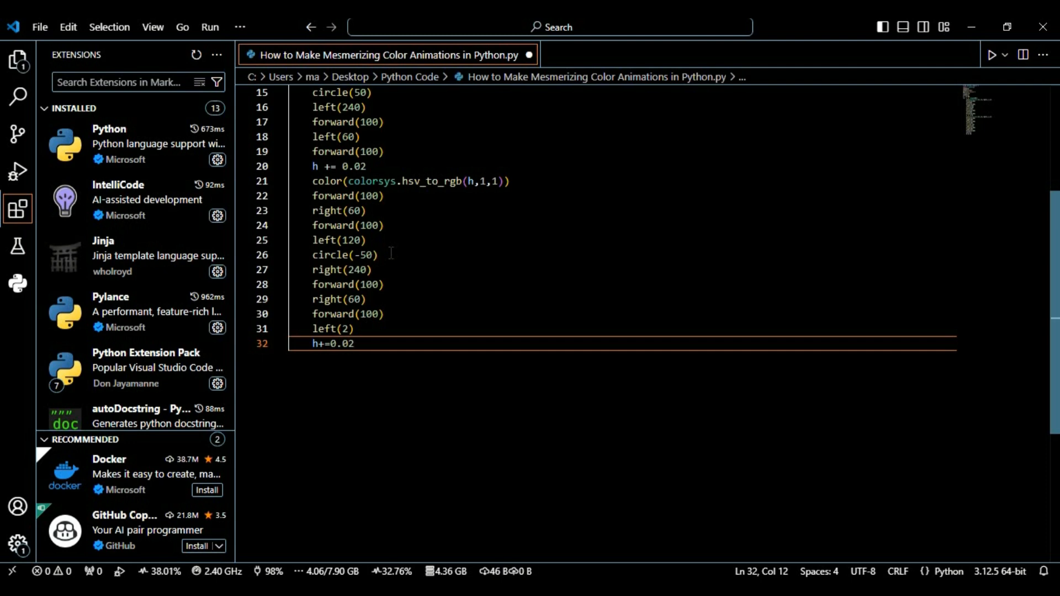
key("Enter")
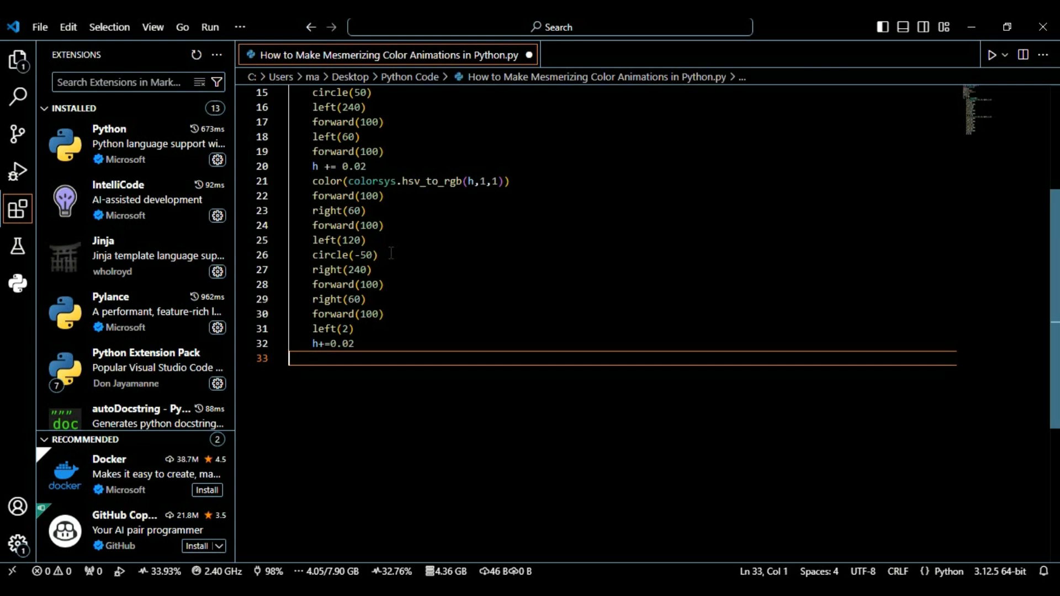
Step: Type the final line 33 and save the script
type("dd")
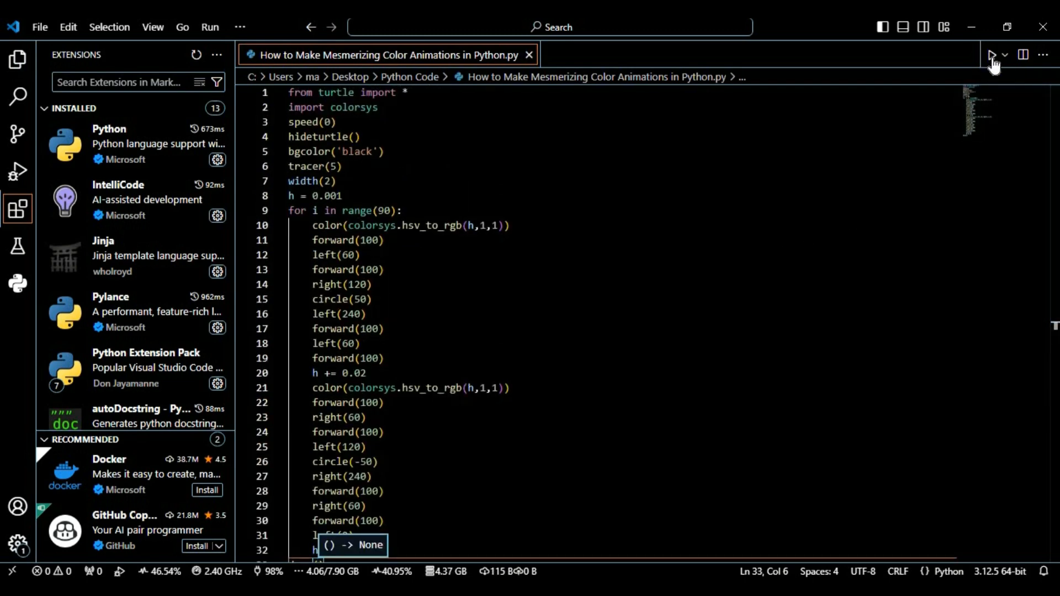
Step: Run the script to draw the rainbow spiral, then close the Turtle Graphics window
left_click(992, 54)
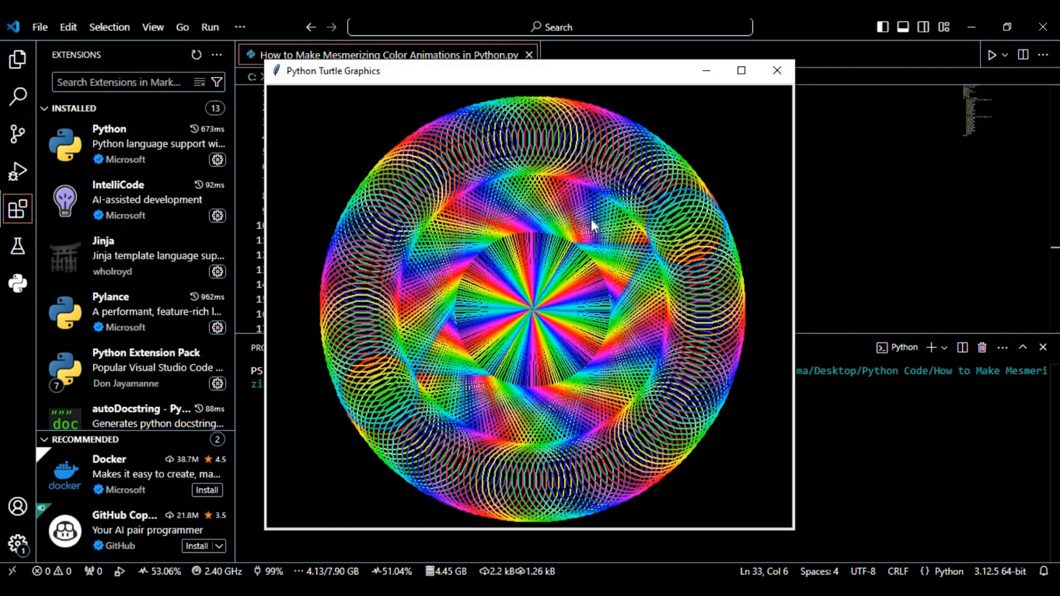
mouse_move(706, 121)
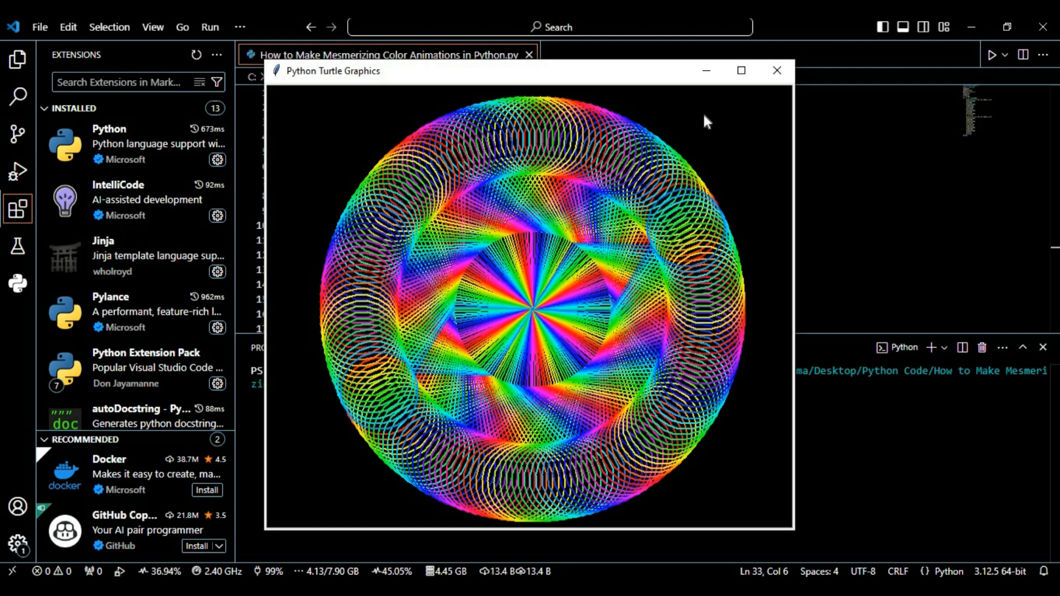
left_click(740, 70)
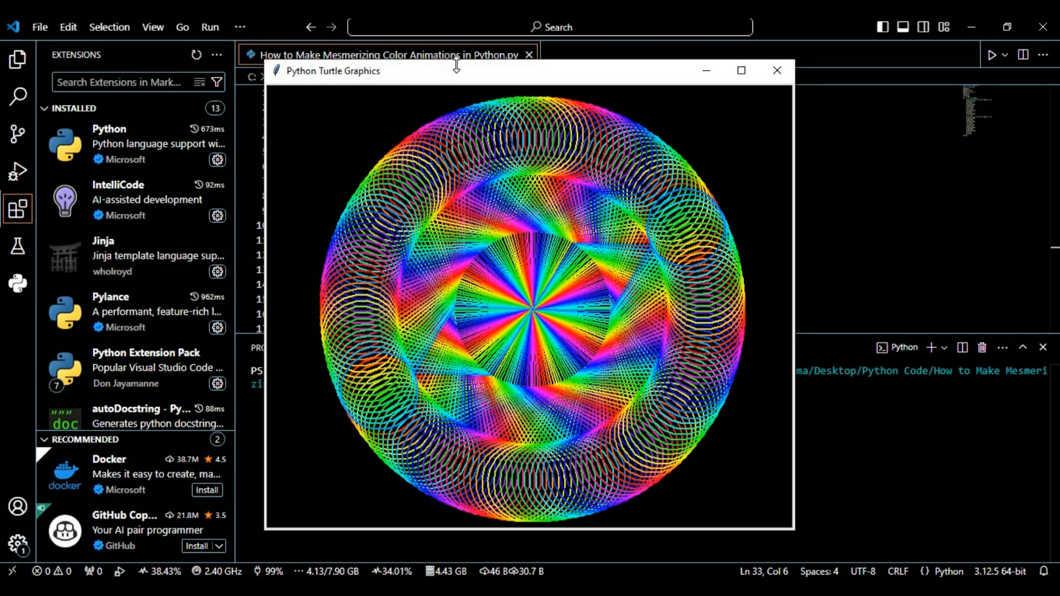
mouse_move(654, 196)
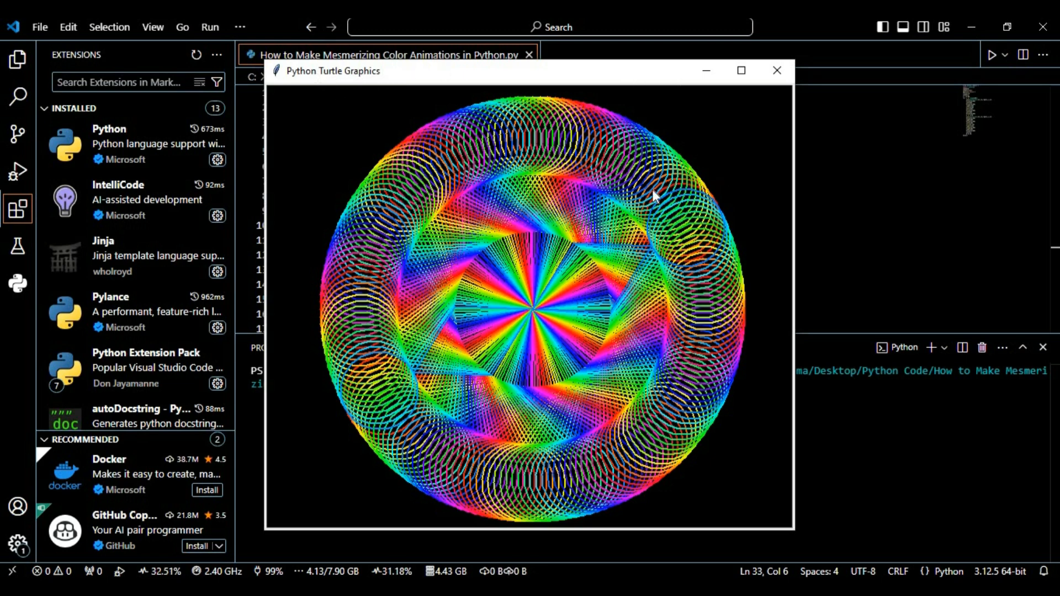
mouse_move(597, 225)
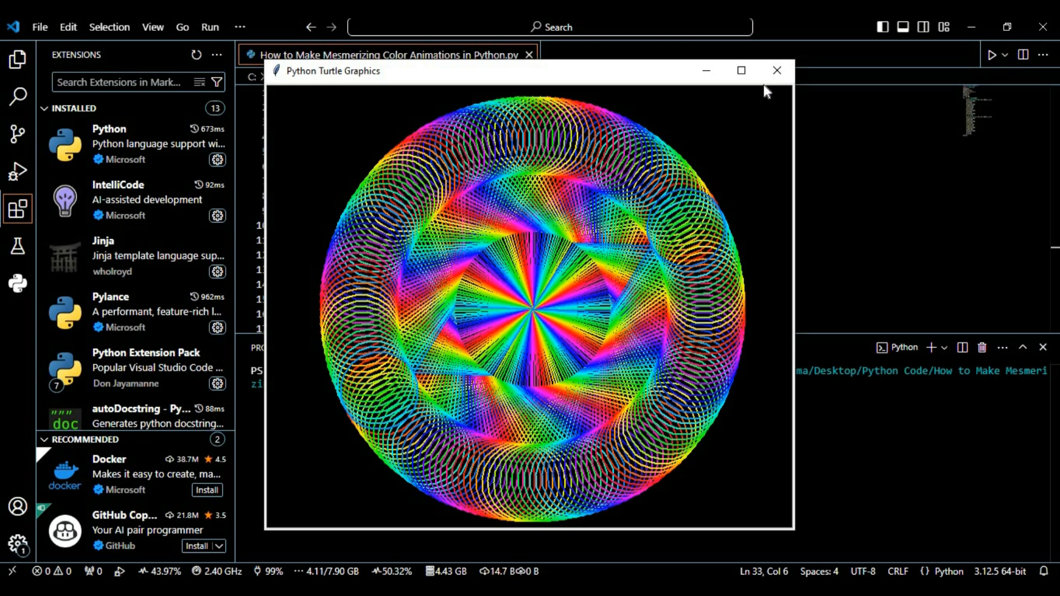
left_click(776, 70)
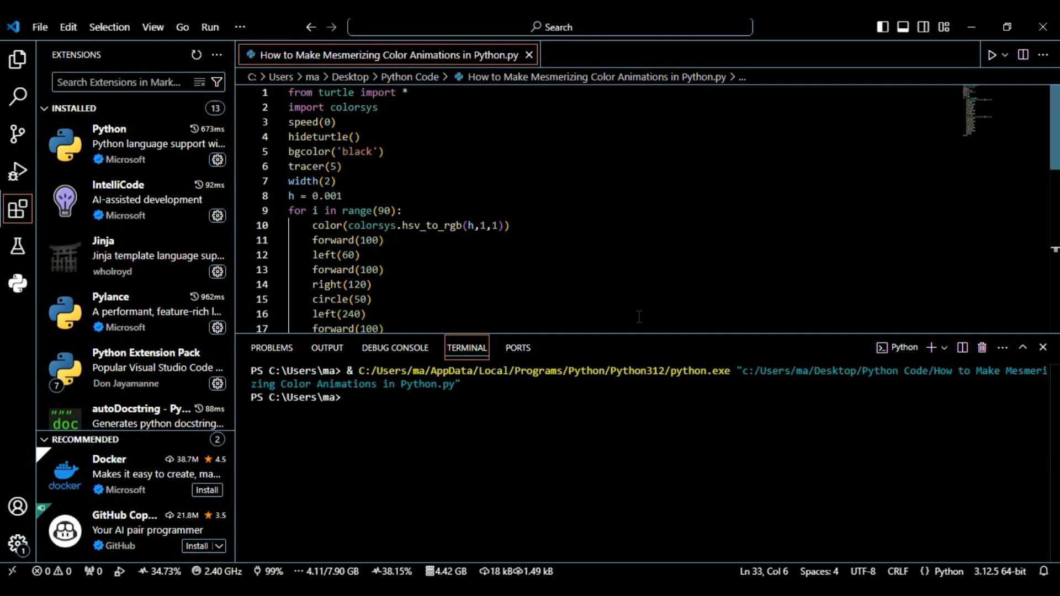